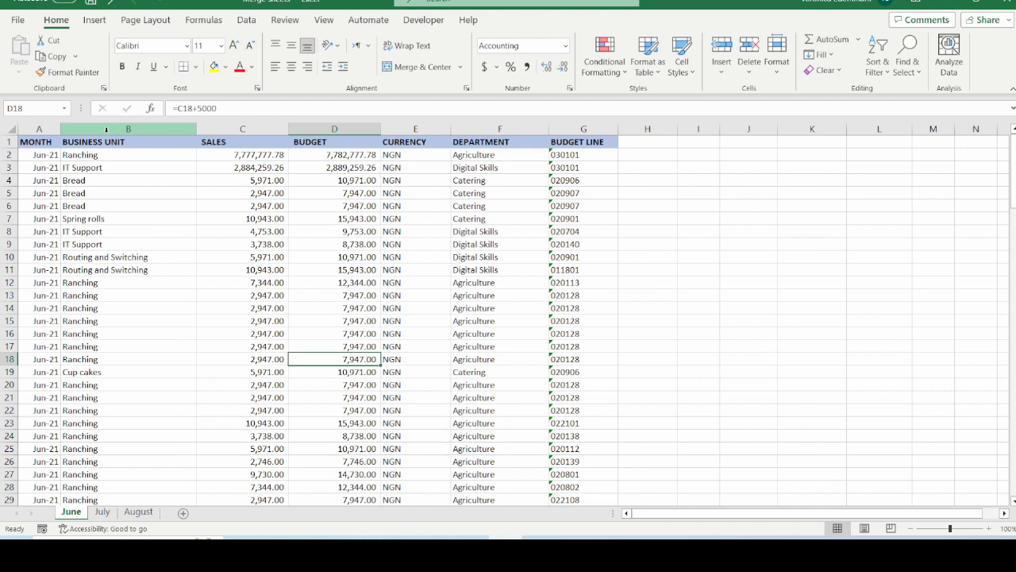
- Review the July and August data sheets and inspect an August sales figure
{"action": "left_click", "coordinate": [127, 128]}
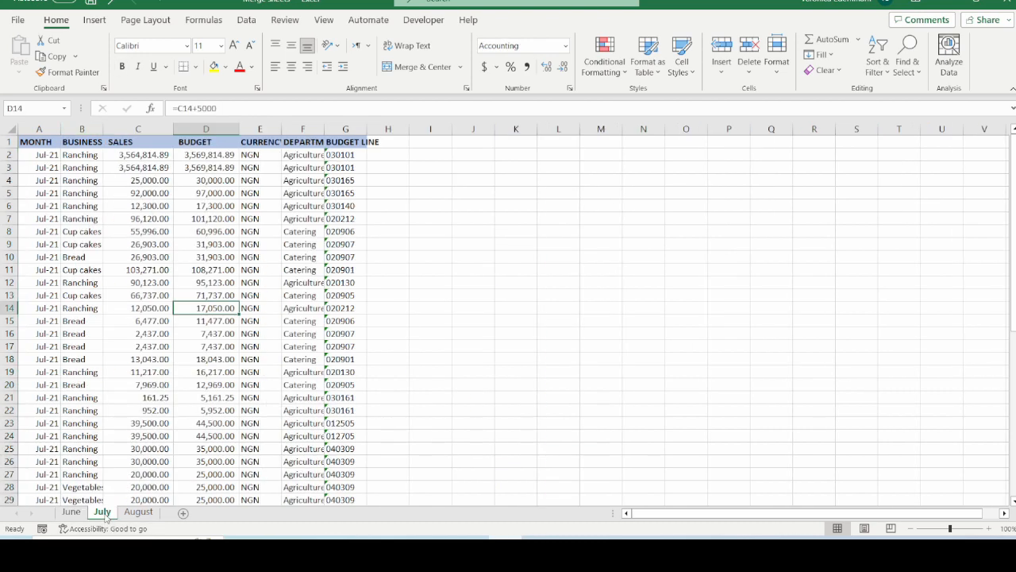
{"action": "left_click", "coordinate": [81, 129]}
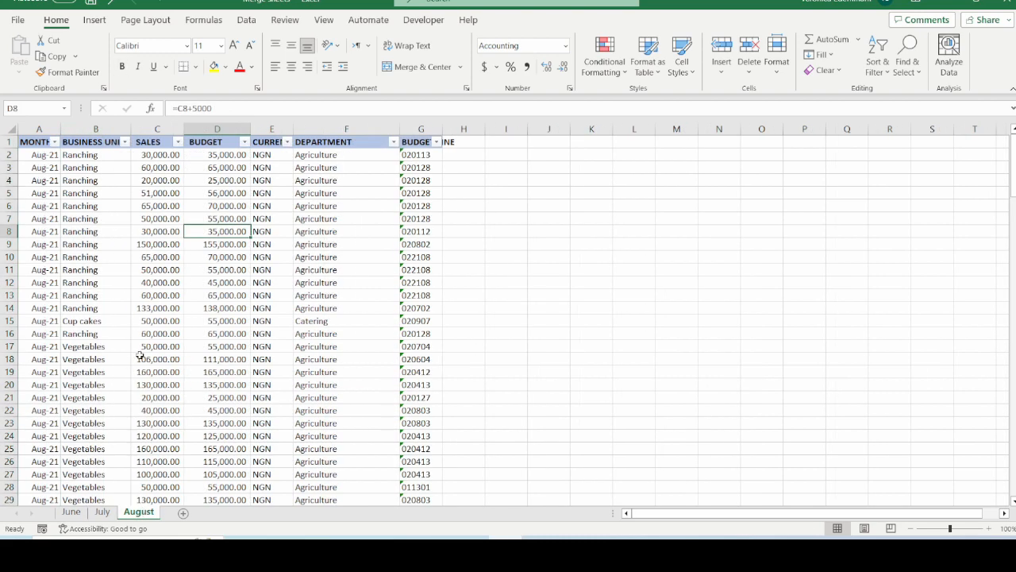
{"action": "left_click", "coordinate": [155, 231]}
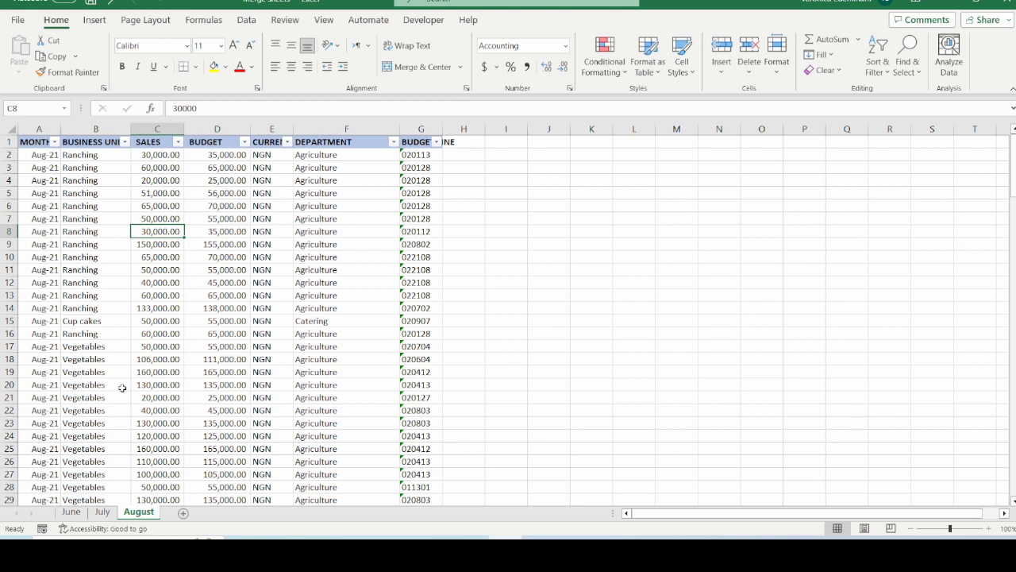
{"action": "mouse_move", "coordinate": [183, 464]}
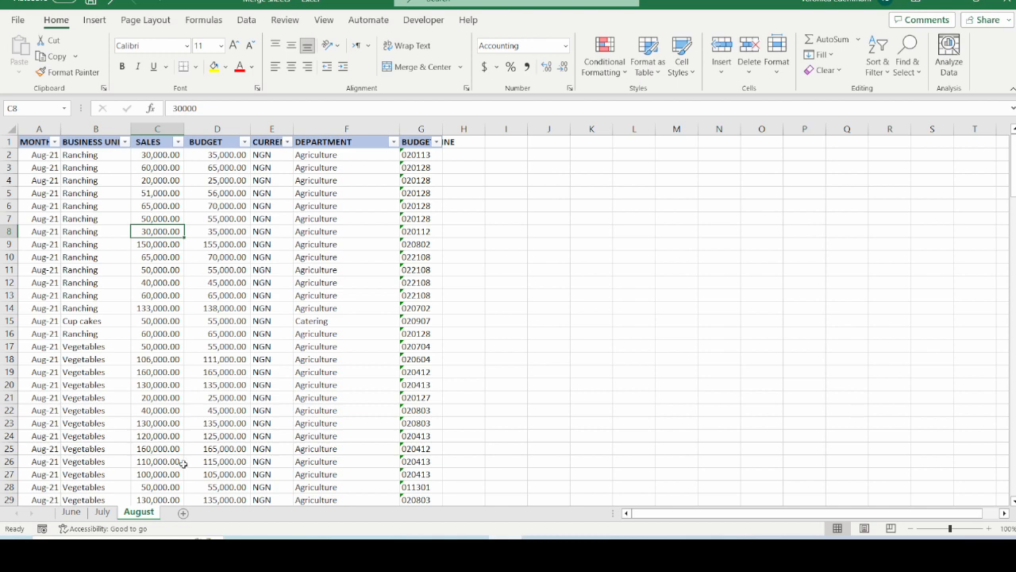
- Return to the June sheet and start creating a table from a cell inside its data
{"action": "left_click", "coordinate": [156, 346]}
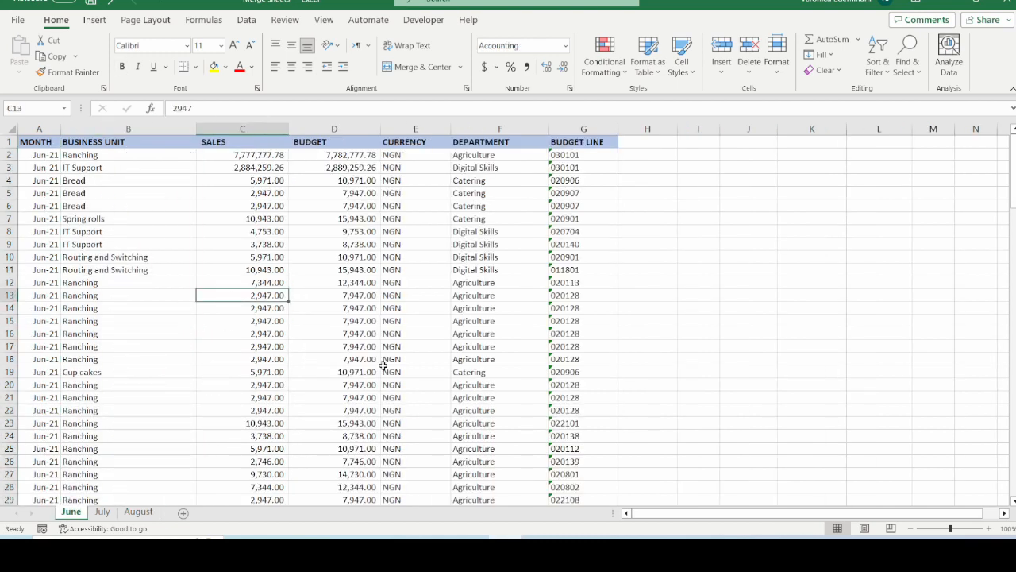
{"action": "left_click", "coordinate": [333, 321]}
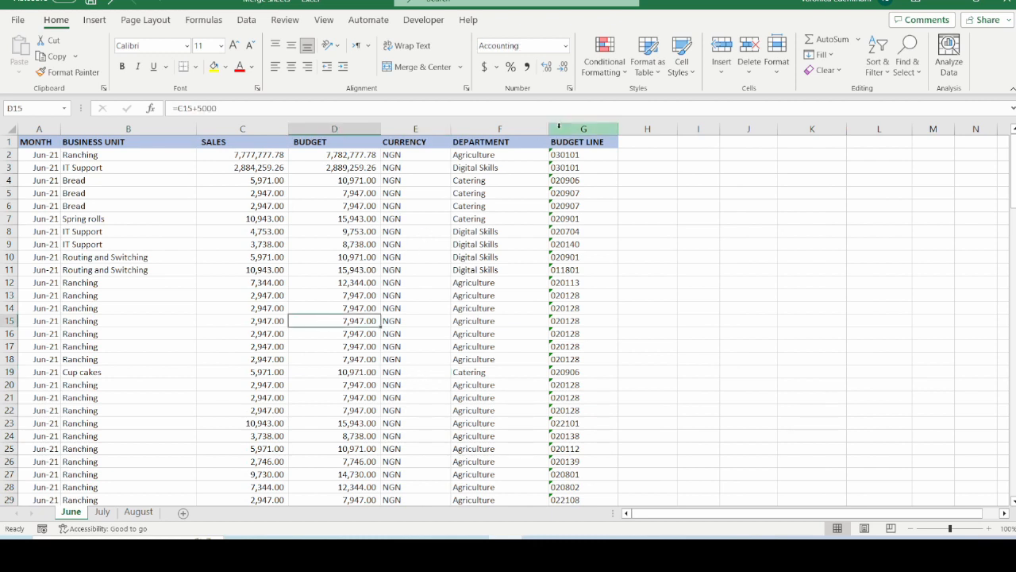
{"action": "mouse_move", "coordinate": [648, 56]}
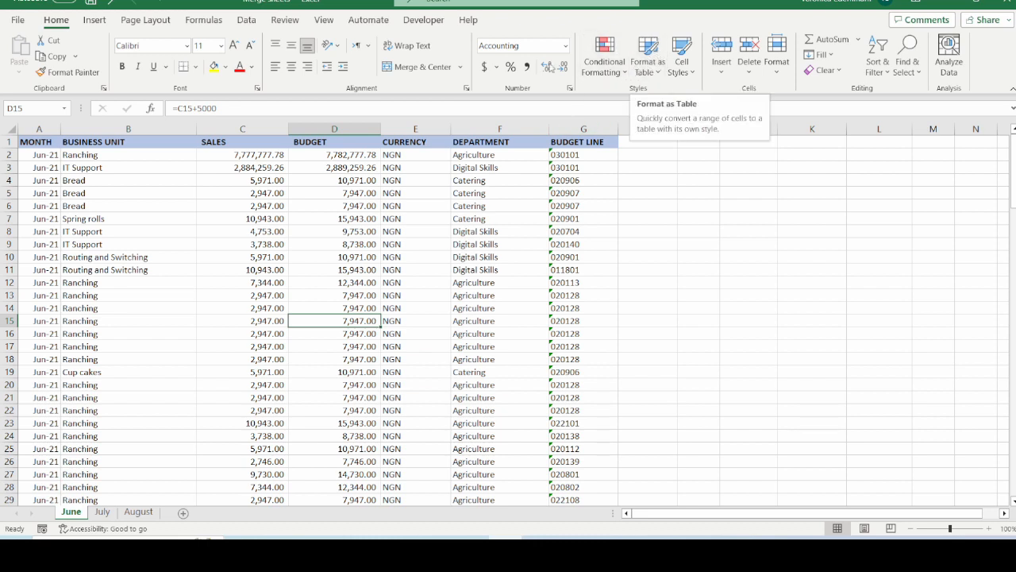
{"action": "mouse_move", "coordinate": [643, 95]}
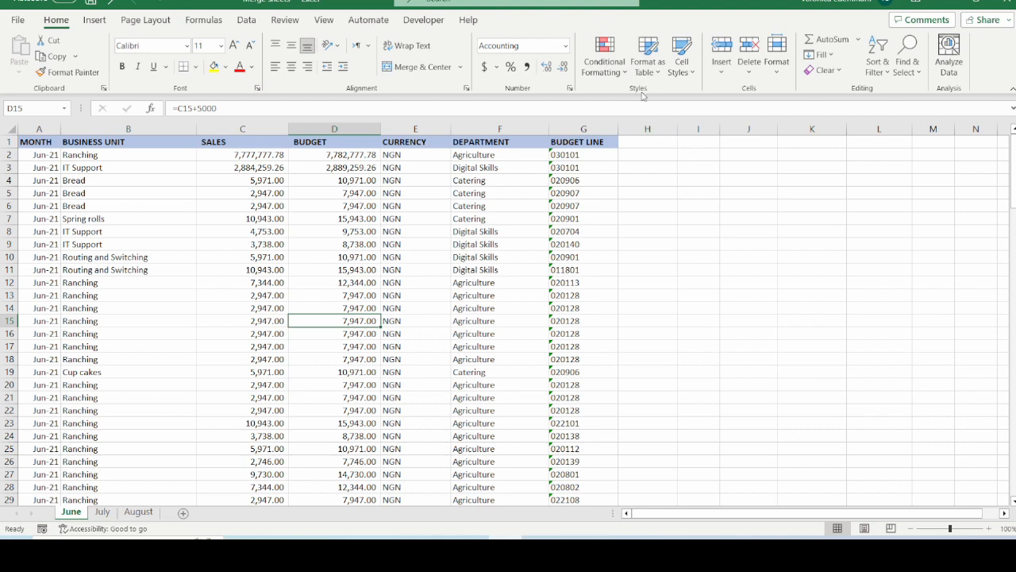
{"action": "left_click", "coordinate": [648, 54]}
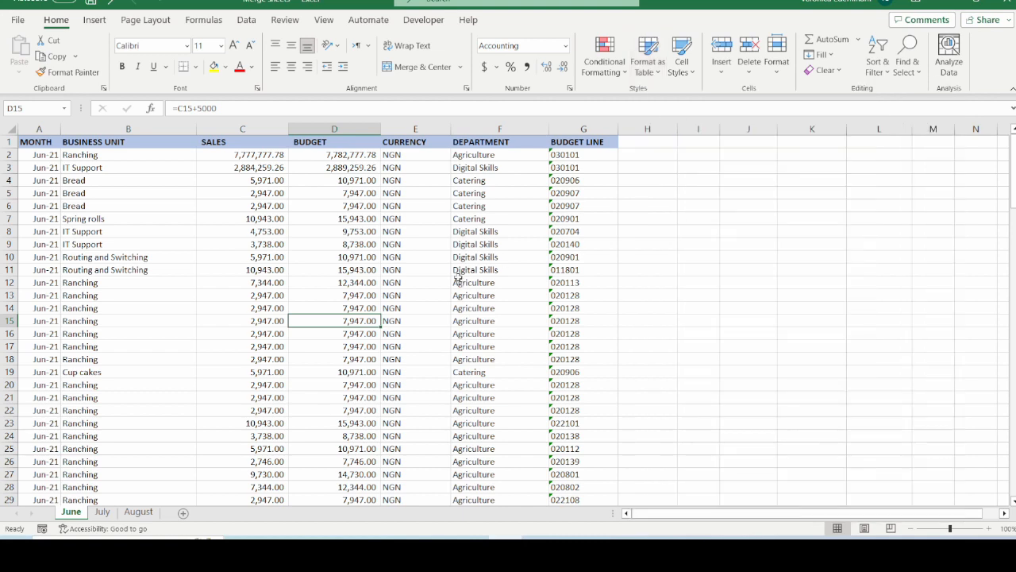
{"action": "left_click", "coordinate": [334, 282]}
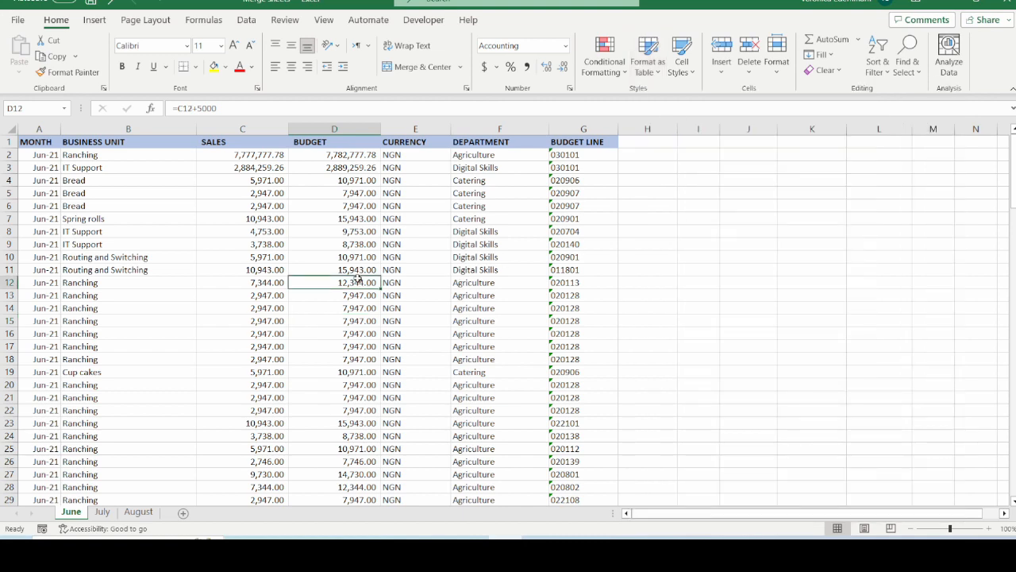
{"action": "left_click", "coordinate": [646, 54]}
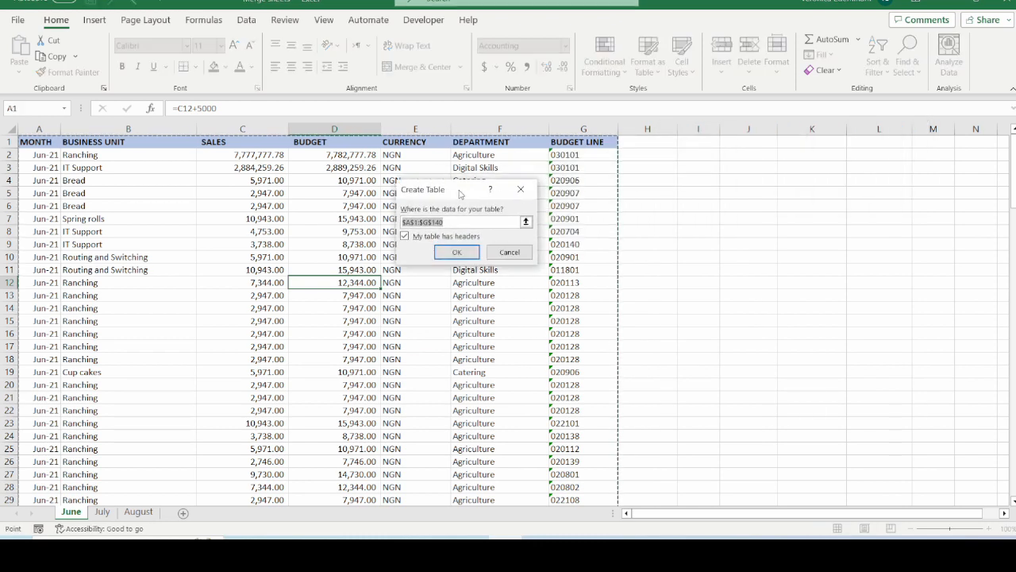
- Confirm the Create Table dialog with headers for the June, July and August data
{"action": "left_click_drag", "start_coordinate": [445, 189], "coordinate": [706, 184]}
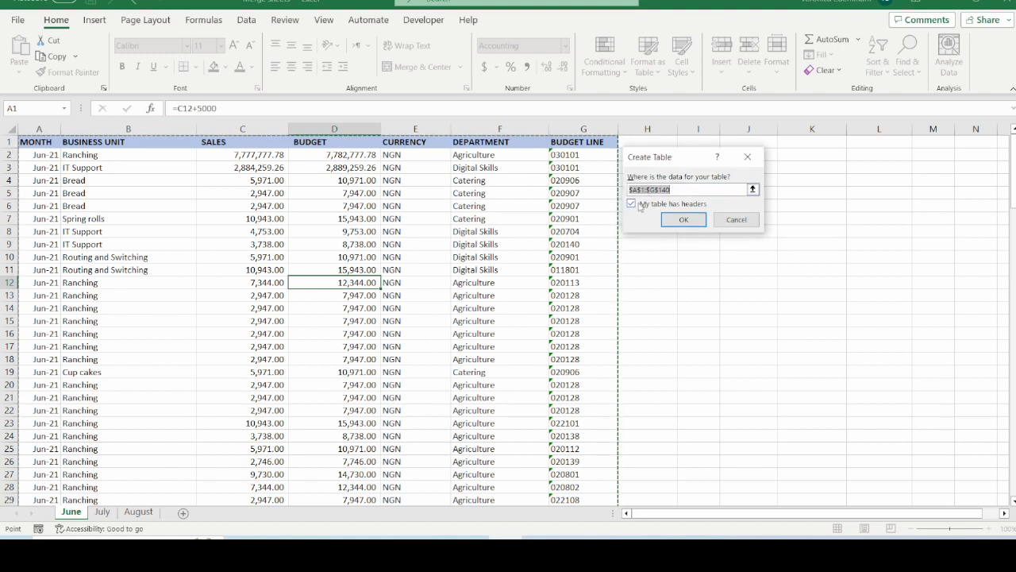
{"action": "mouse_move", "coordinate": [645, 209]}
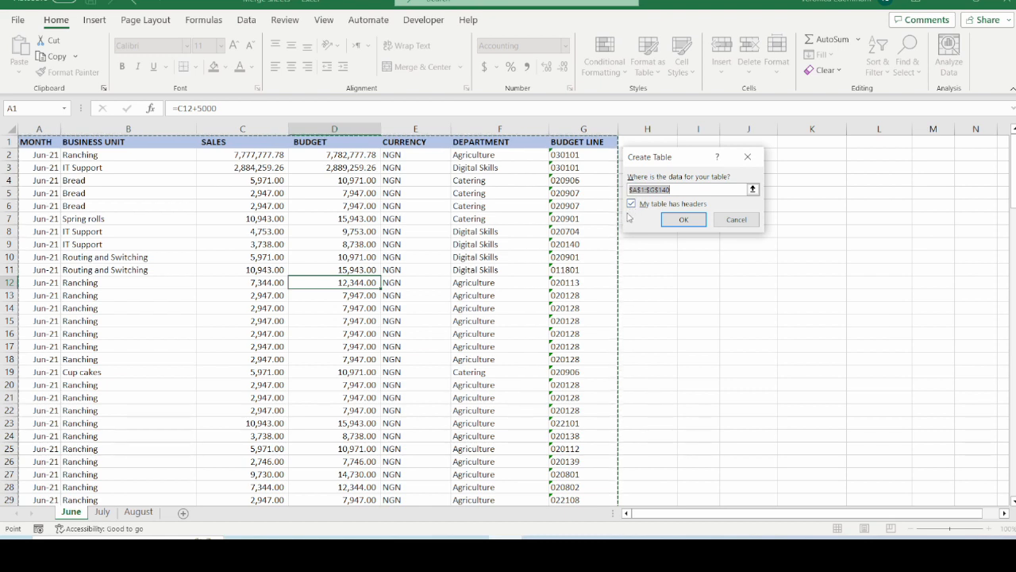
{"action": "mouse_move", "coordinate": [601, 254]}
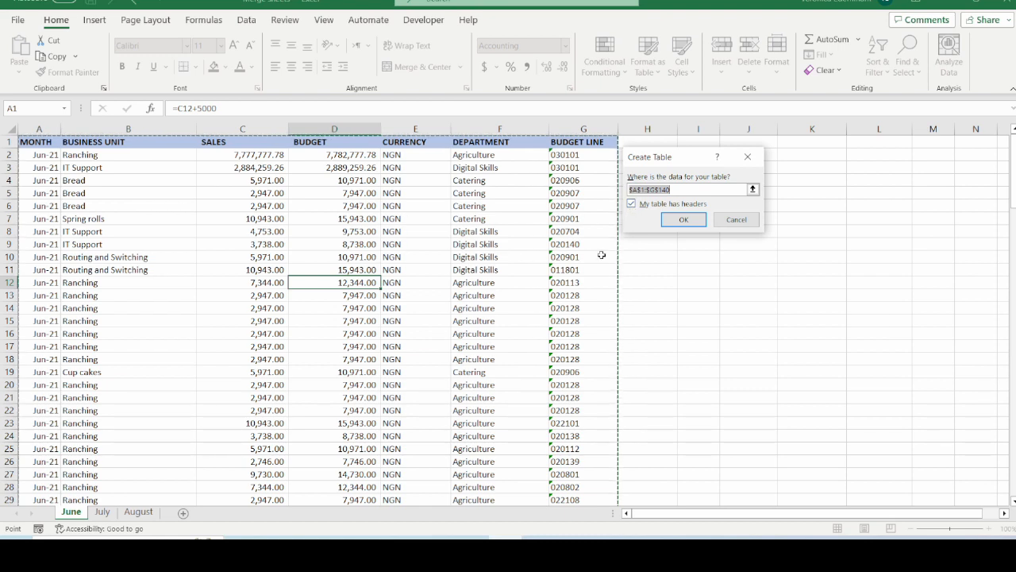
{"action": "left_click", "coordinate": [683, 219]}
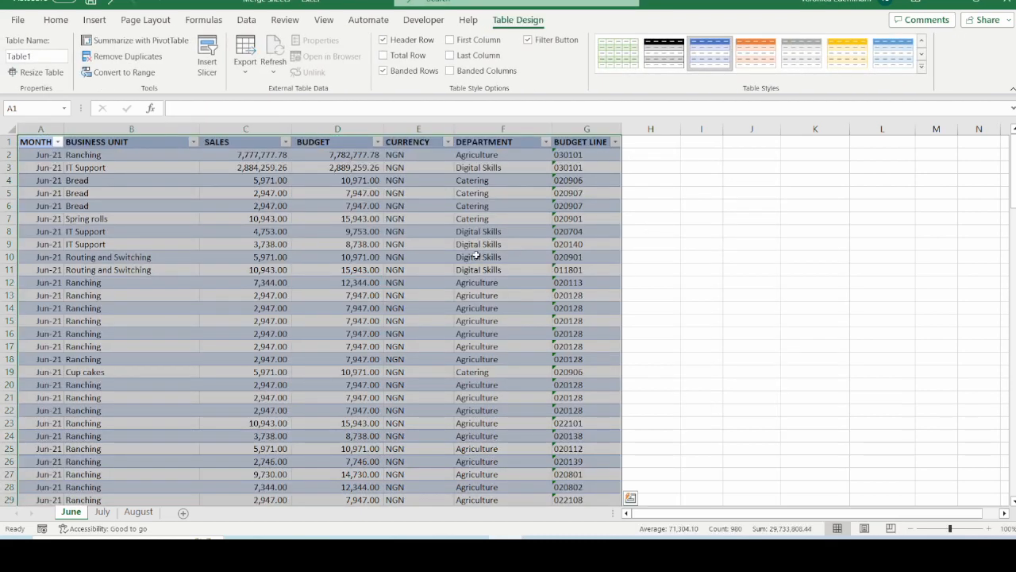
{"action": "left_click", "coordinate": [478, 258]}
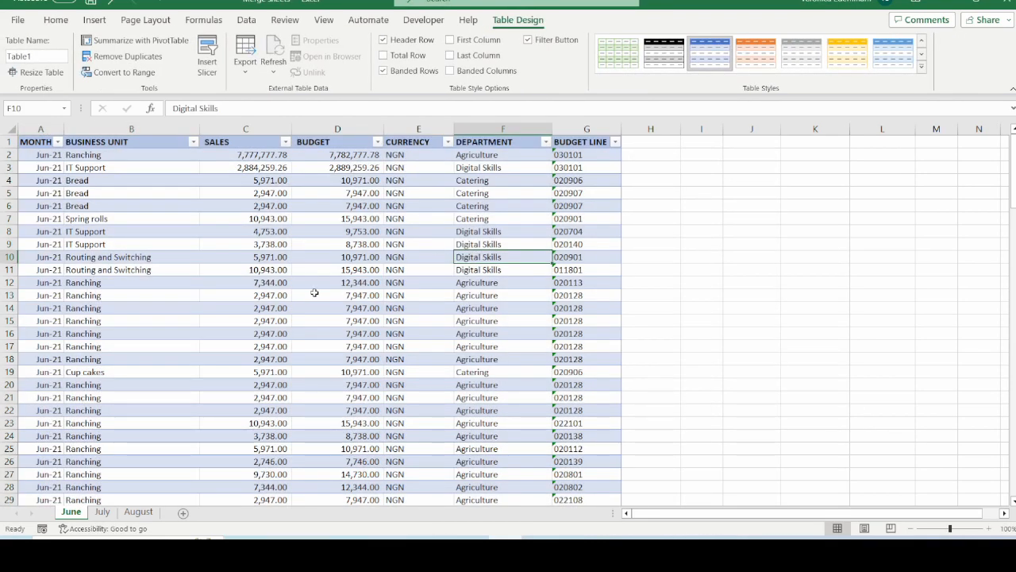
{"action": "mouse_move", "coordinate": [172, 444]}
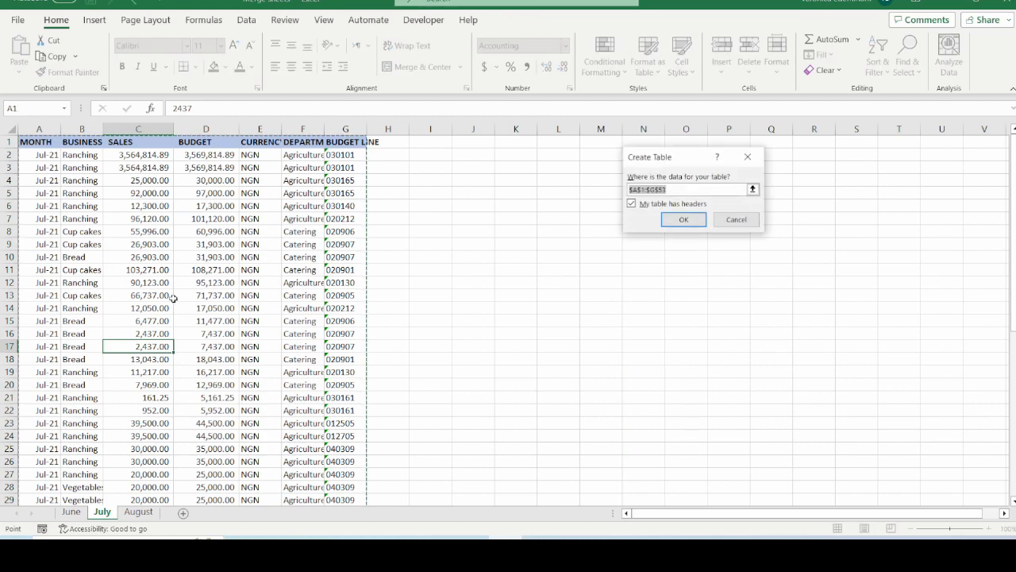
{"action": "left_click", "coordinate": [683, 220]}
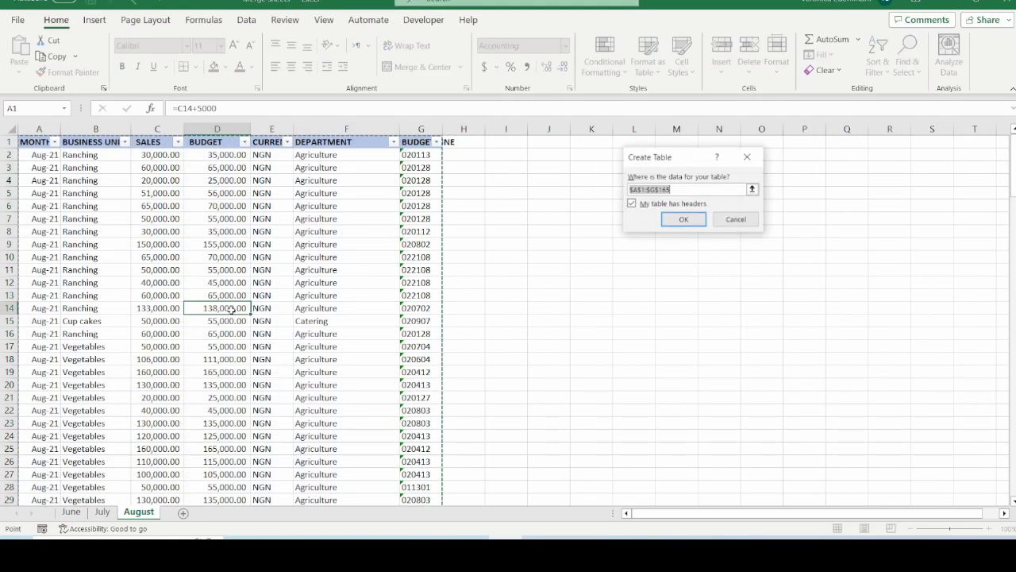
{"action": "left_click", "coordinate": [683, 219]}
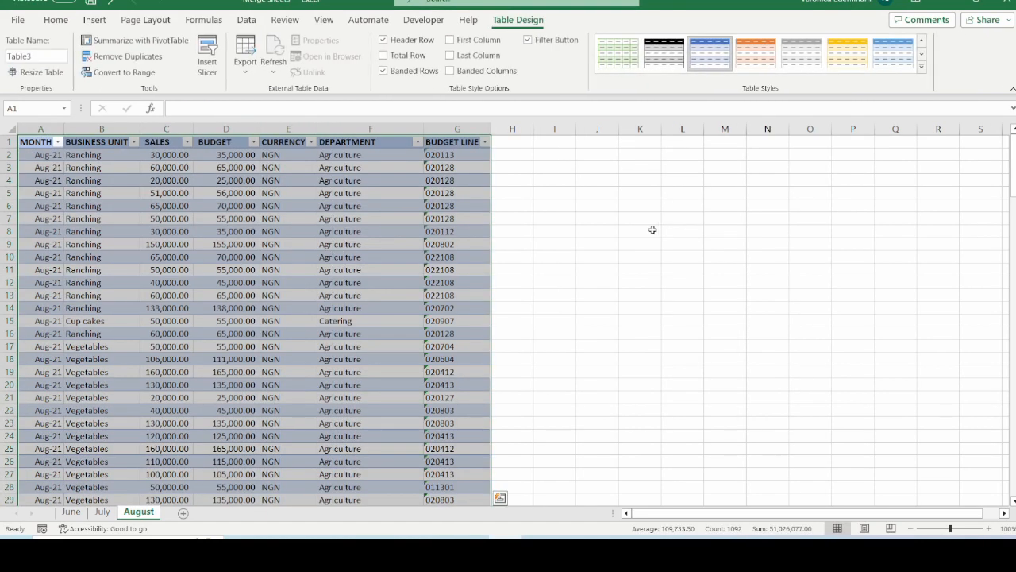
{"action": "left_click", "coordinate": [226, 308]}
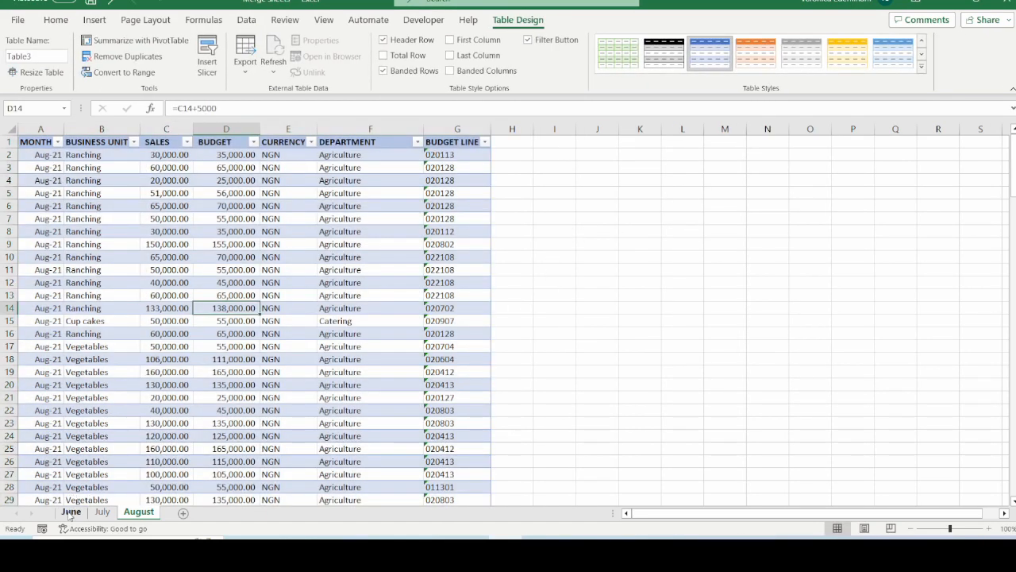
{"action": "left_click", "coordinate": [70, 511]}
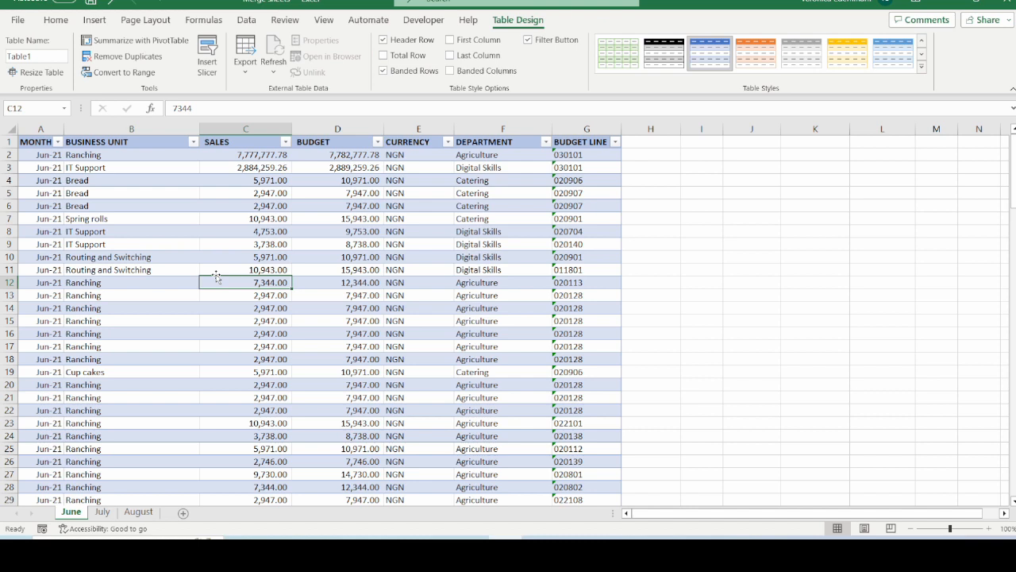
{"action": "left_click", "coordinate": [35, 58]}
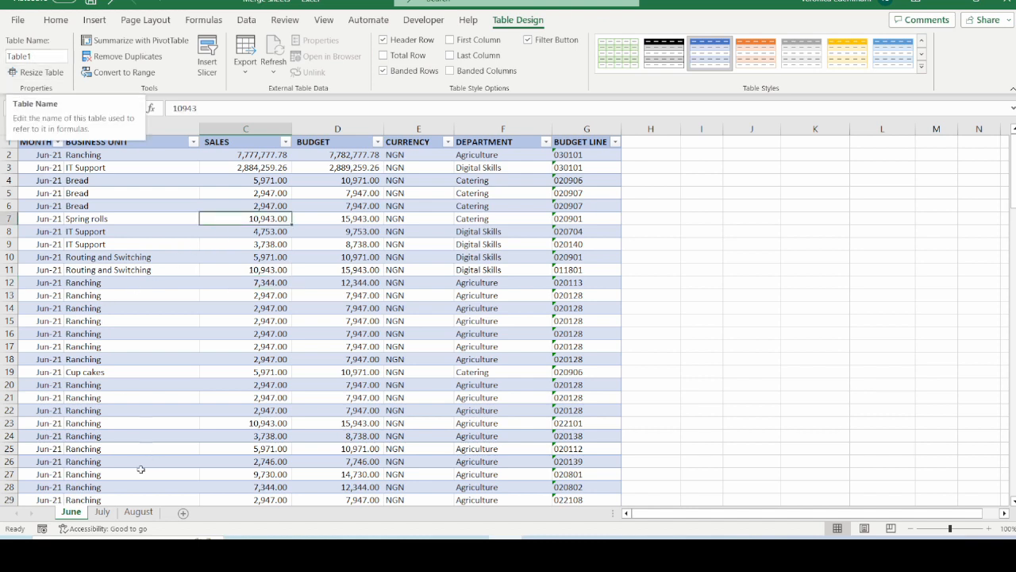
{"action": "left_click", "coordinate": [102, 512]}
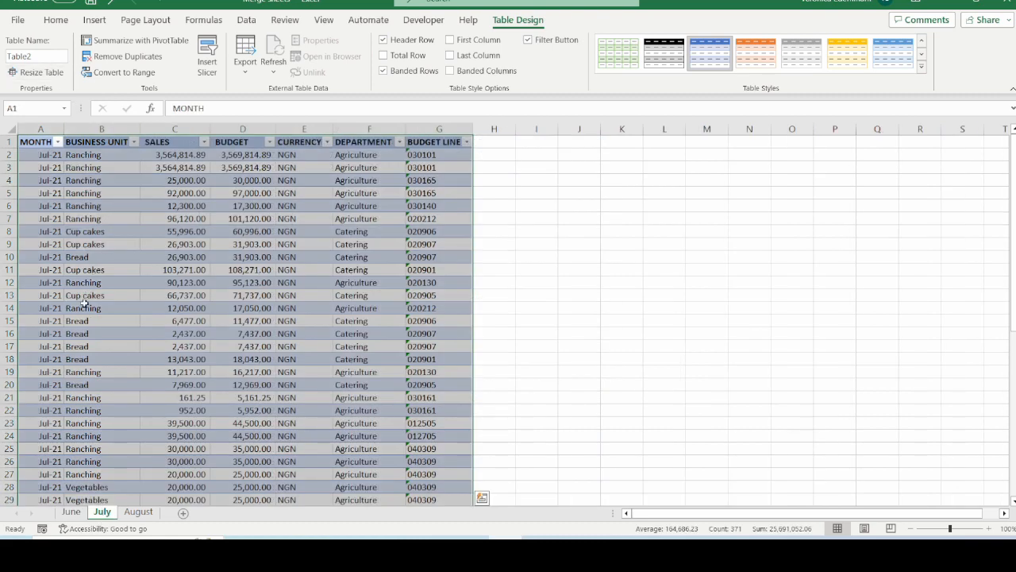
{"action": "left_click", "coordinate": [138, 511]}
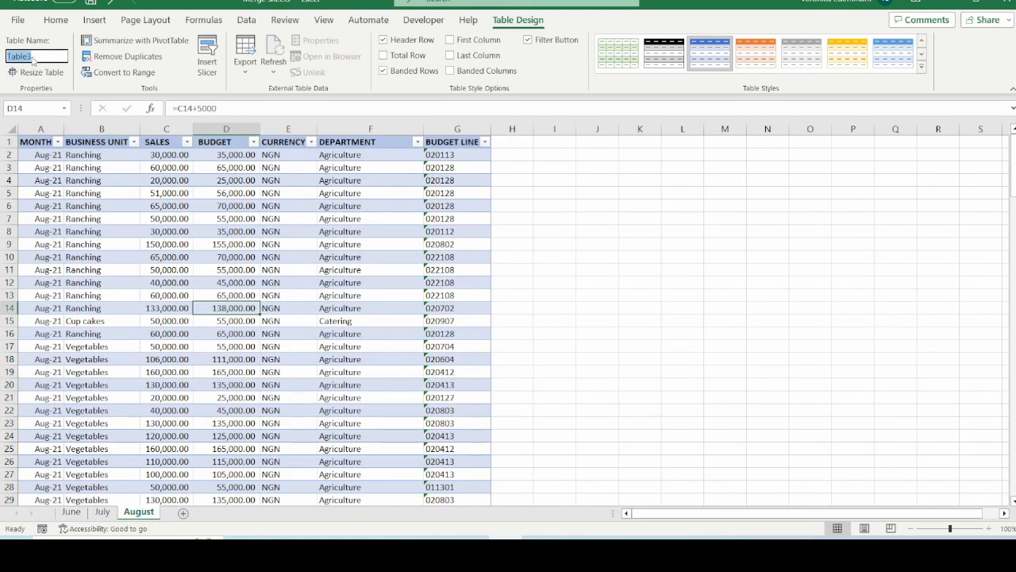
{"action": "left_click", "coordinate": [165, 283]}
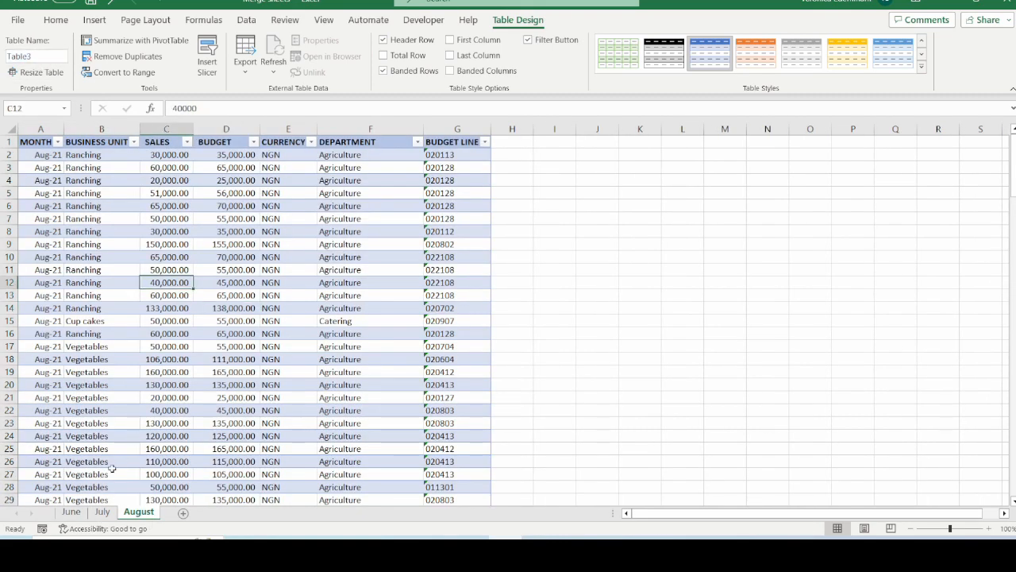
{"action": "mouse_move", "coordinate": [632, 233]}
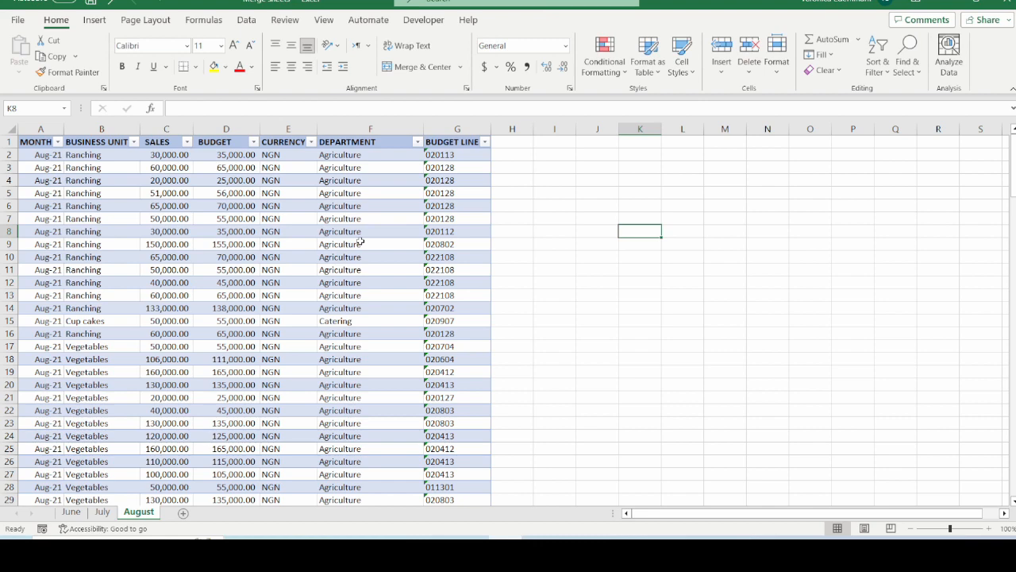
{"action": "left_click", "coordinate": [370, 232]}
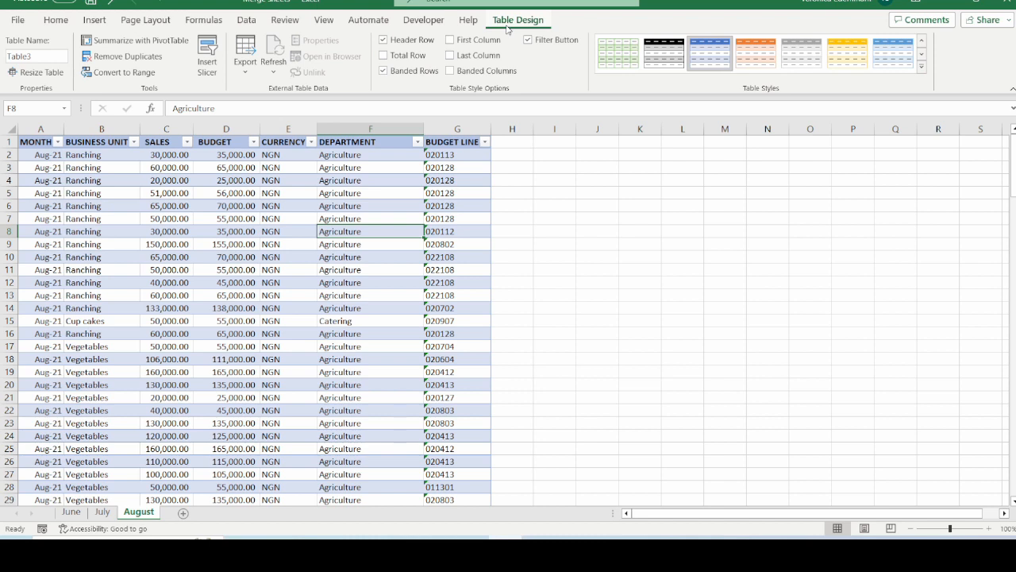
{"action": "mouse_move", "coordinate": [270, 228]}
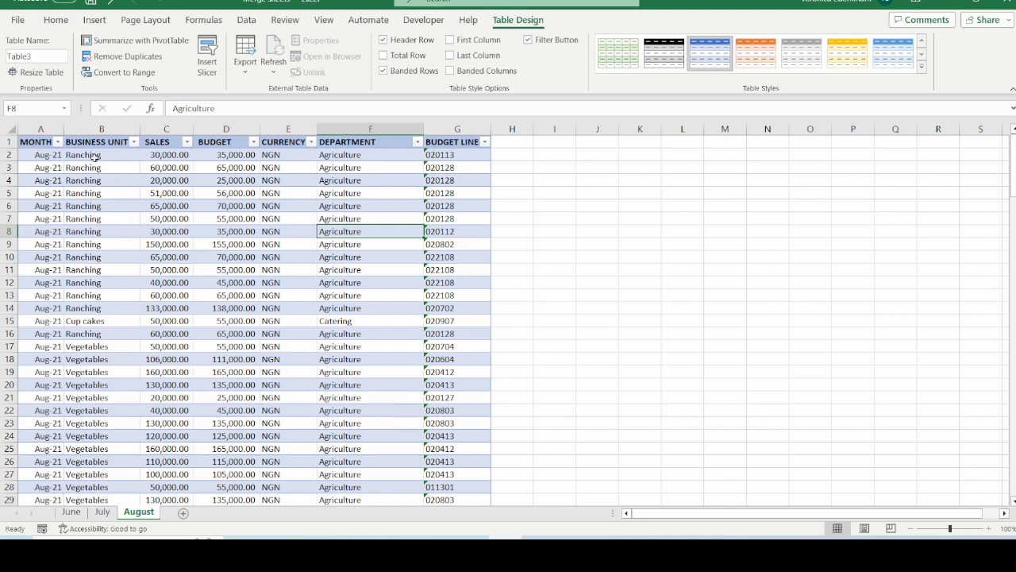
{"action": "left_click", "coordinate": [36, 57]}
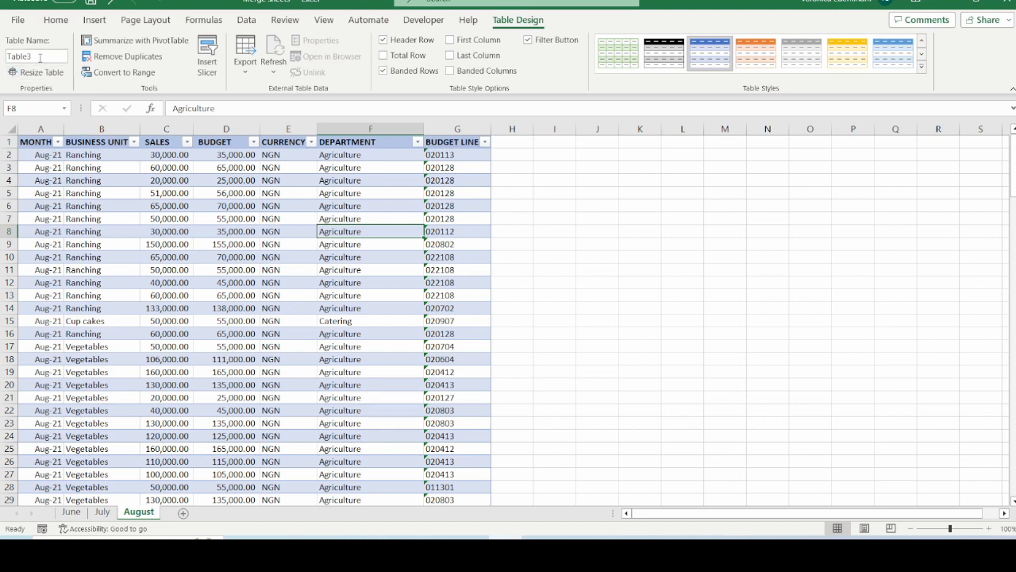
- Name the tables August, July and June via the Table Name box on each sheet
{"action": "triple_click", "coordinate": [35, 57]}
{"action": "type", "text": "August"}
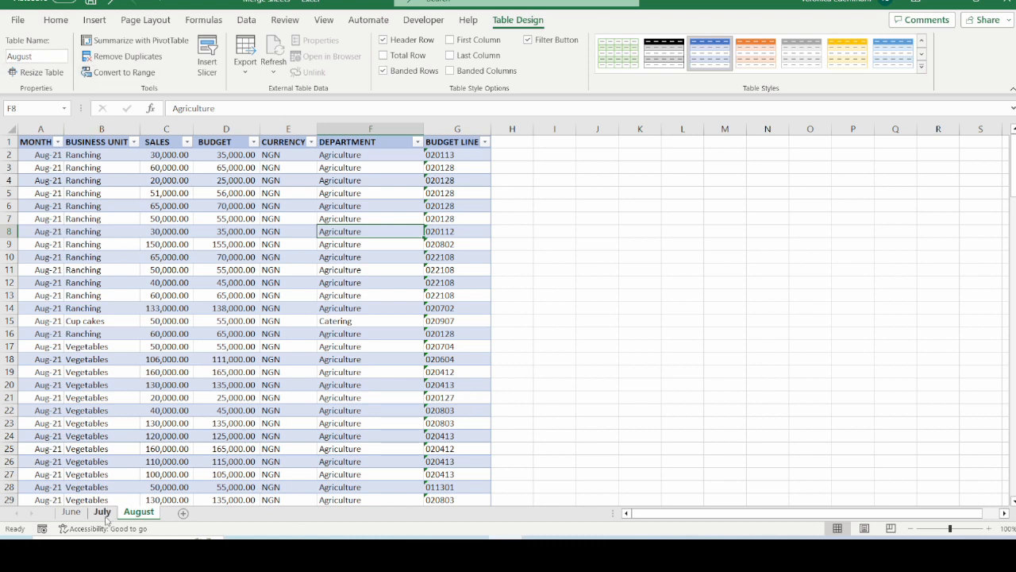
{"action": "left_click", "coordinate": [102, 511]}
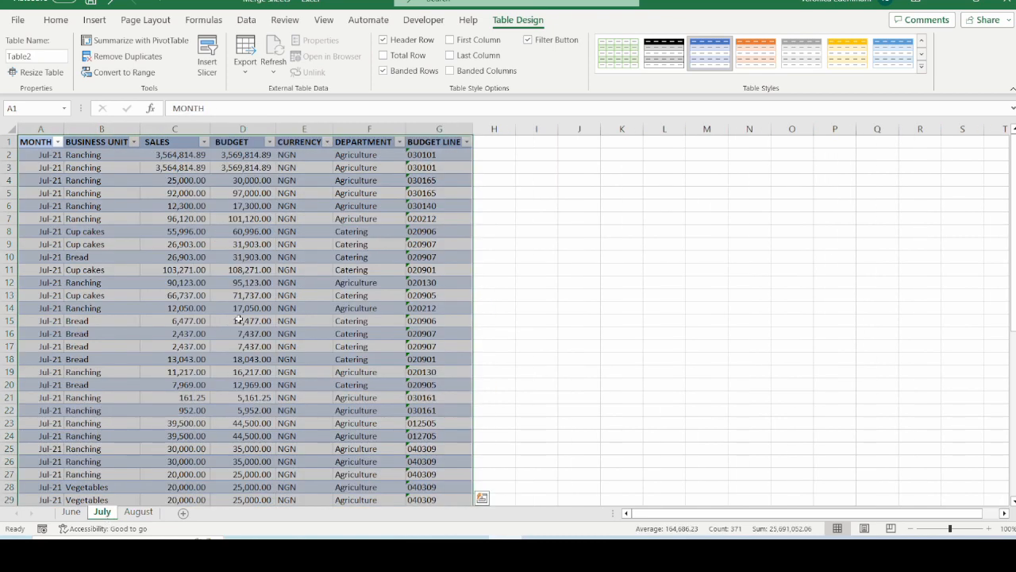
{"action": "left_click", "coordinate": [242, 321]}
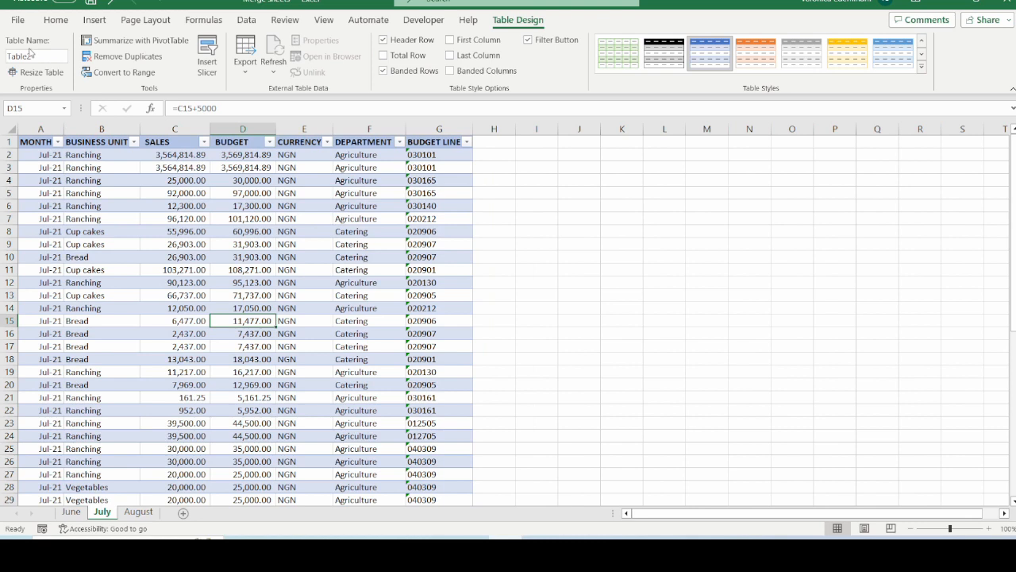
{"action": "left_click", "coordinate": [35, 56]}
{"action": "type", "text": "July"}
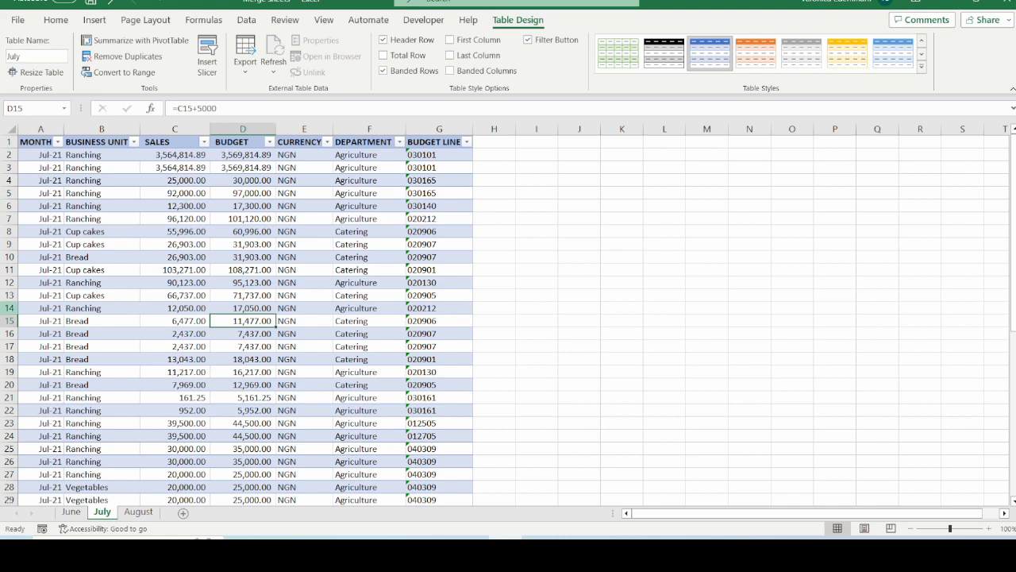
{"action": "left_click", "coordinate": [70, 512]}
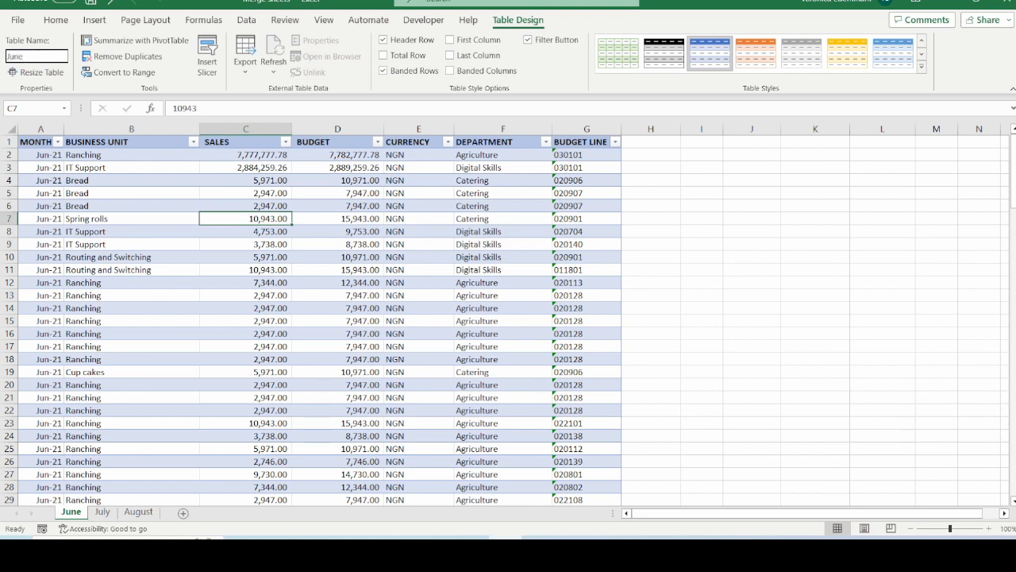
{"action": "left_click", "coordinate": [35, 56]}
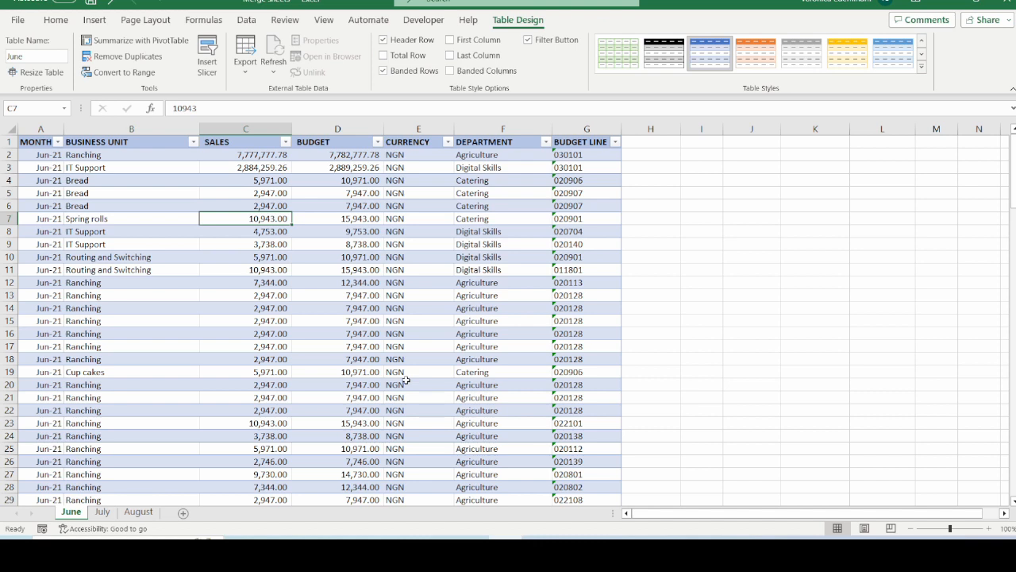
- Start a new Blank Query from Get Data > From Other Sources on the Data tab
{"action": "left_click", "coordinate": [419, 308]}
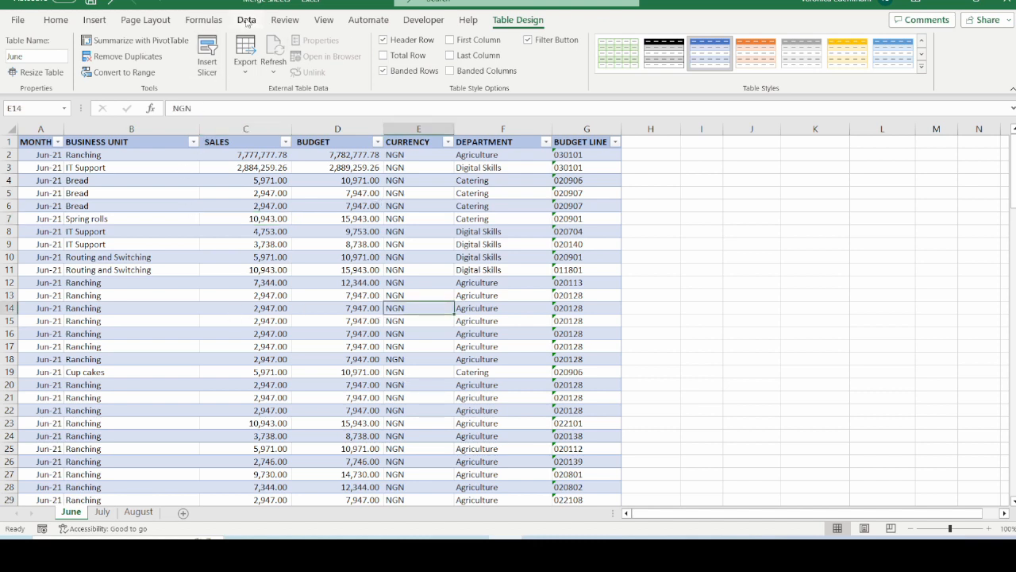
{"action": "left_click", "coordinate": [246, 19]}
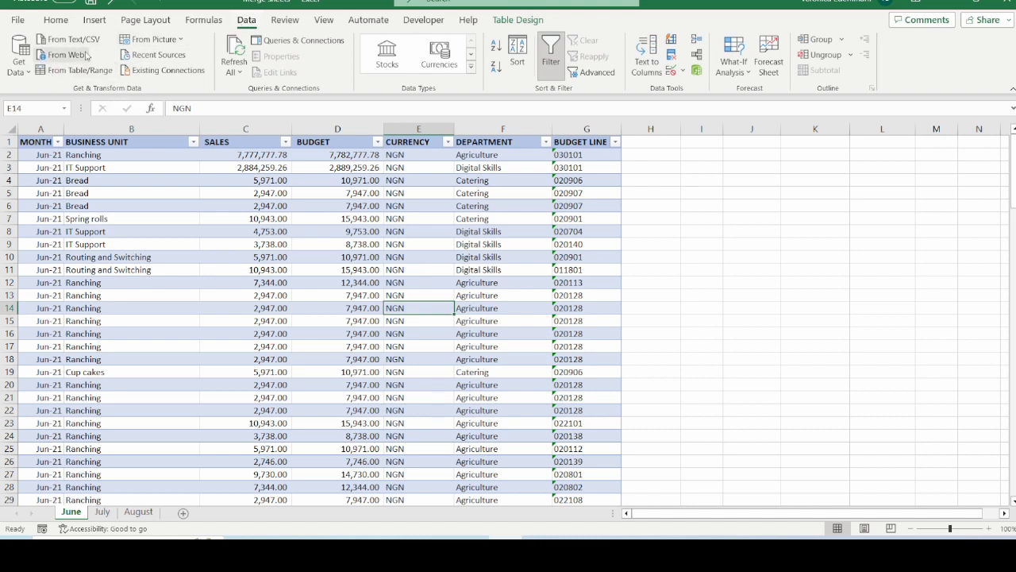
{"action": "mouse_move", "coordinate": [63, 54]}
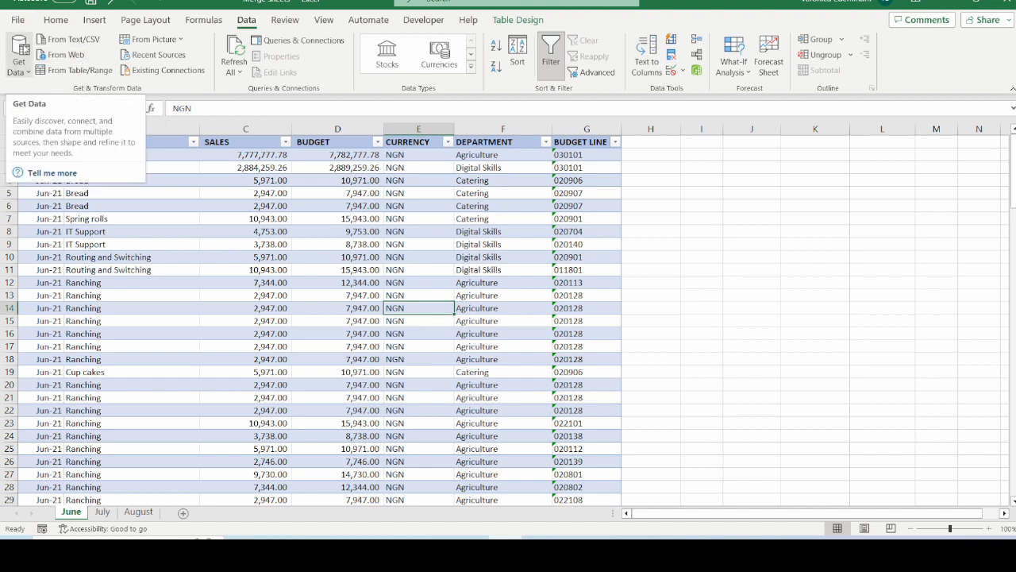
{"action": "left_click", "coordinate": [19, 54]}
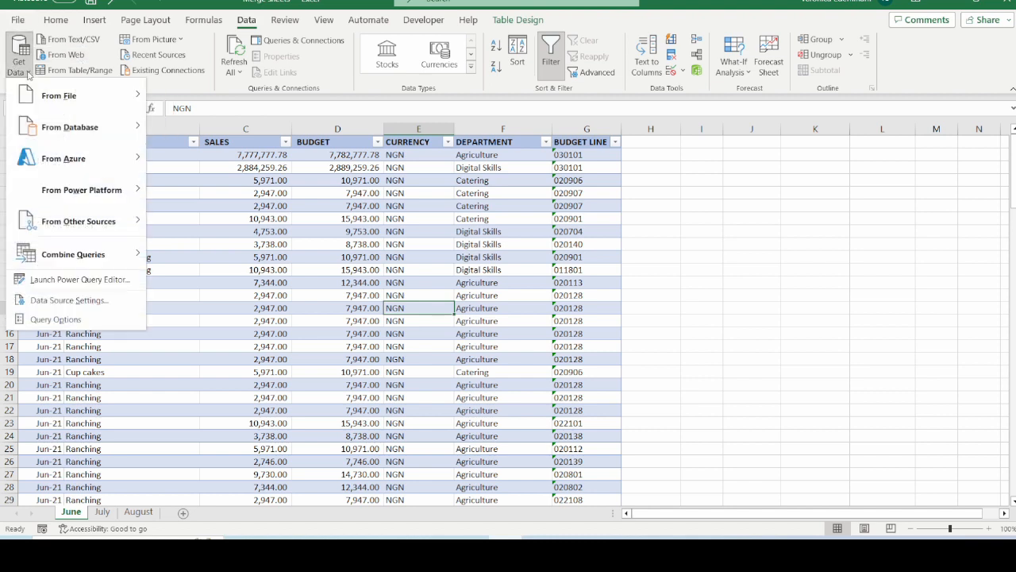
{"action": "mouse_move", "coordinate": [64, 159]}
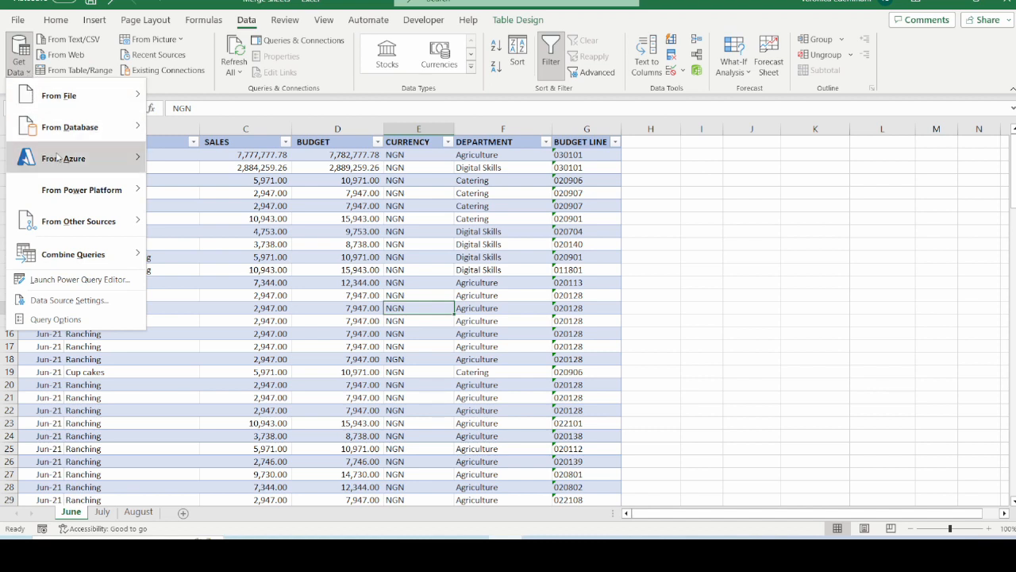
{"action": "left_click", "coordinate": [78, 221]}
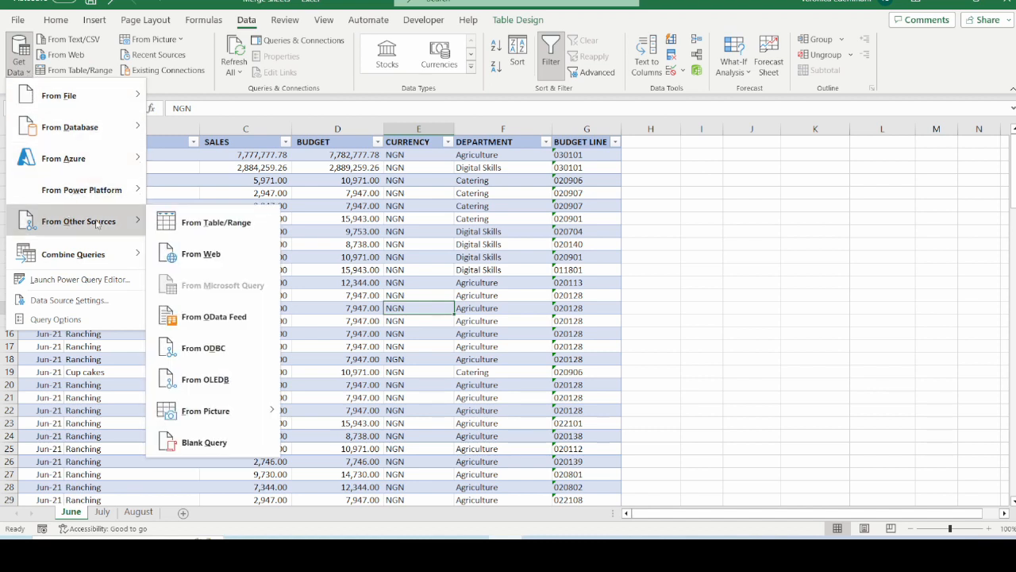
{"action": "mouse_move", "coordinate": [104, 226]}
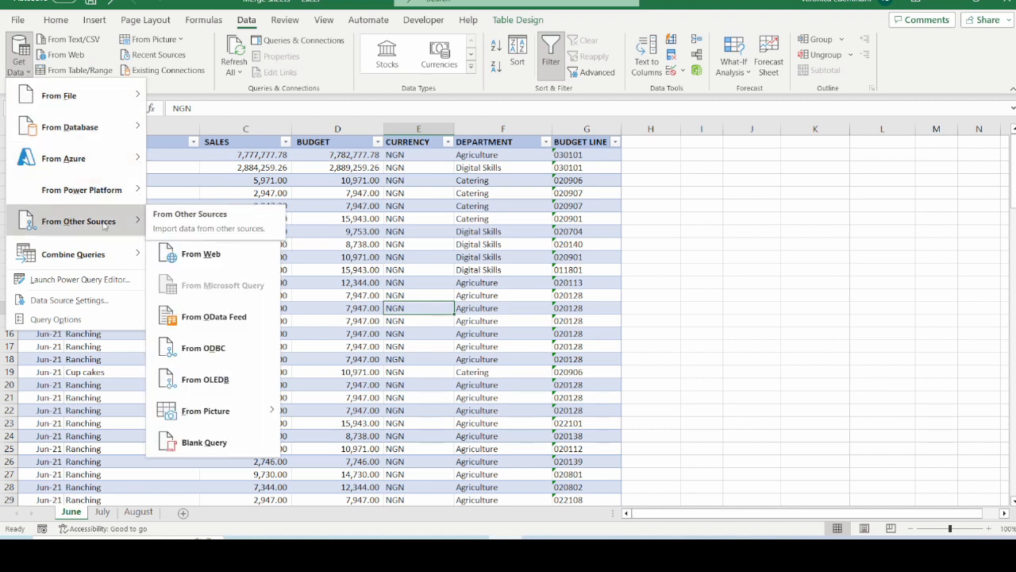
{"action": "mouse_move", "coordinate": [200, 254]}
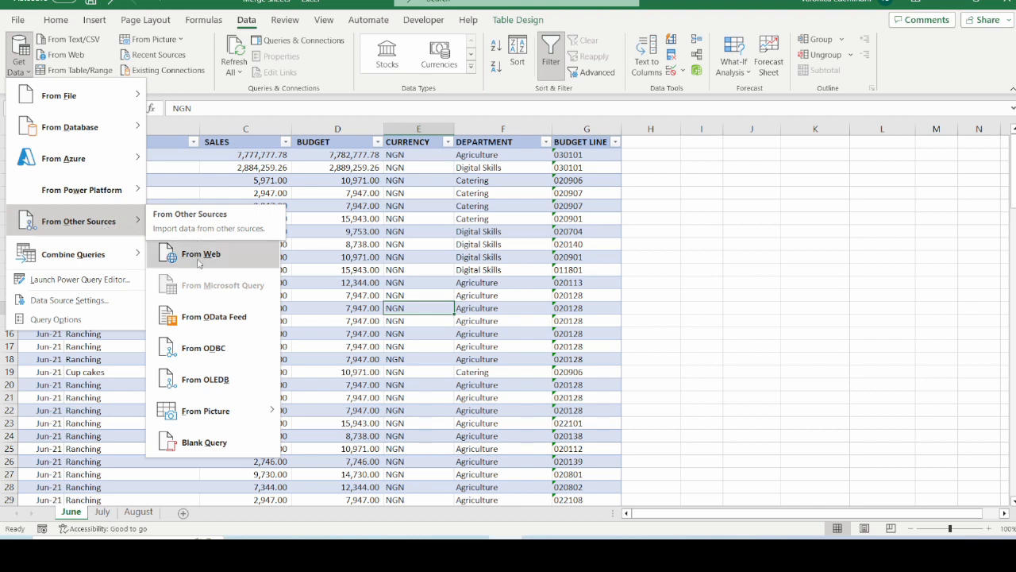
{"action": "mouse_move", "coordinate": [203, 442]}
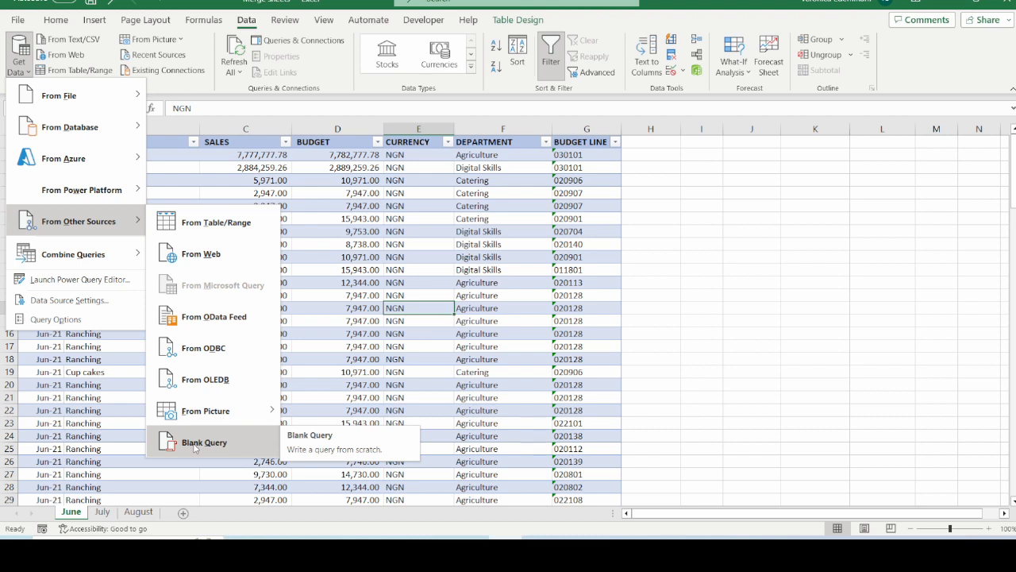
{"action": "left_click", "coordinate": [204, 442]}
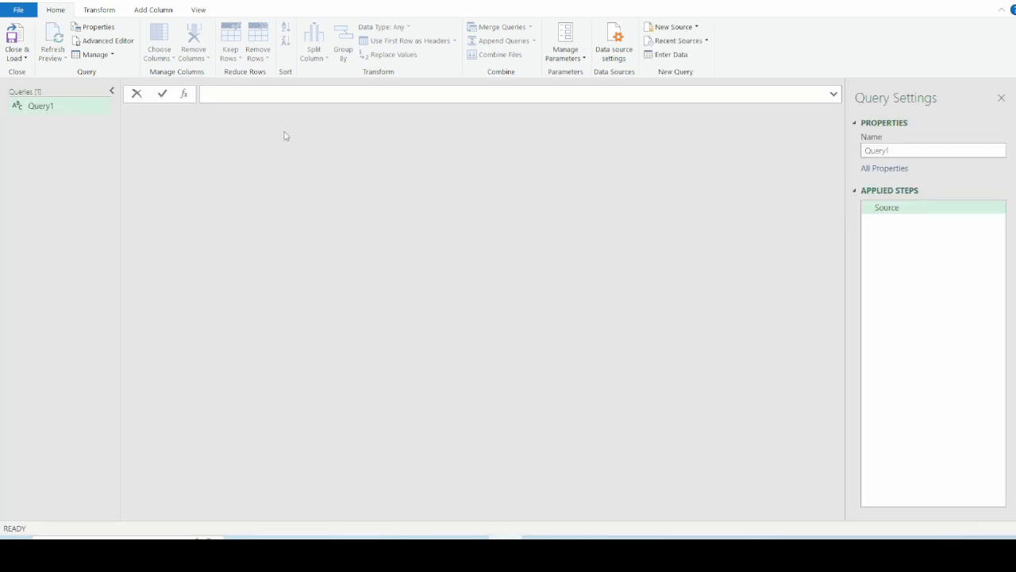
{"action": "mouse_move", "coordinate": [165, 102]}
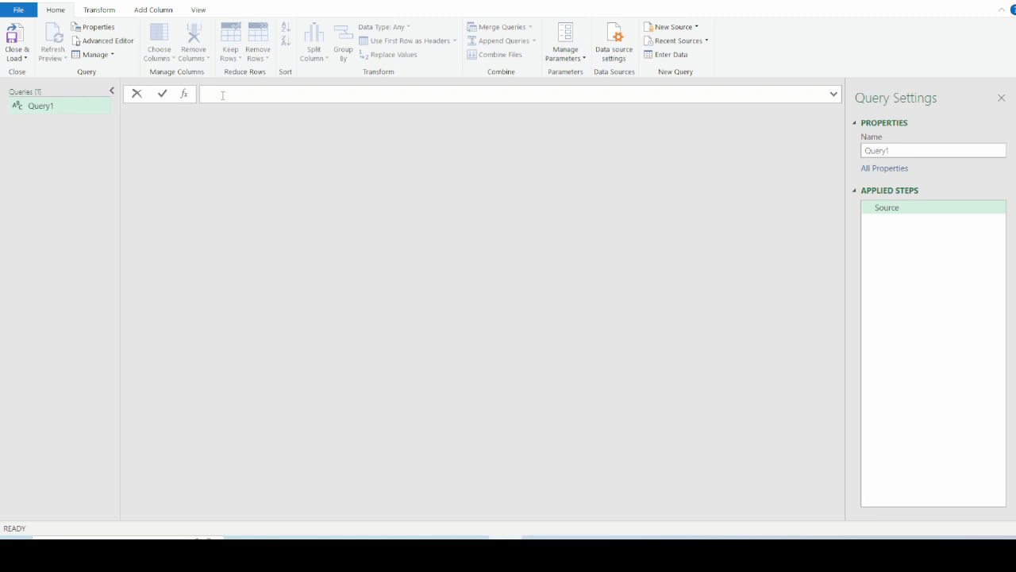
- Enter =Excel.CurrentWorkbook() as Query1's source to list the workbook's tables
{"action": "type", "text": "="}
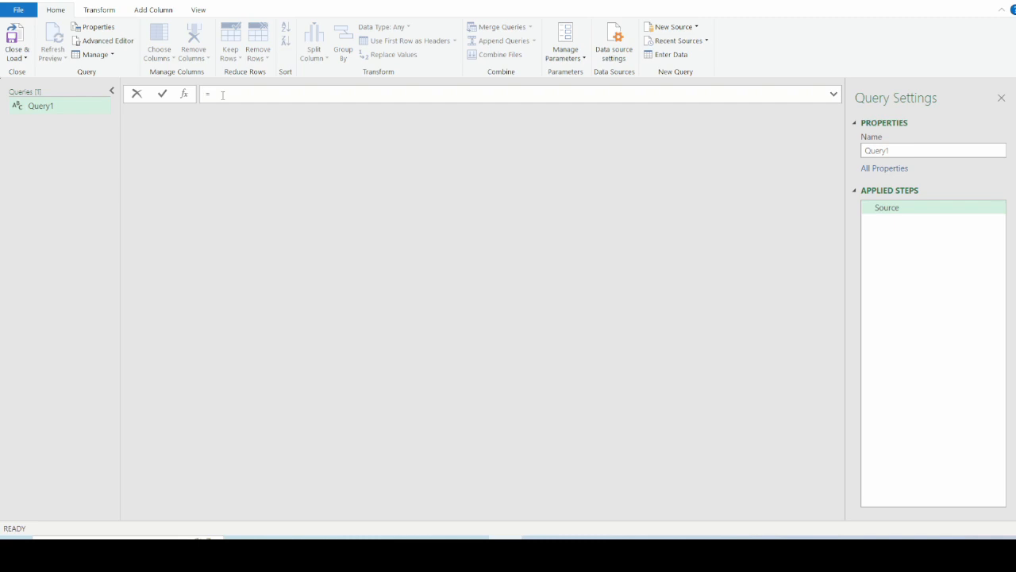
{"action": "type", "text": "Excel.Cu"}
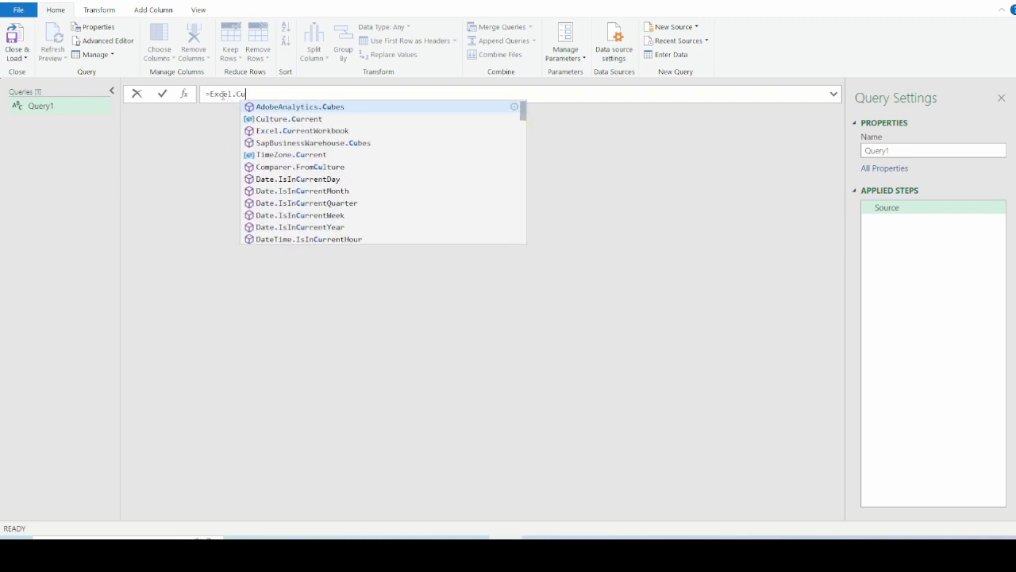
{"action": "left_click", "coordinate": [302, 130]}
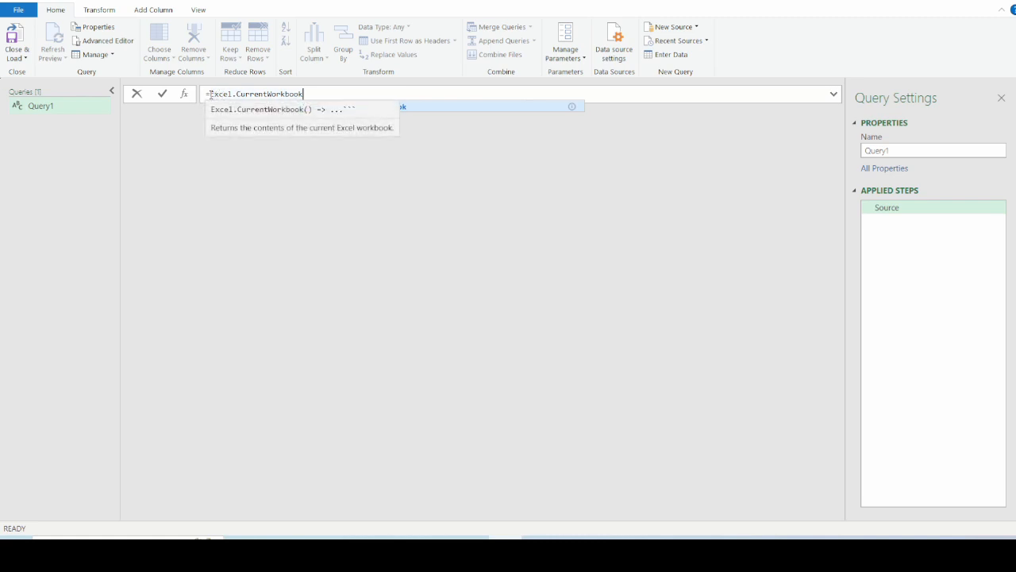
{"action": "mouse_move", "coordinate": [240, 94]}
{"action": "type", "text": "()"}
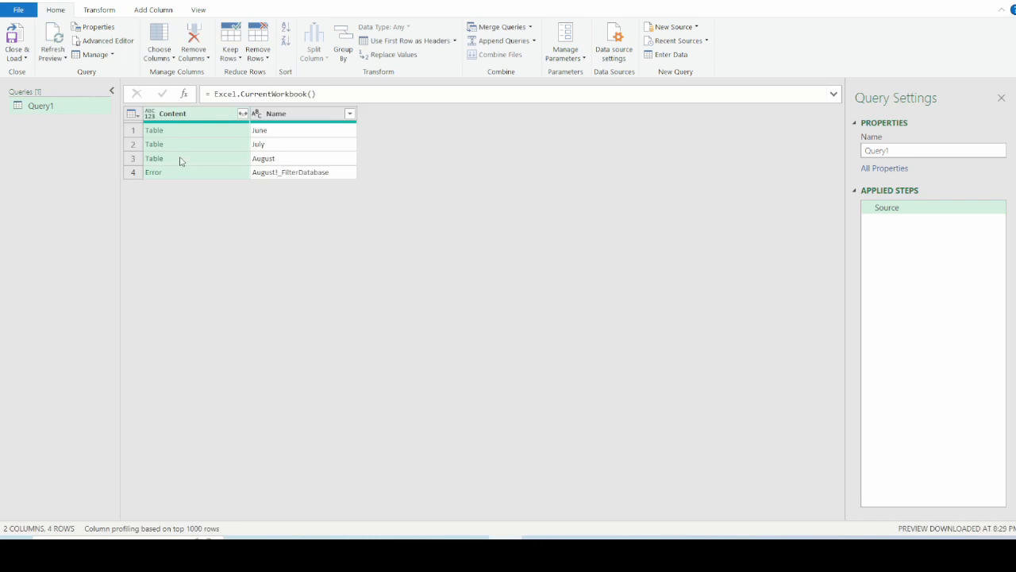
{"action": "mouse_move", "coordinate": [279, 133]}
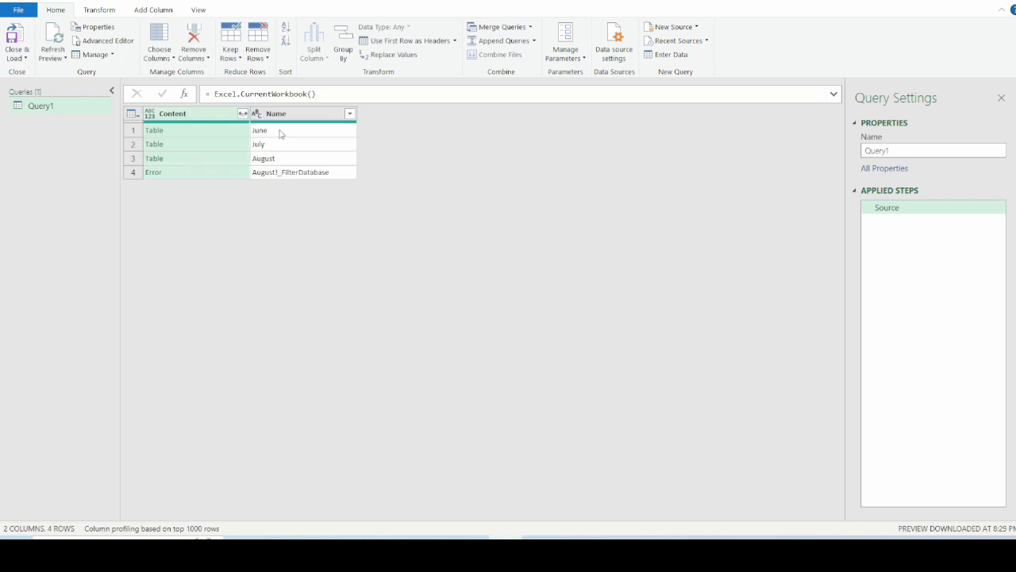
{"action": "mouse_move", "coordinate": [279, 141]}
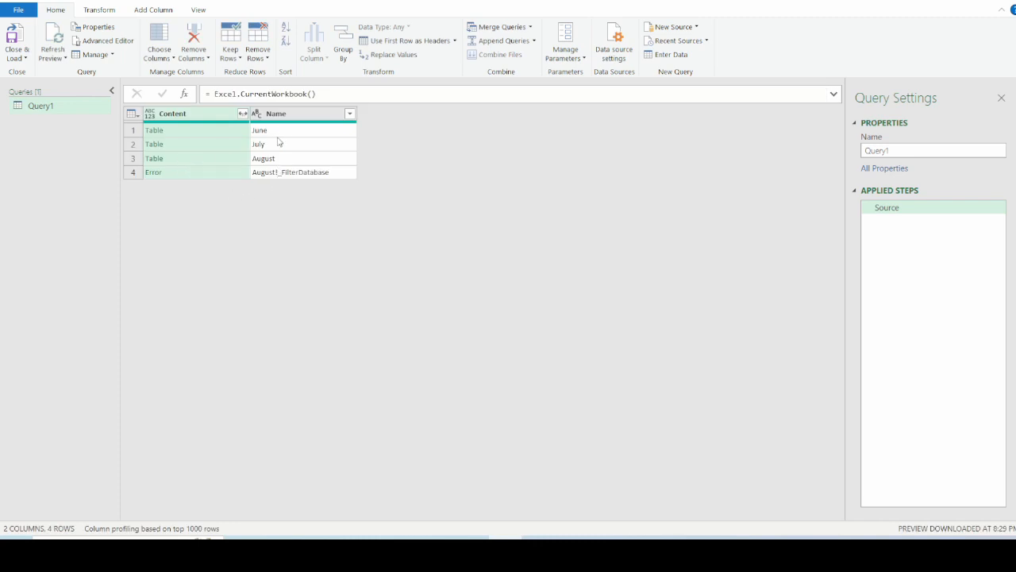
{"action": "mouse_move", "coordinate": [275, 136]}
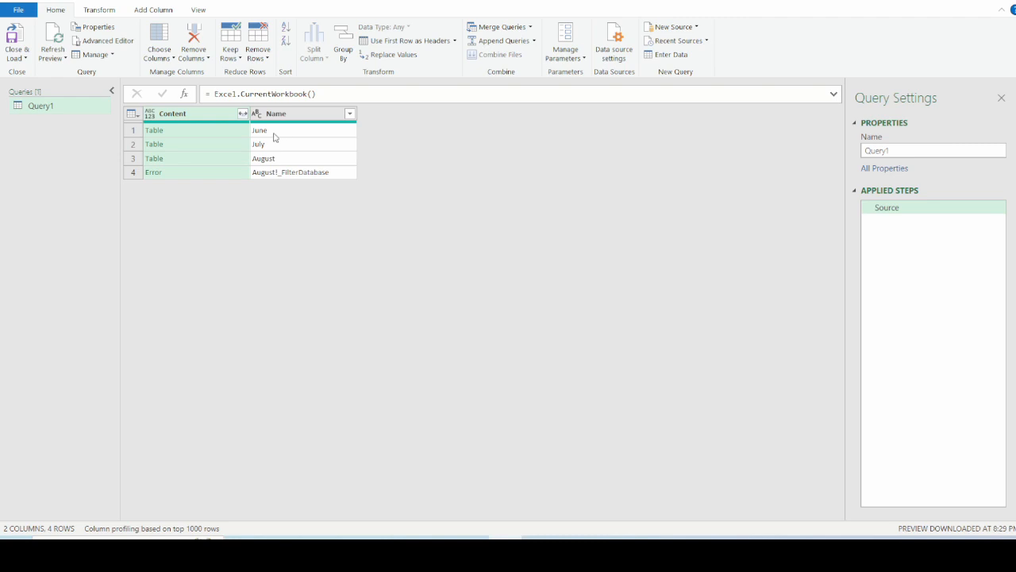
{"action": "mouse_move", "coordinate": [280, 149]}
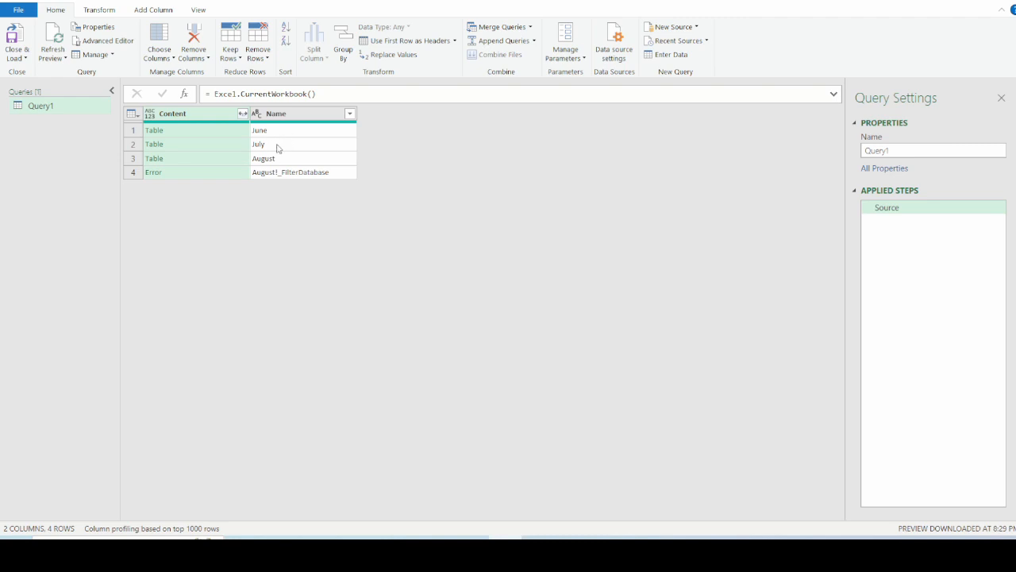
{"action": "mouse_move", "coordinate": [301, 160]}
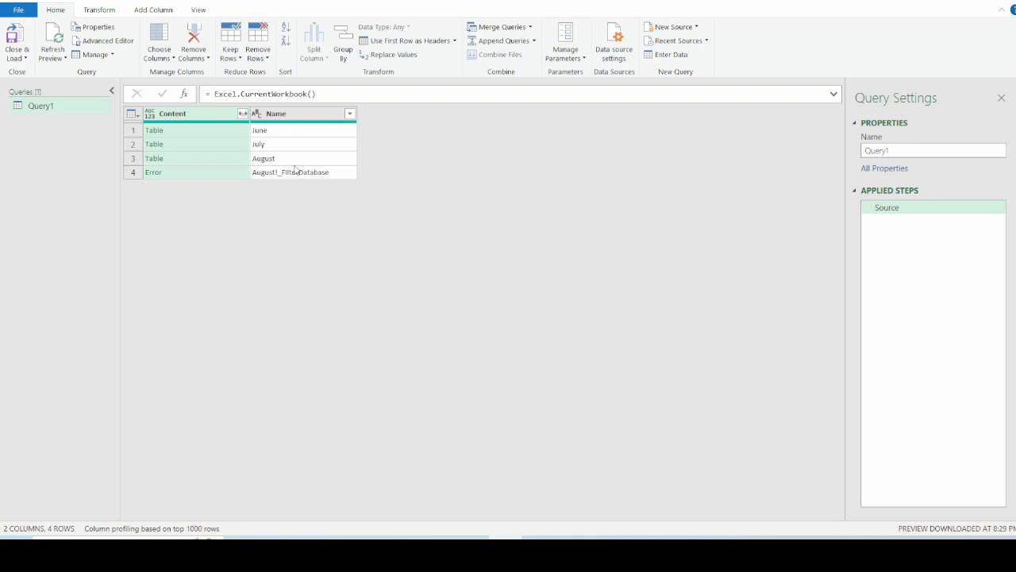
{"action": "mouse_move", "coordinate": [273, 178]}
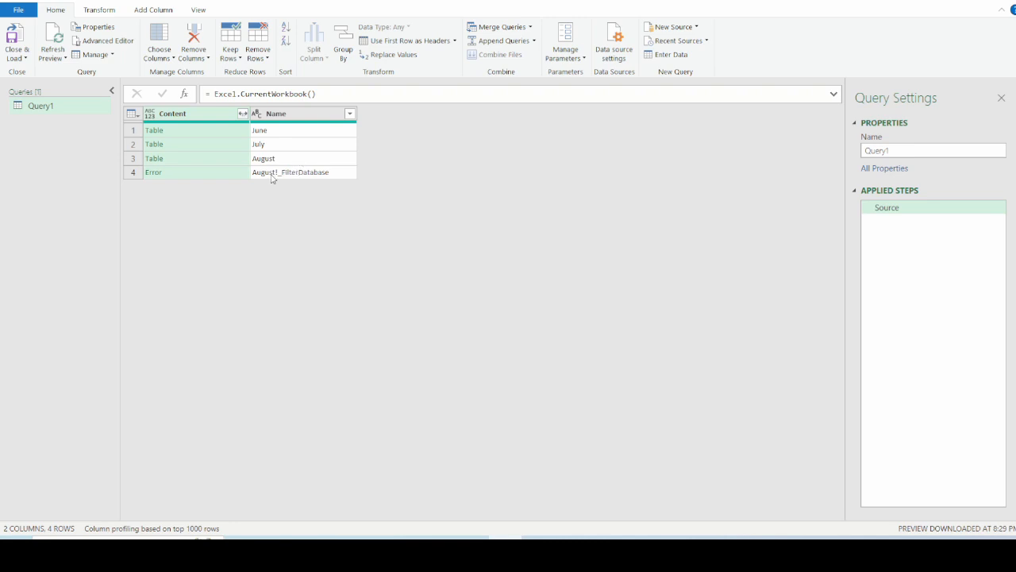
{"action": "mouse_move", "coordinate": [146, 179]}
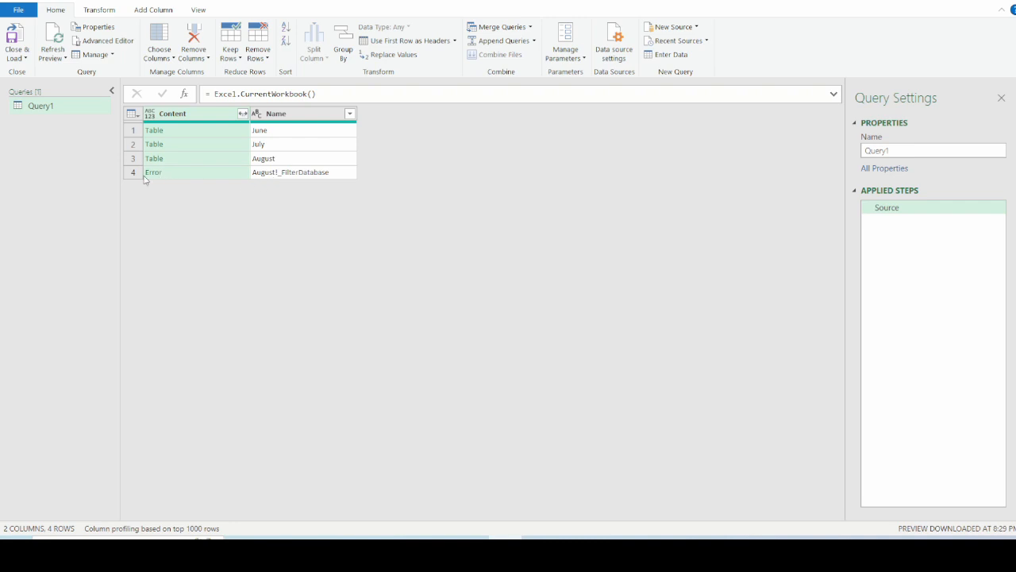
{"action": "mouse_move", "coordinate": [295, 180]}
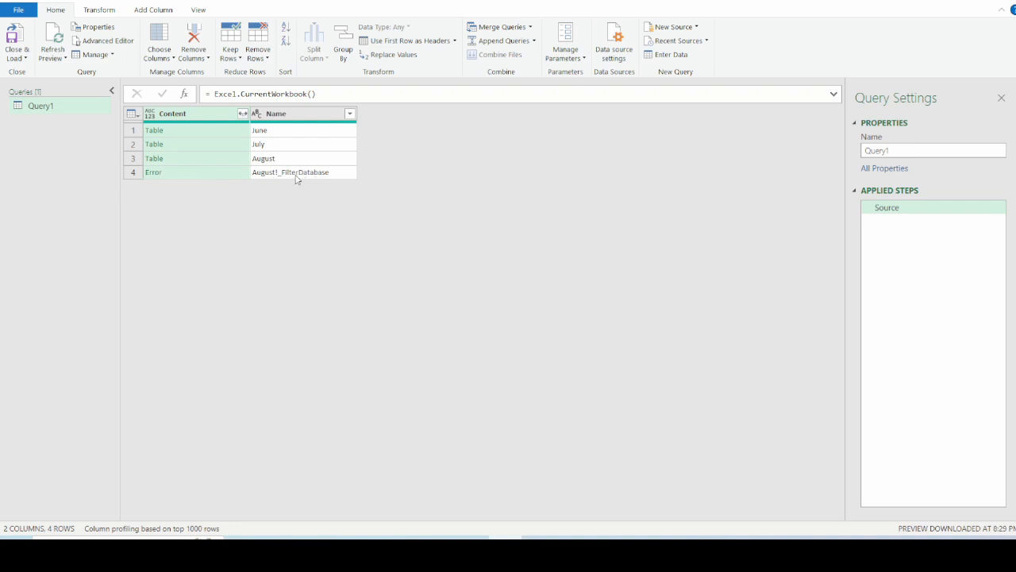
- Filter the Name column to exclude August!_FilterDatabase, keeping June, July and August
{"action": "left_click", "coordinate": [350, 114]}
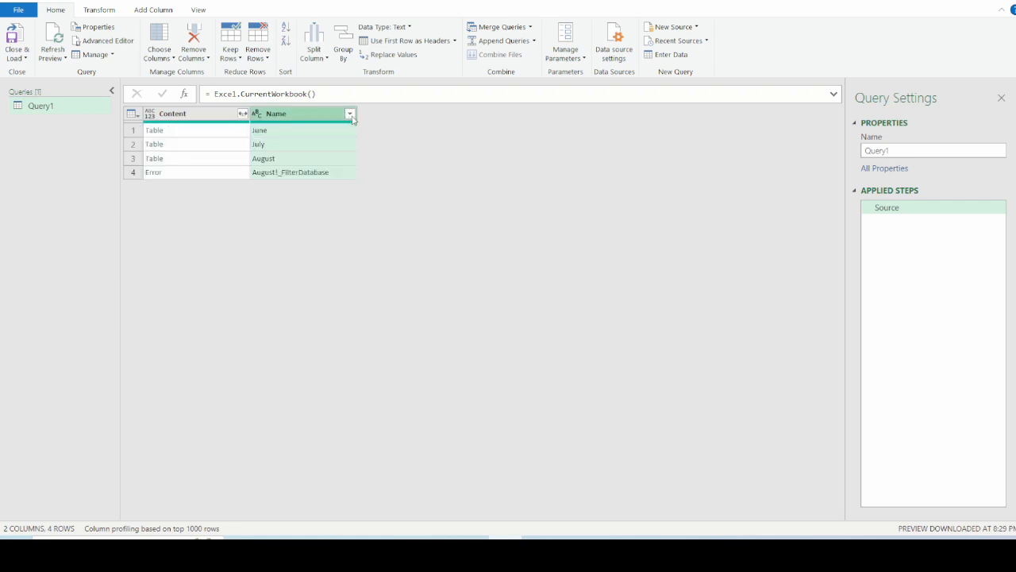
{"action": "left_click", "coordinate": [349, 113]}
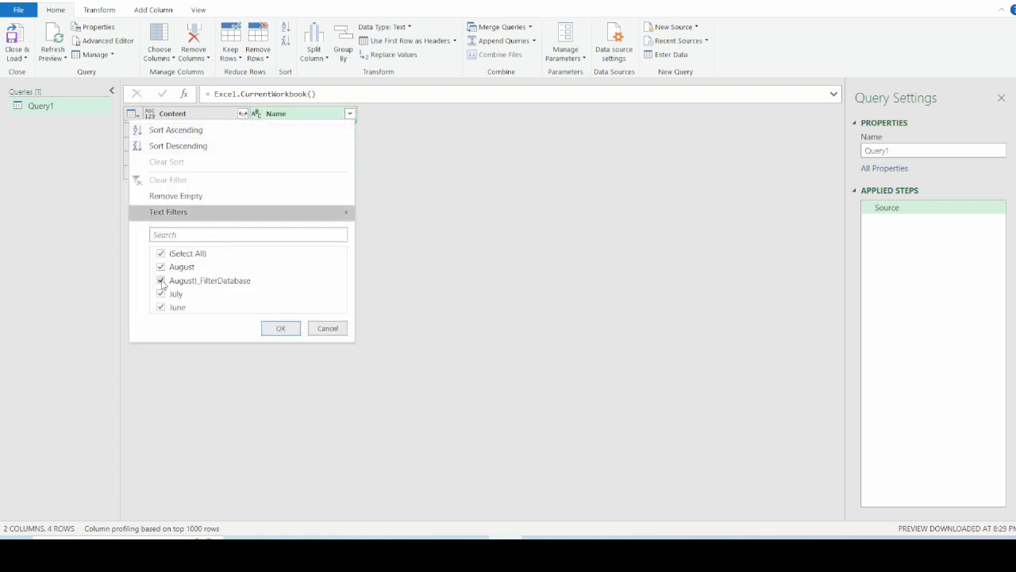
{"action": "left_click", "coordinate": [162, 280]}
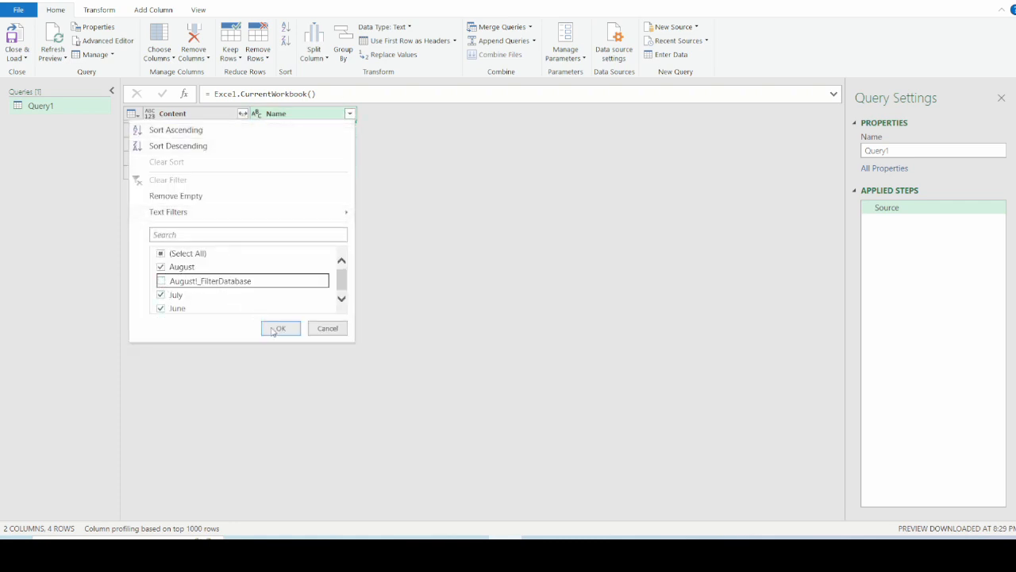
{"action": "left_click", "coordinate": [280, 329]}
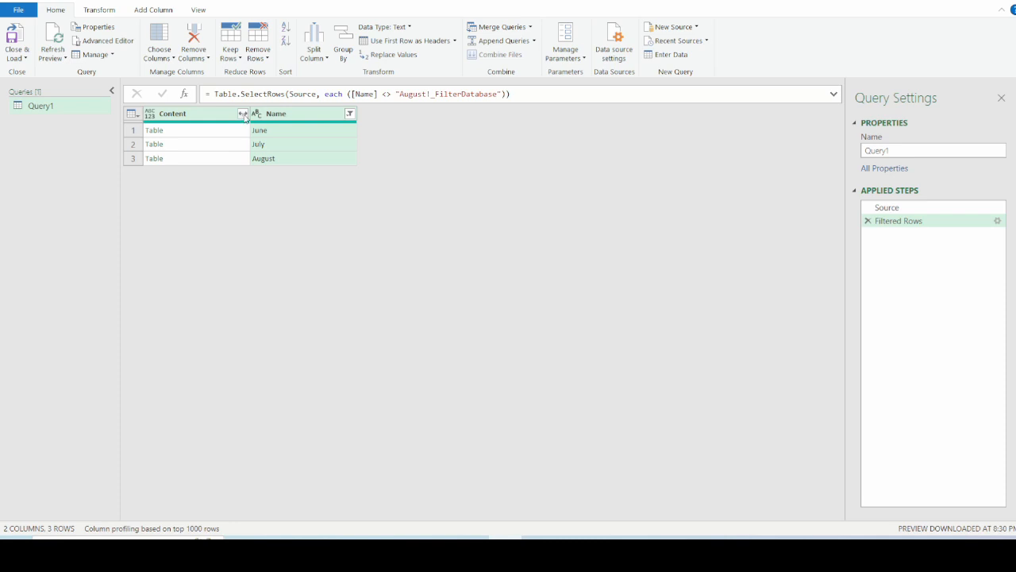
- Expand the Content column into its month-data columns without the original-name prefix
{"action": "left_click", "coordinate": [244, 114]}
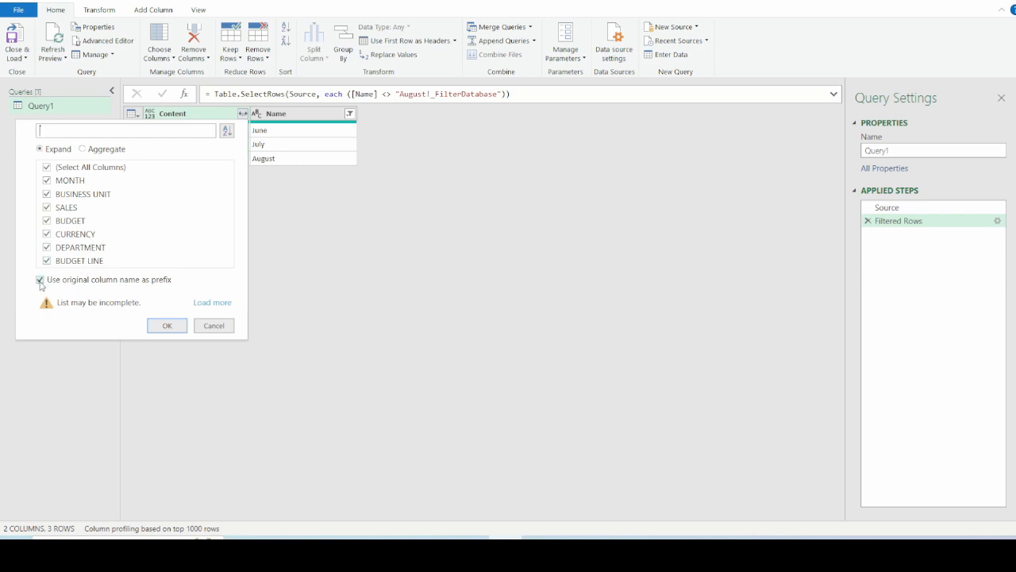
{"action": "left_click", "coordinate": [40, 280]}
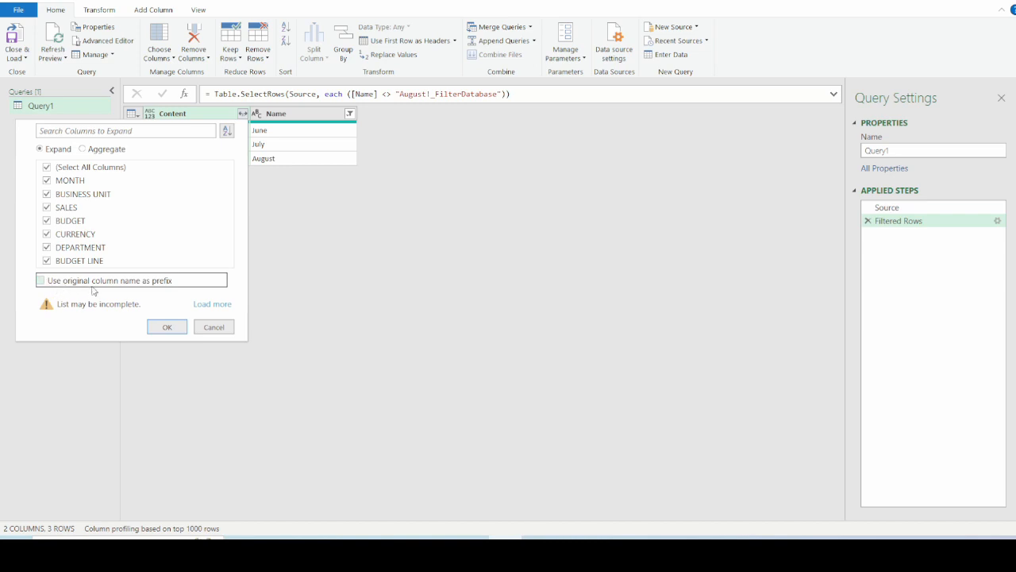
{"action": "mouse_move", "coordinate": [166, 287]}
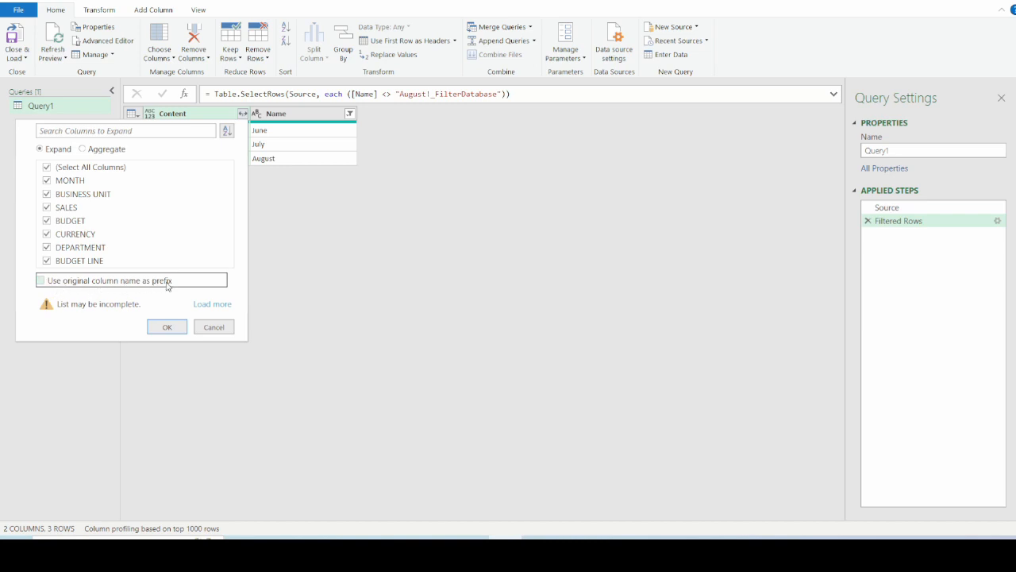
{"action": "mouse_move", "coordinate": [212, 327]}
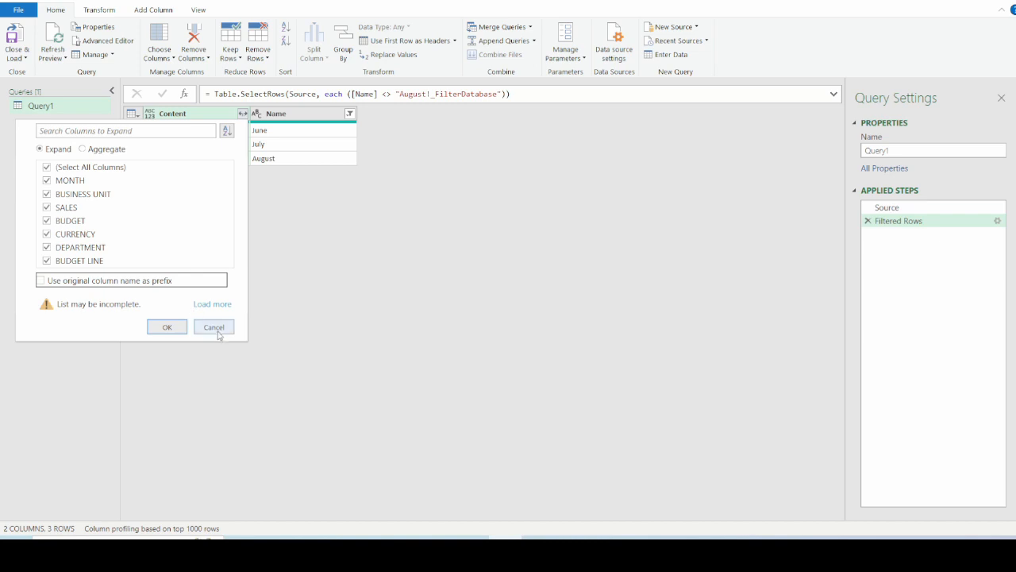
{"action": "left_click", "coordinate": [213, 327]}
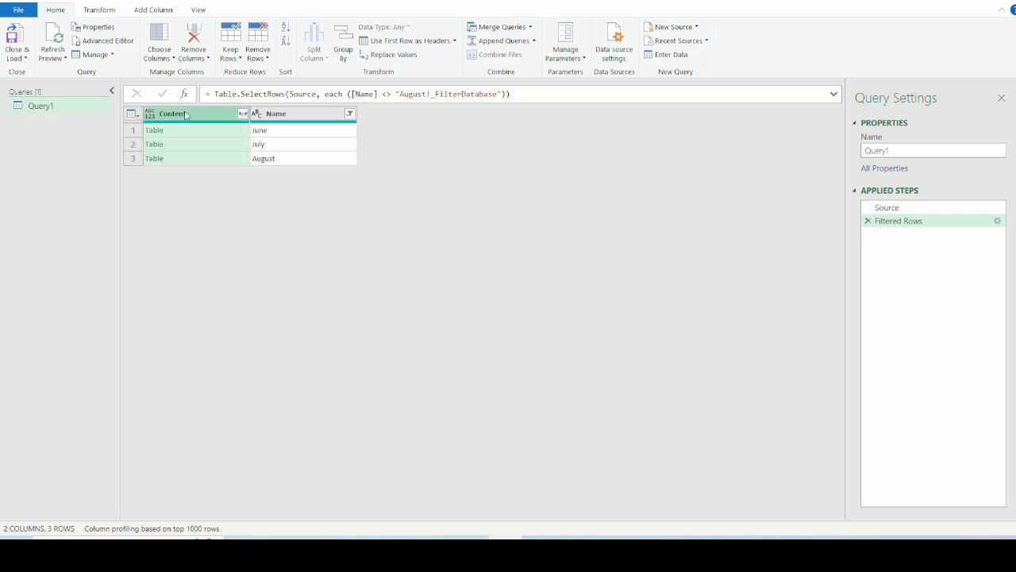
{"action": "mouse_move", "coordinate": [178, 123]}
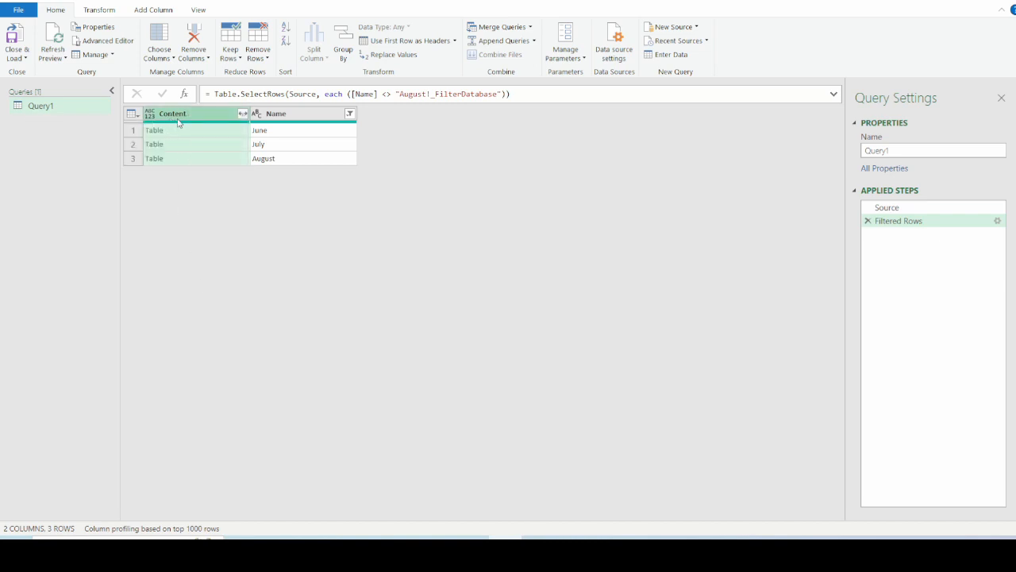
{"action": "left_click", "coordinate": [242, 113]}
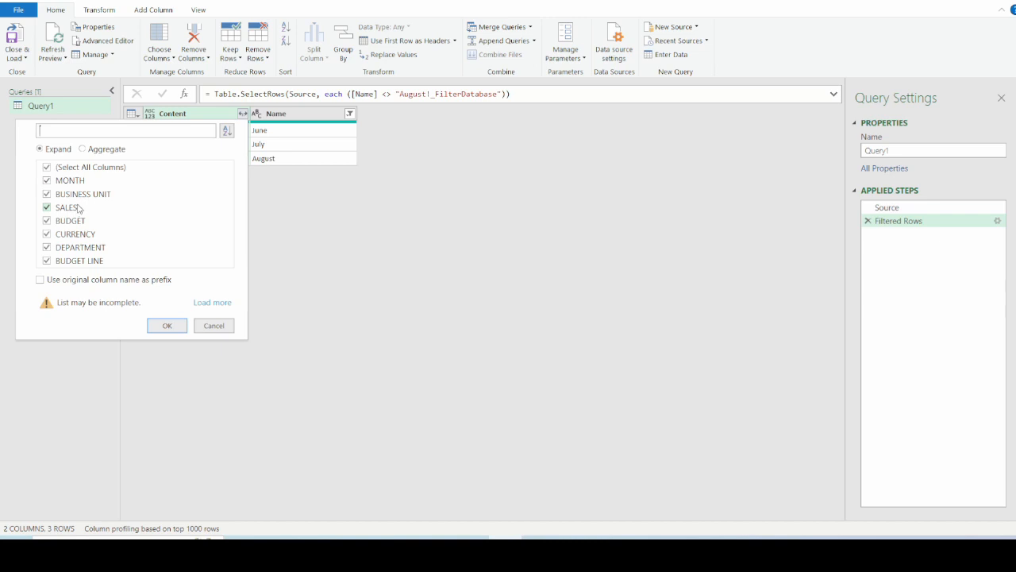
{"action": "left_click", "coordinate": [39, 279]}
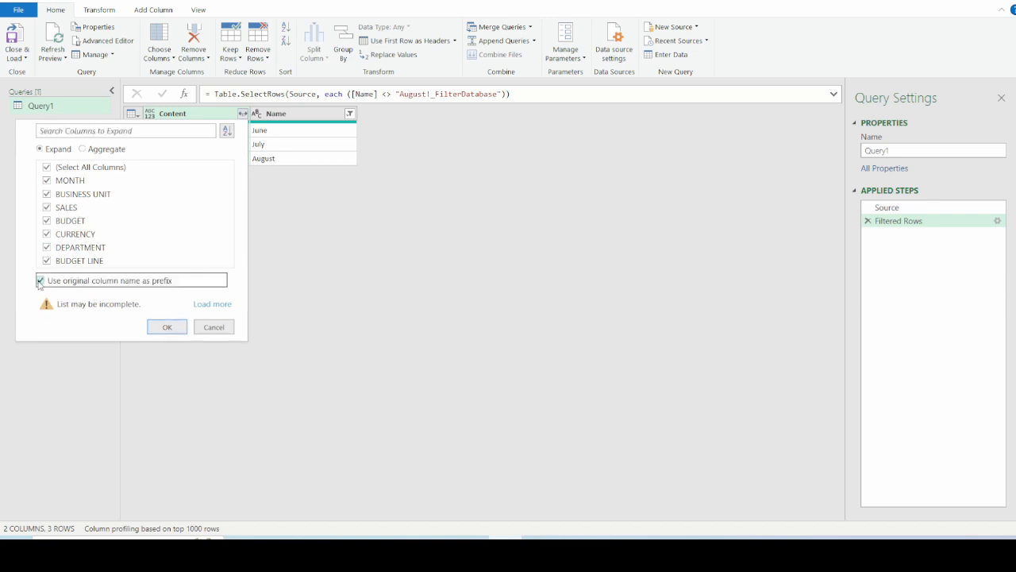
{"action": "left_click", "coordinate": [39, 280]}
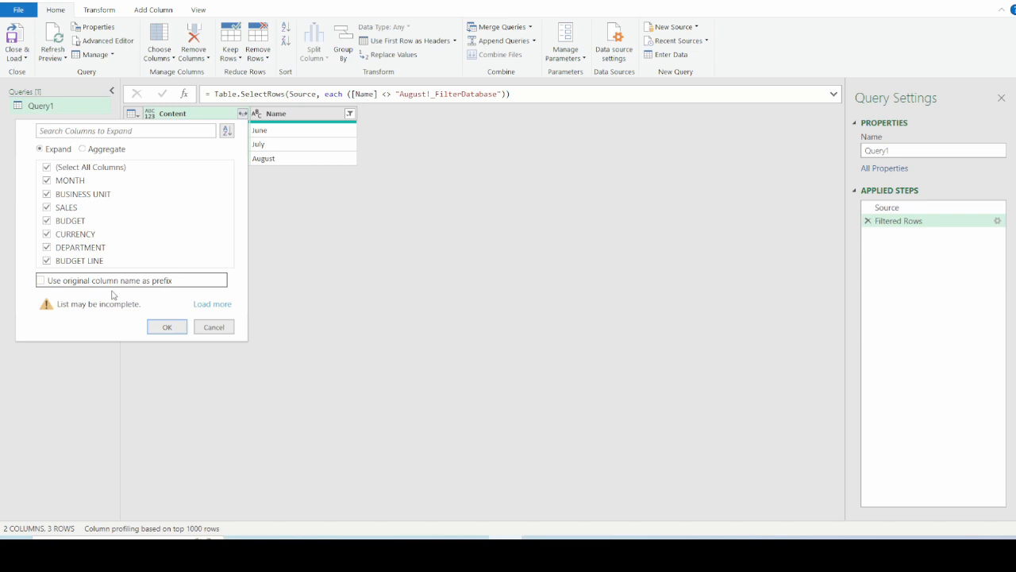
{"action": "mouse_move", "coordinate": [121, 308]}
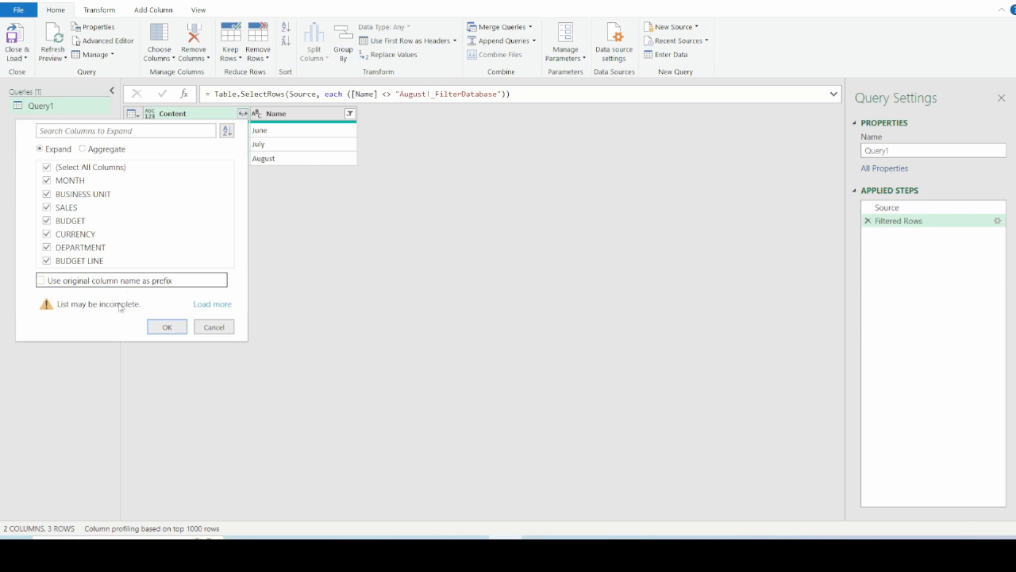
{"action": "mouse_move", "coordinate": [72, 311]}
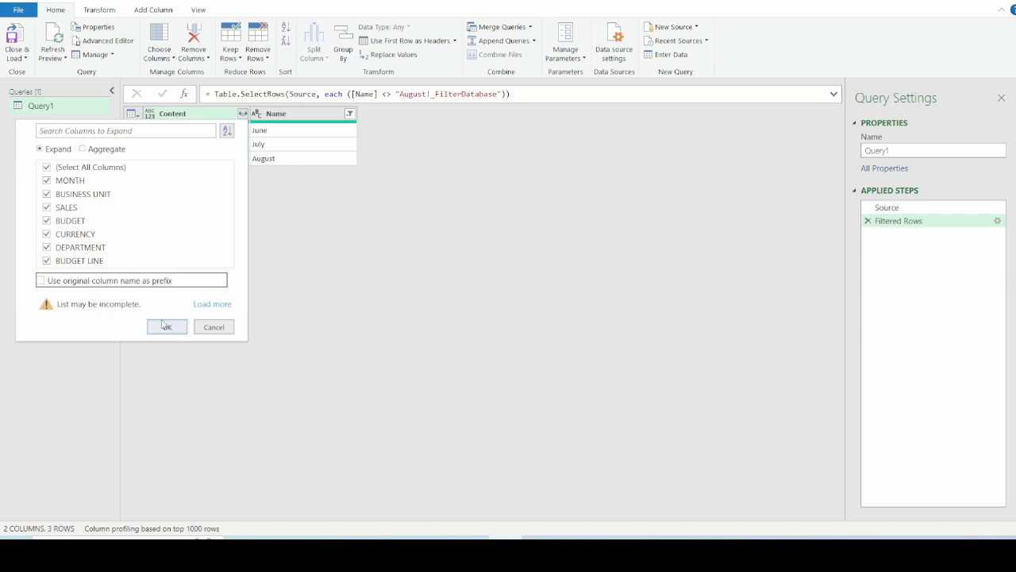
{"action": "left_click", "coordinate": [165, 327]}
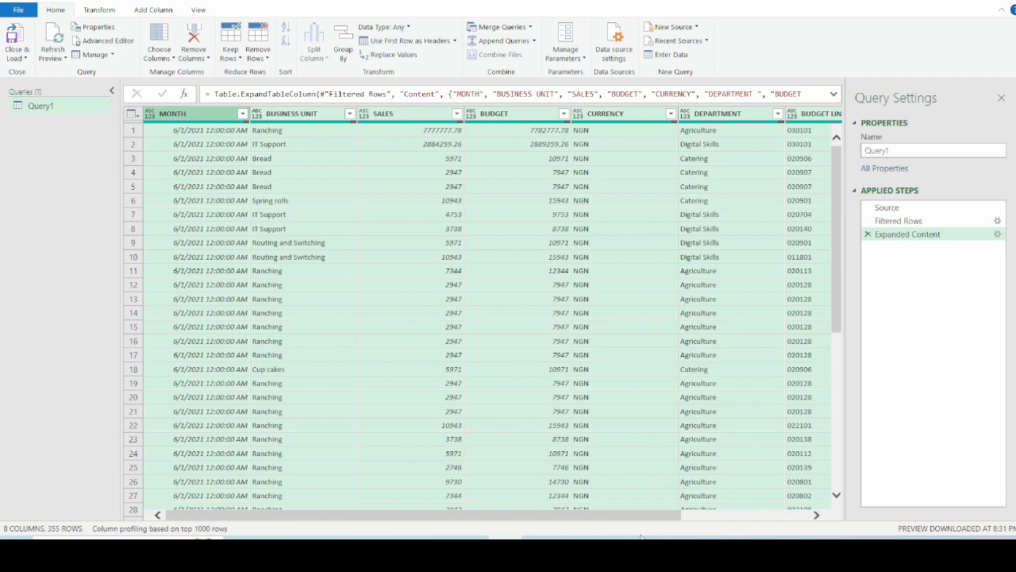
- Remove the Name column from the combined data
{"action": "scroll", "scroll_direction": "right", "scroll_amount": 3}
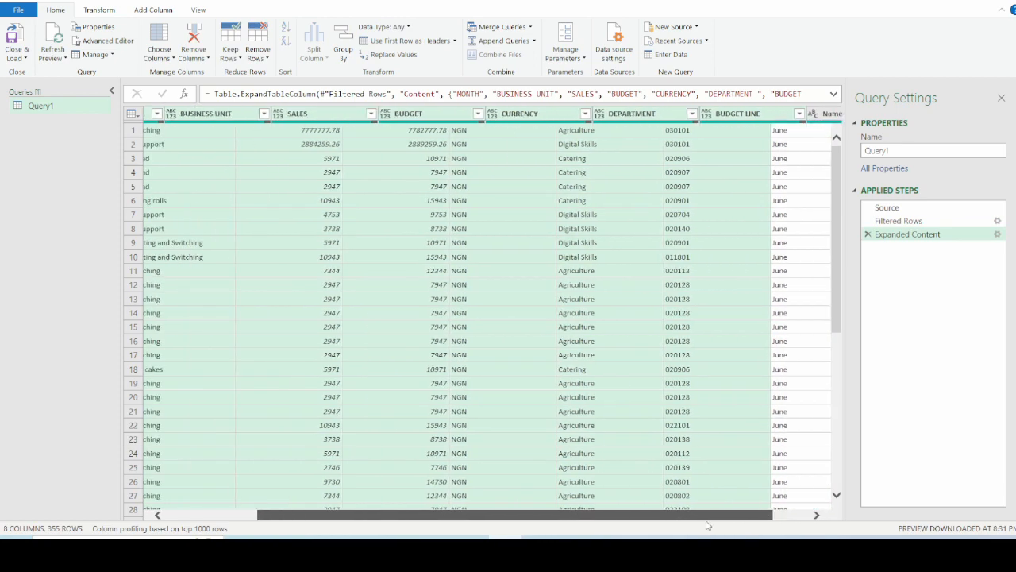
{"action": "scroll", "scroll_direction": "left", "scroll_amount": 3}
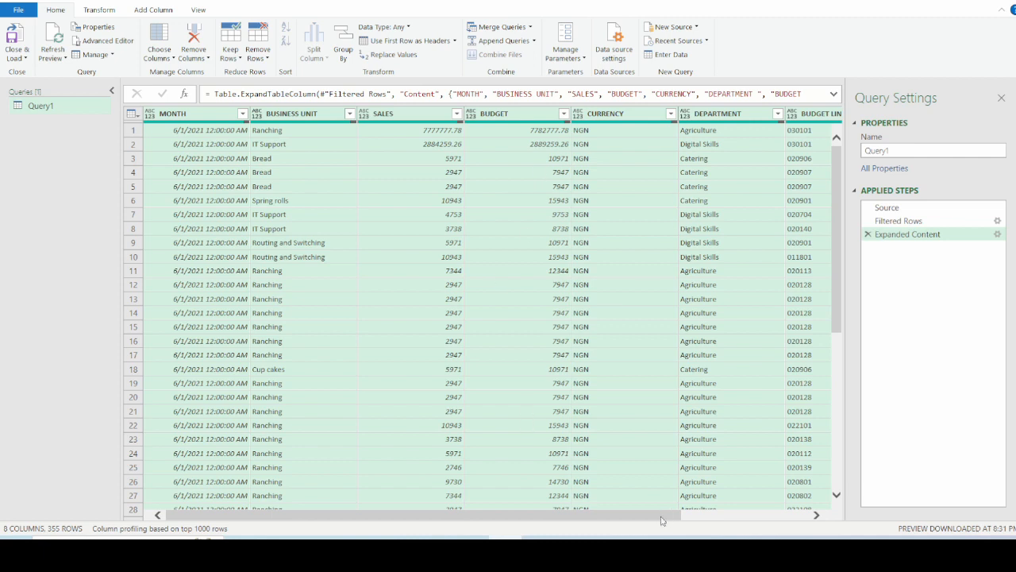
{"action": "scroll", "scroll_direction": "right", "scroll_amount": 3}
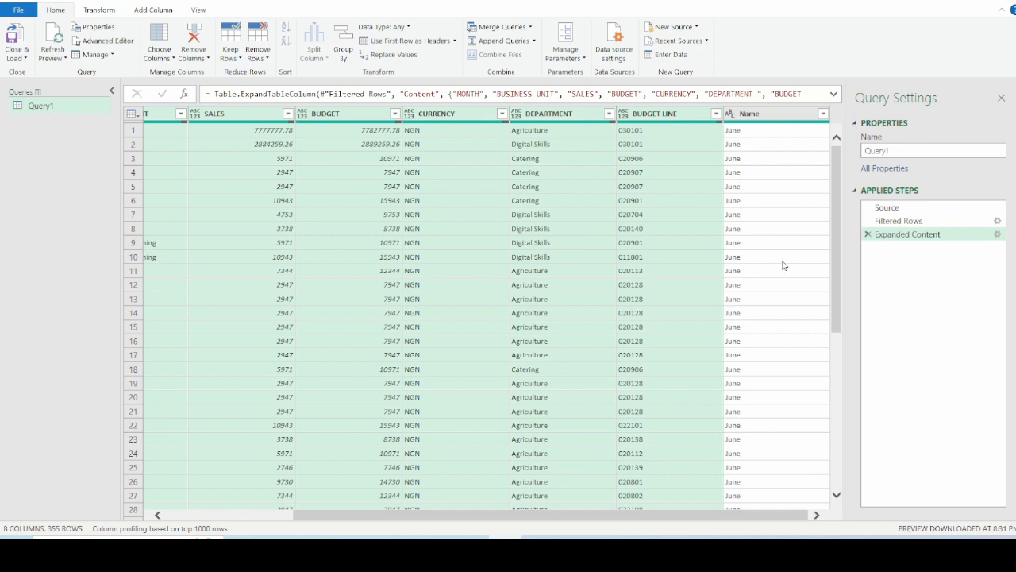
{"action": "mouse_move", "coordinate": [791, 114]}
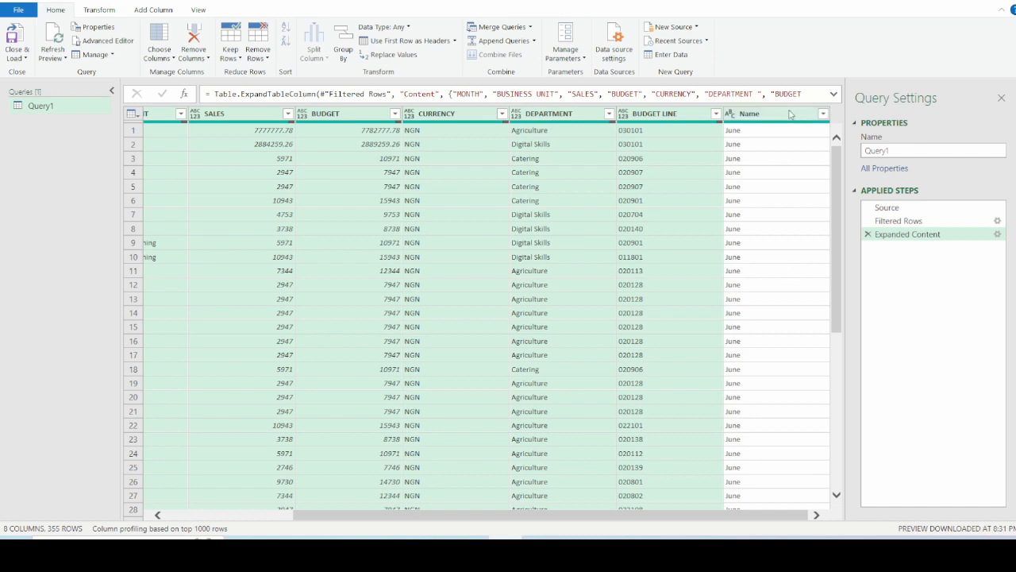
{"action": "left_click", "coordinate": [770, 112]}
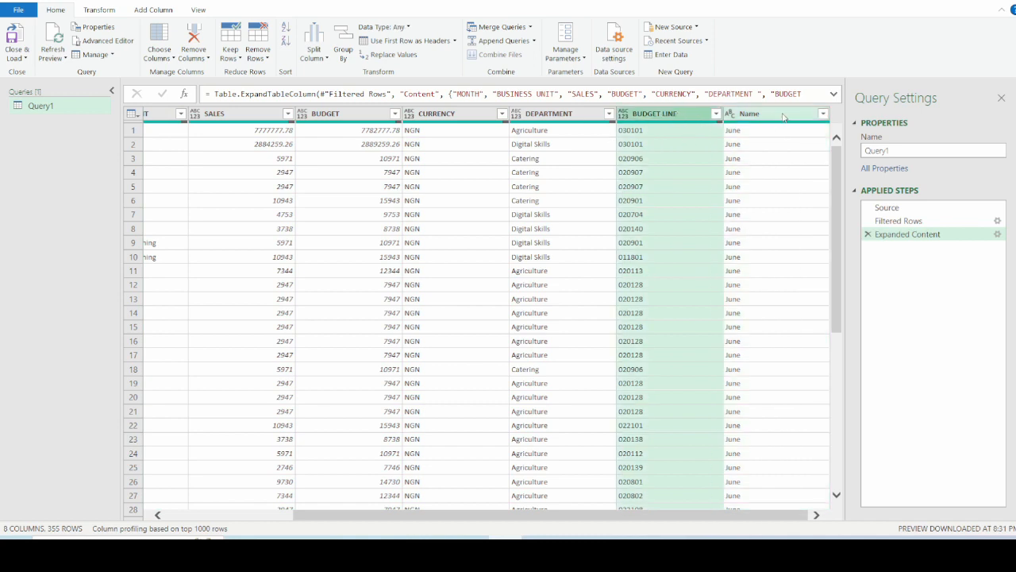
{"action": "left_click", "coordinate": [759, 112]}
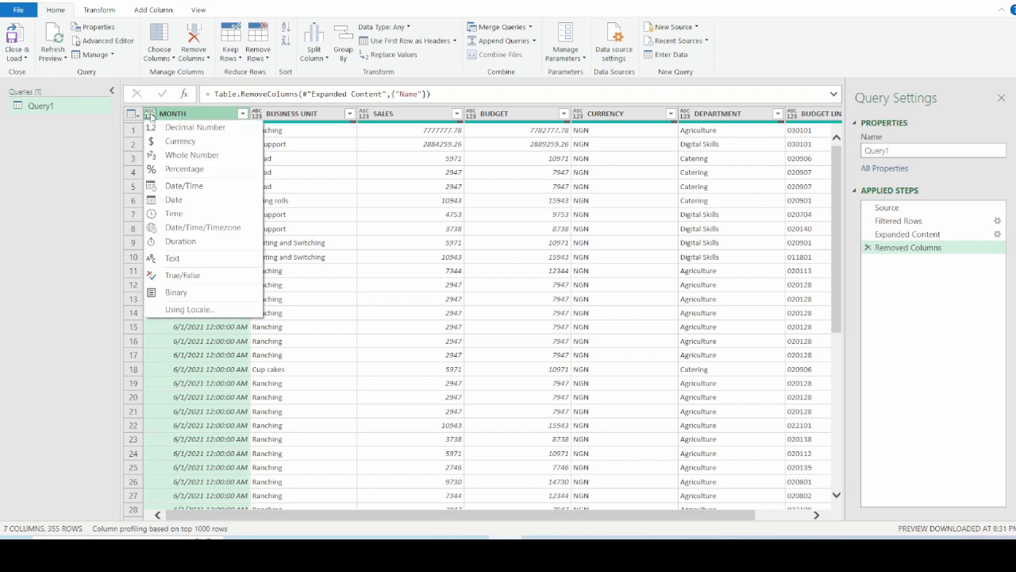
{"action": "mouse_move", "coordinate": [200, 142]}
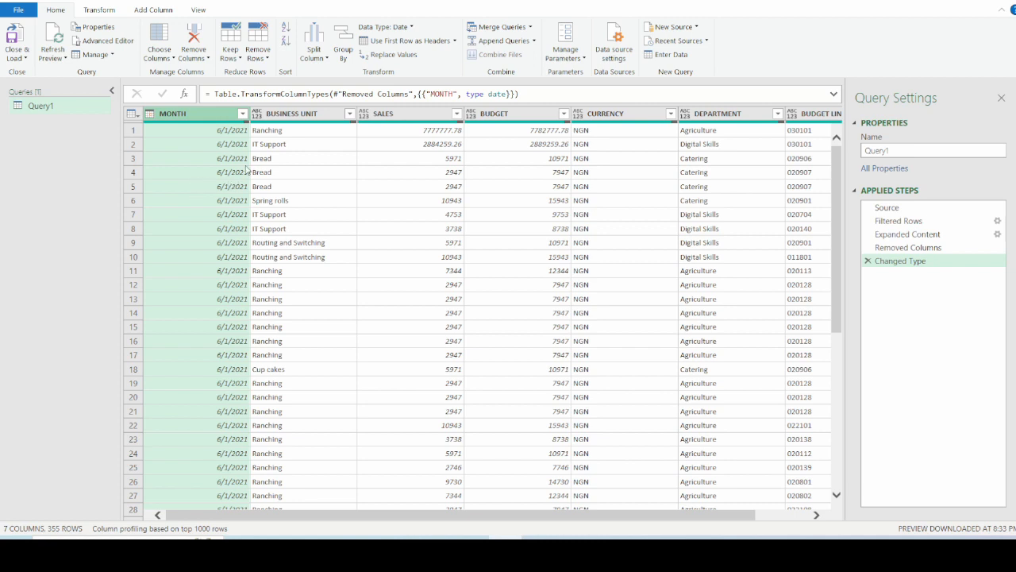
{"action": "mouse_move", "coordinate": [299, 174]}
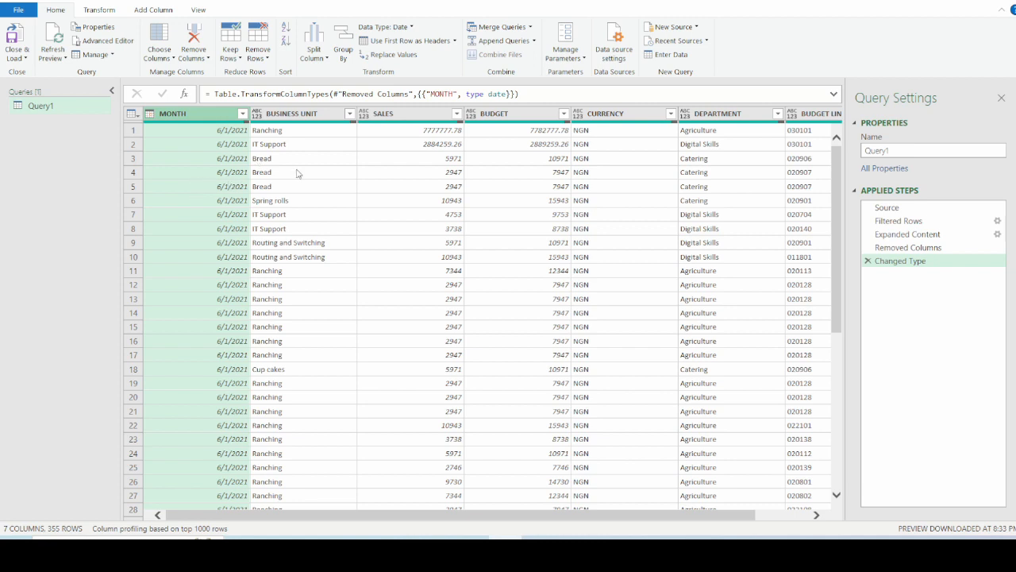
{"action": "mouse_move", "coordinate": [277, 167]}
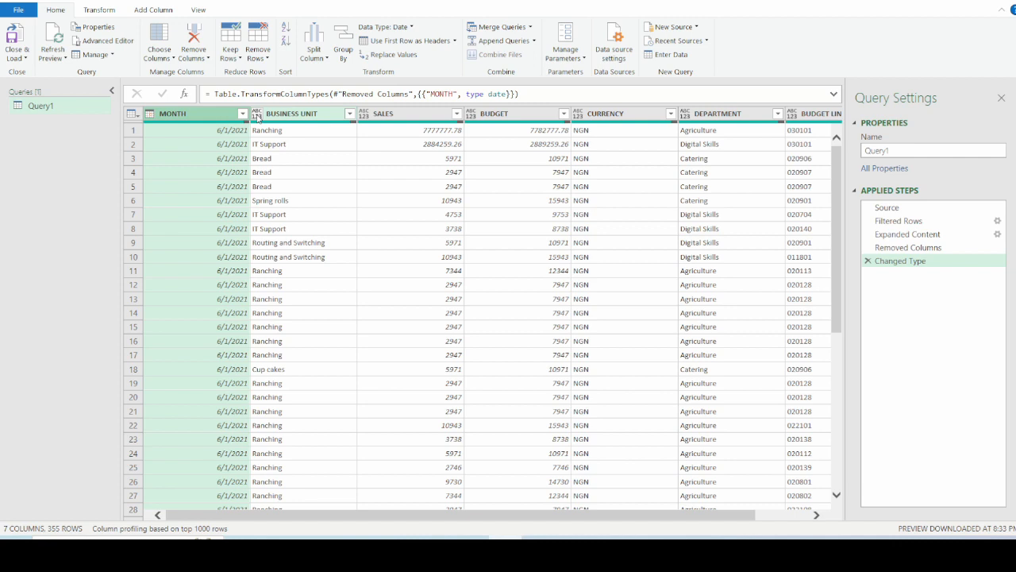
- Set BUSINESS UNIT to Text and SALES and BUDGET to Currency
{"action": "left_click", "coordinate": [257, 113]}
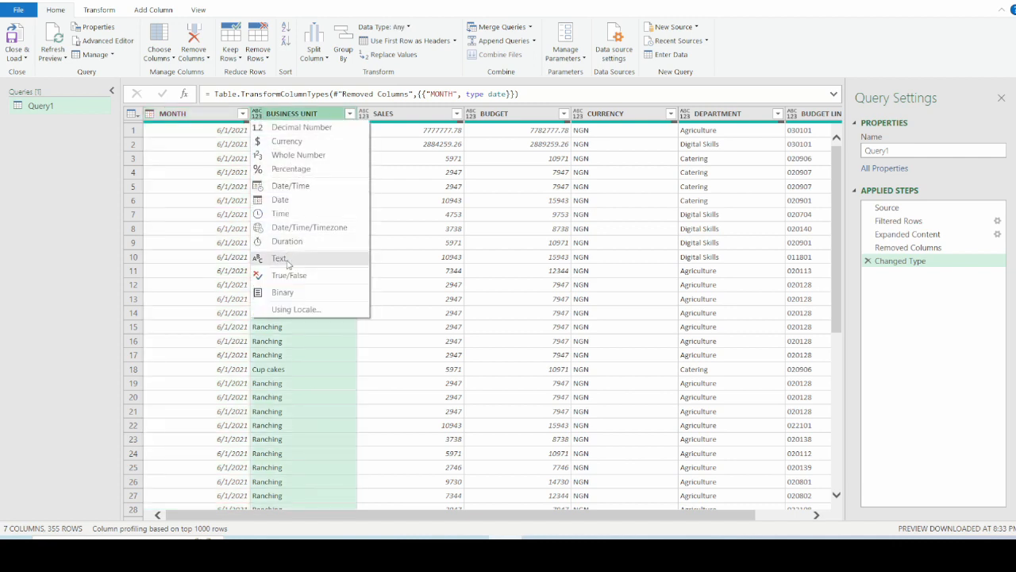
{"action": "left_click", "coordinate": [279, 257]}
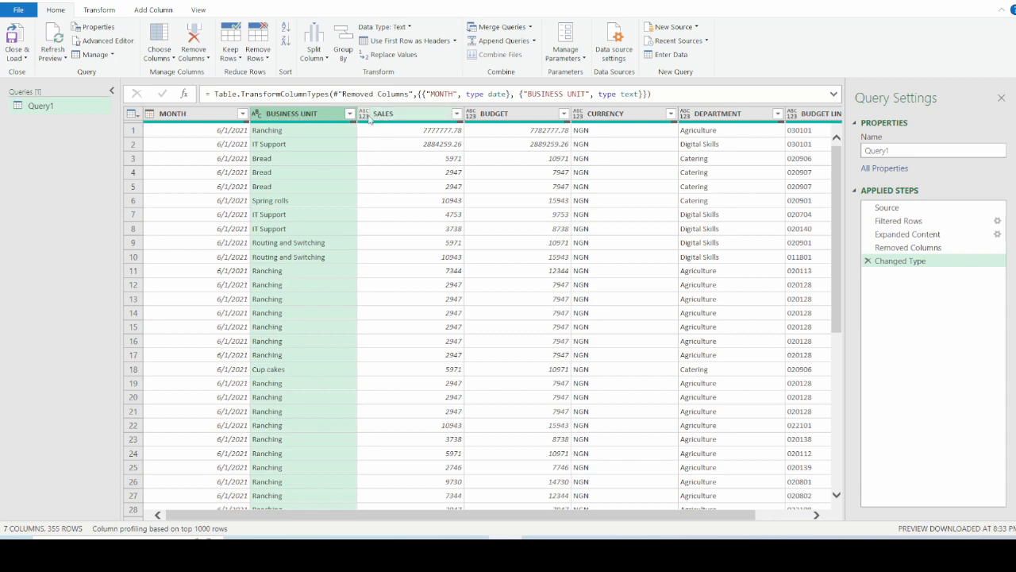
{"action": "left_click", "coordinate": [364, 113]}
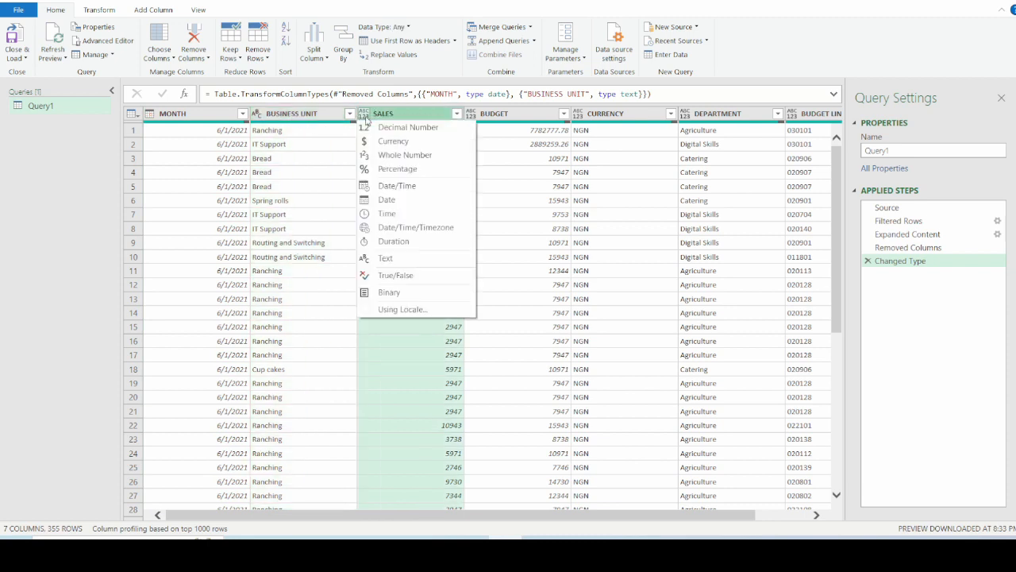
{"action": "mouse_move", "coordinate": [394, 140]}
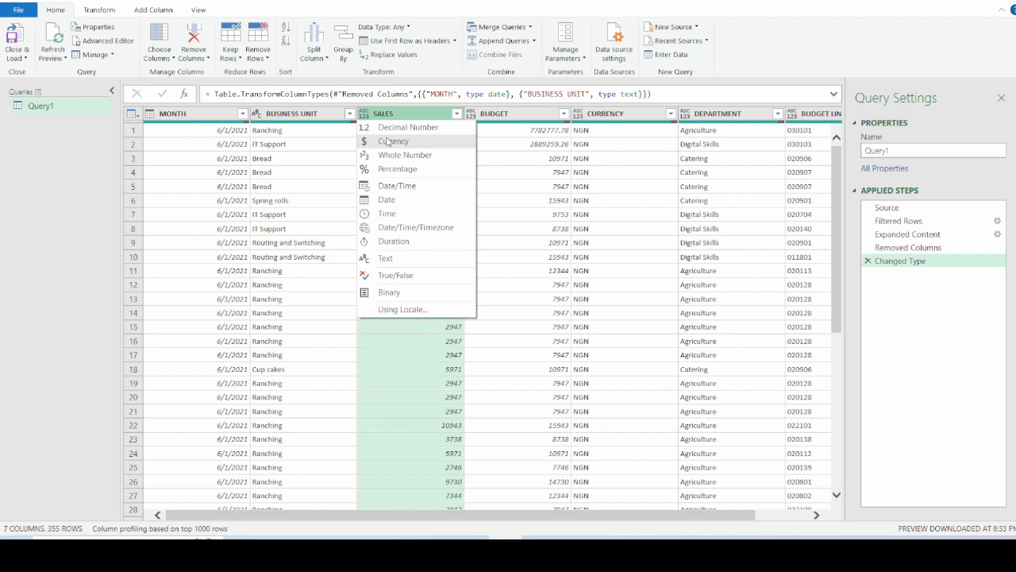
{"action": "left_click", "coordinate": [394, 139]}
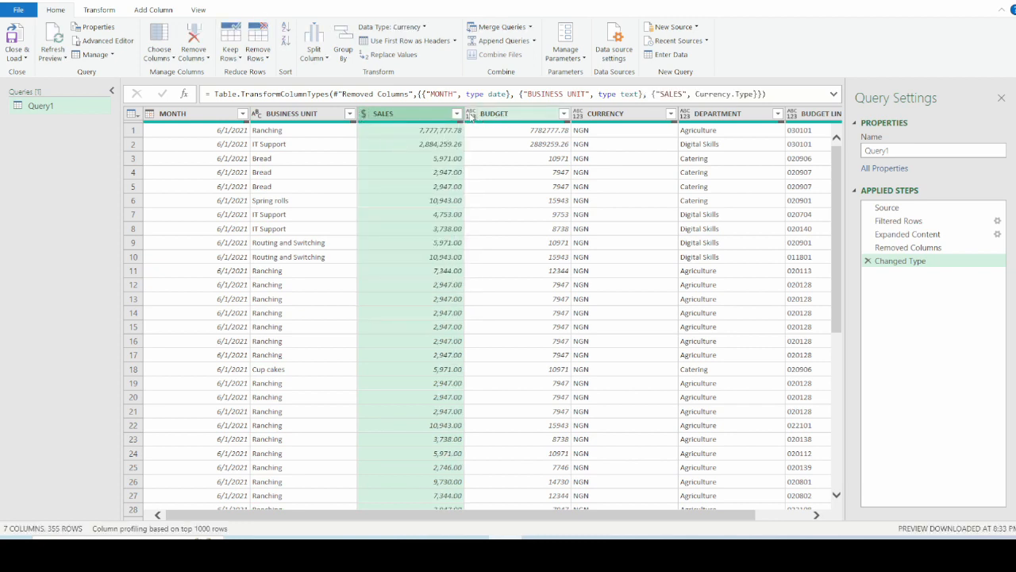
{"action": "left_click", "coordinate": [473, 112]}
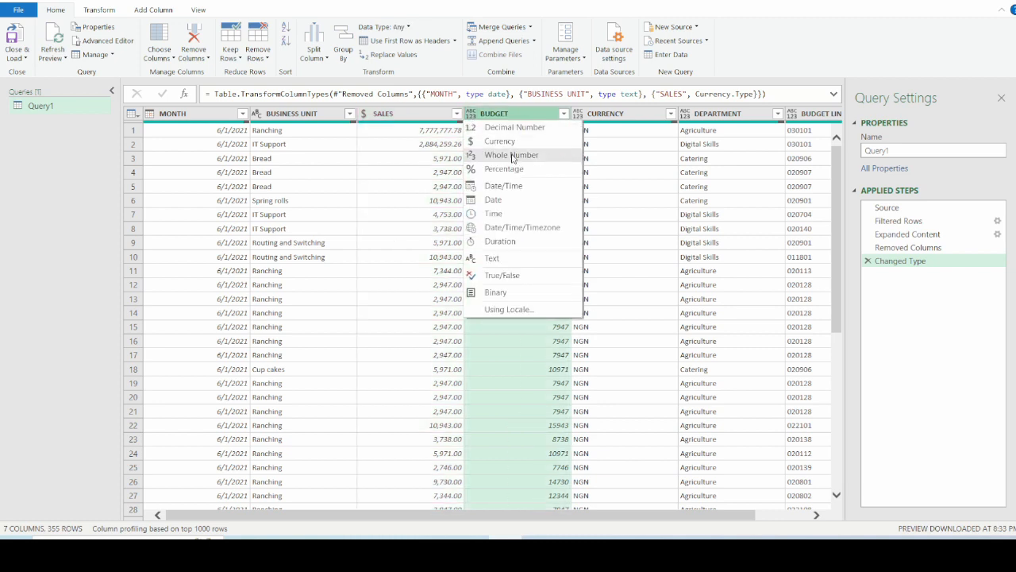
{"action": "left_click", "coordinate": [499, 140]}
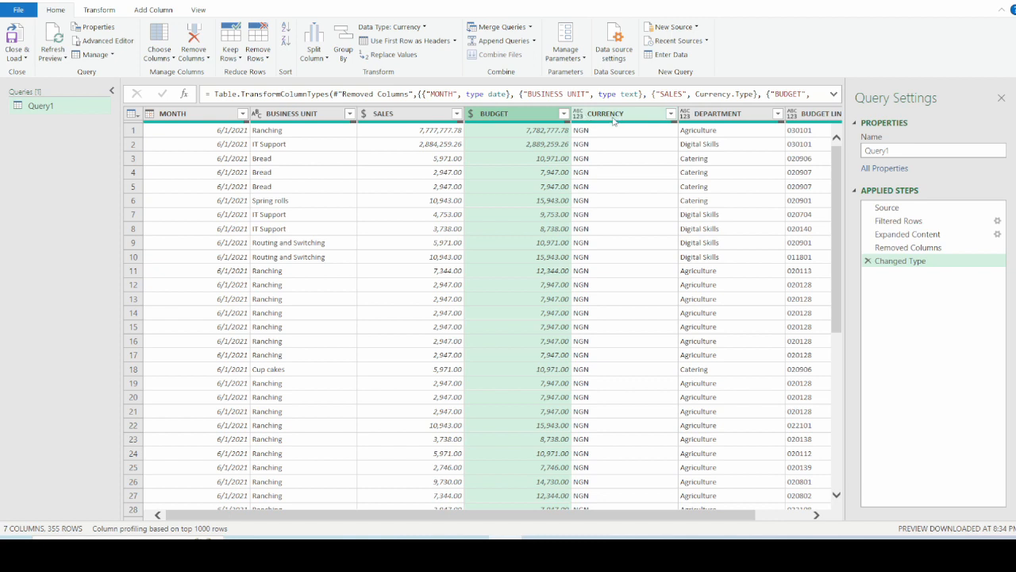
- Set CURRENCY to Text and check the BUDGET LINE column's type
{"action": "left_click", "coordinate": [578, 113]}
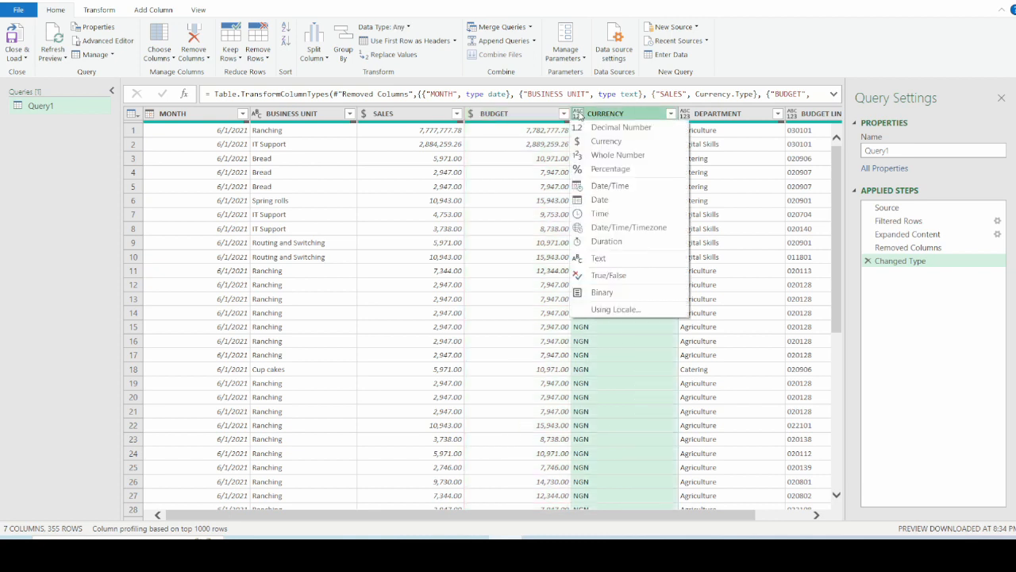
{"action": "left_click", "coordinate": [599, 258]}
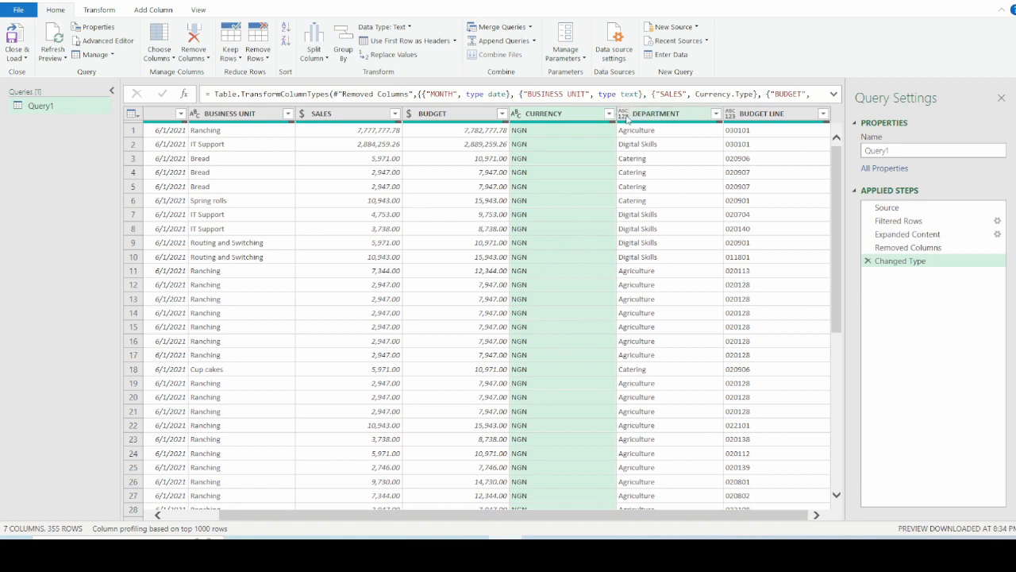
{"action": "left_click", "coordinate": [655, 112]}
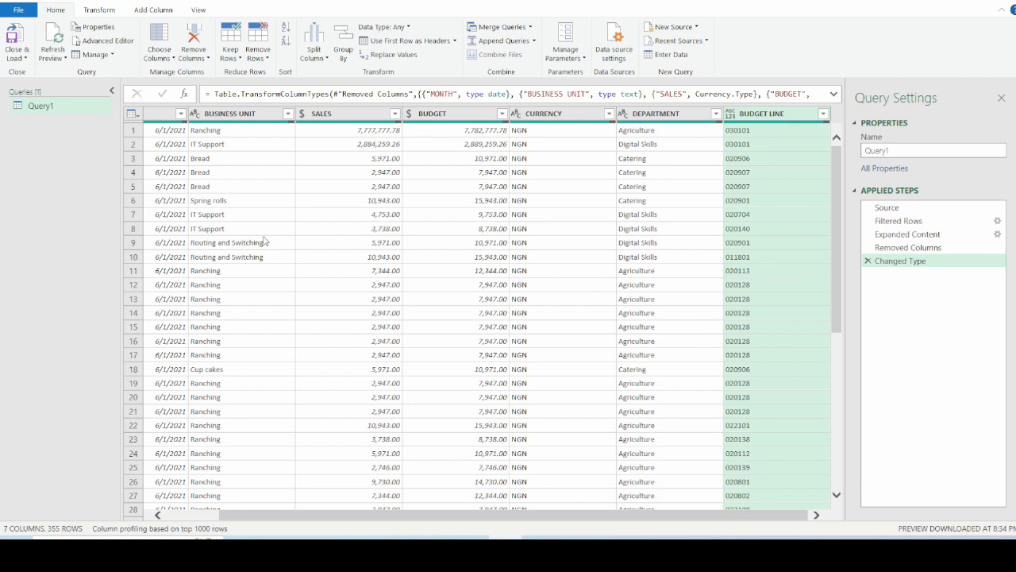
{"action": "mouse_move", "coordinate": [397, 224]}
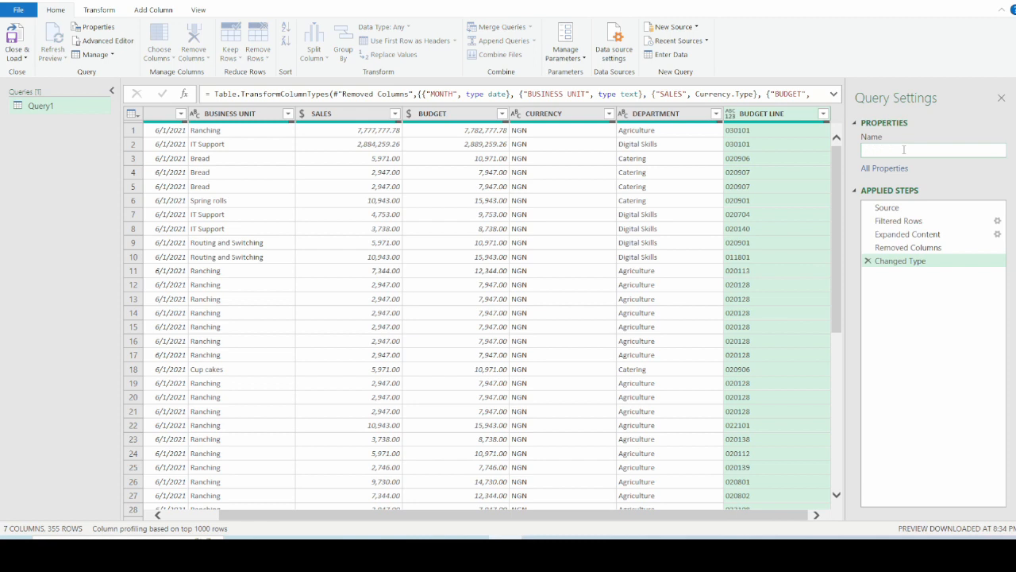
- Name the query 'MergedData' in the Query Settings Properties box
{"action": "type", "text": "MergedData"}
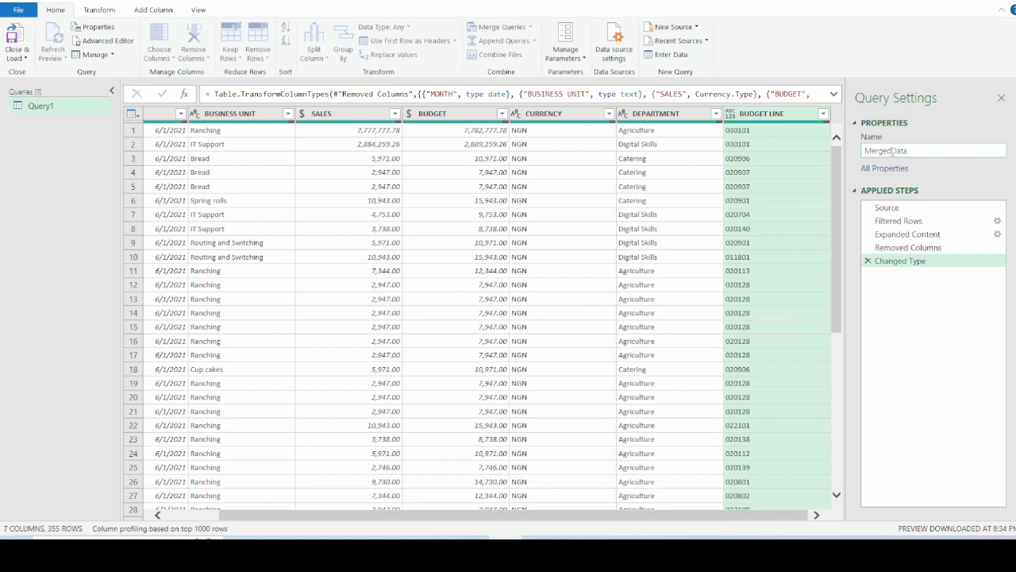
{"action": "mouse_move", "coordinate": [891, 205]}
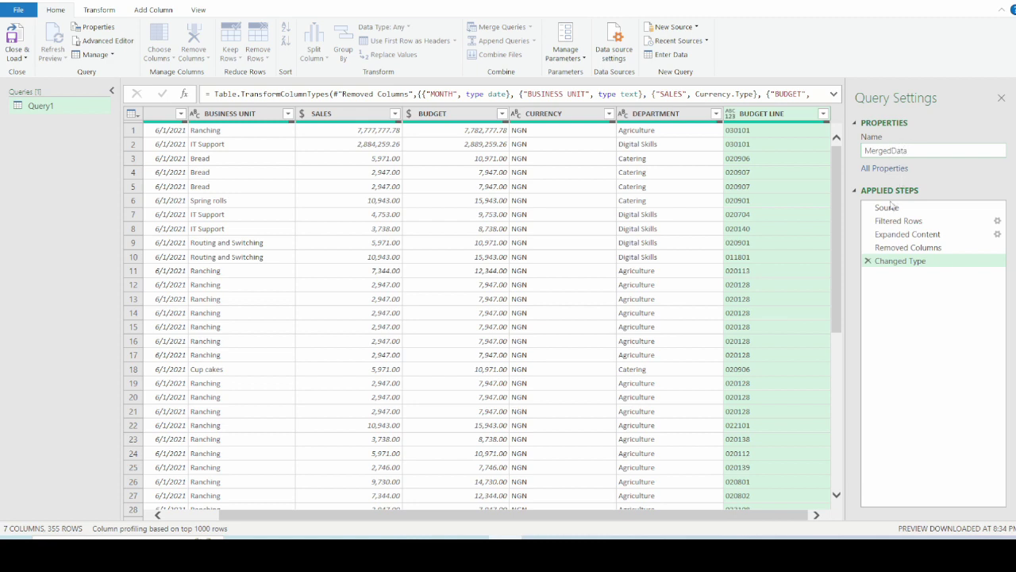
{"action": "mouse_move", "coordinate": [950, 267]}
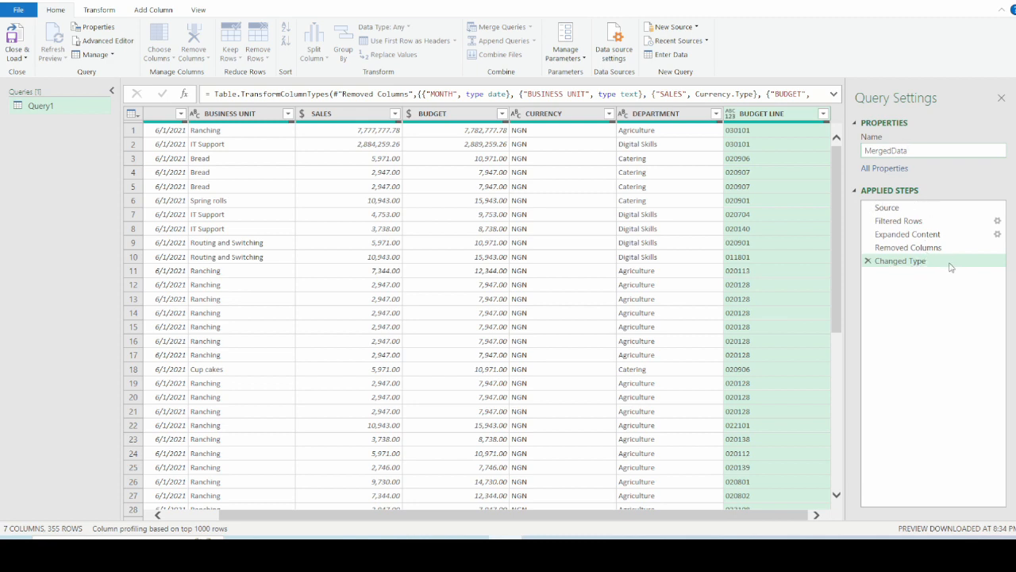
{"action": "left_click", "coordinate": [934, 150]}
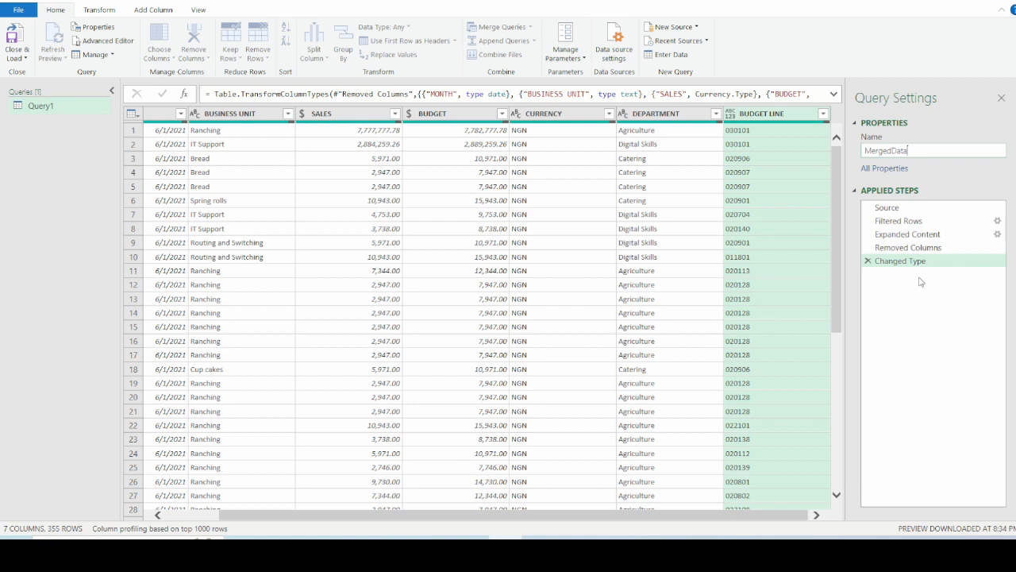
{"action": "mouse_move", "coordinate": [883, 141]}
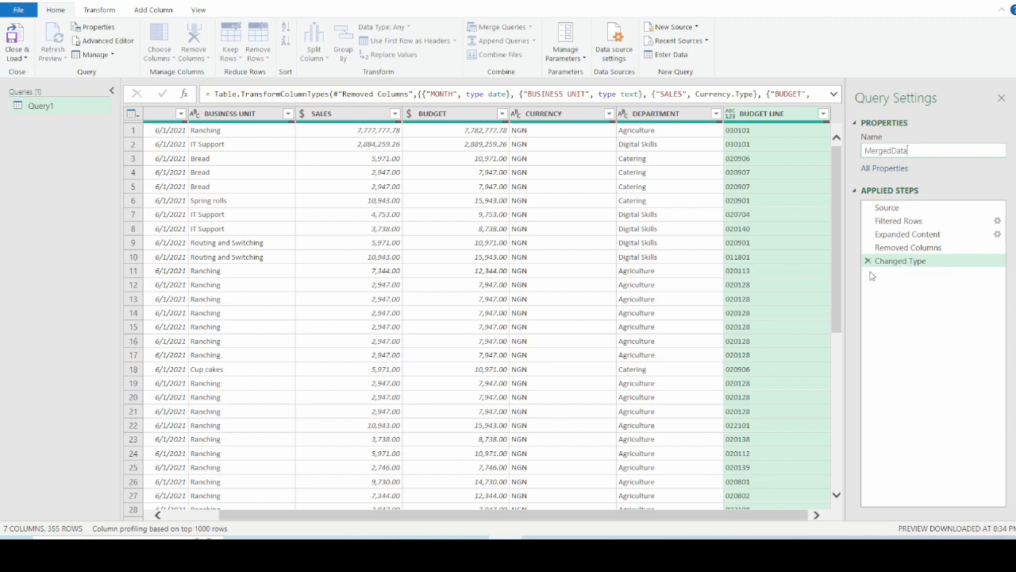
{"action": "mouse_move", "coordinate": [535, 316]}
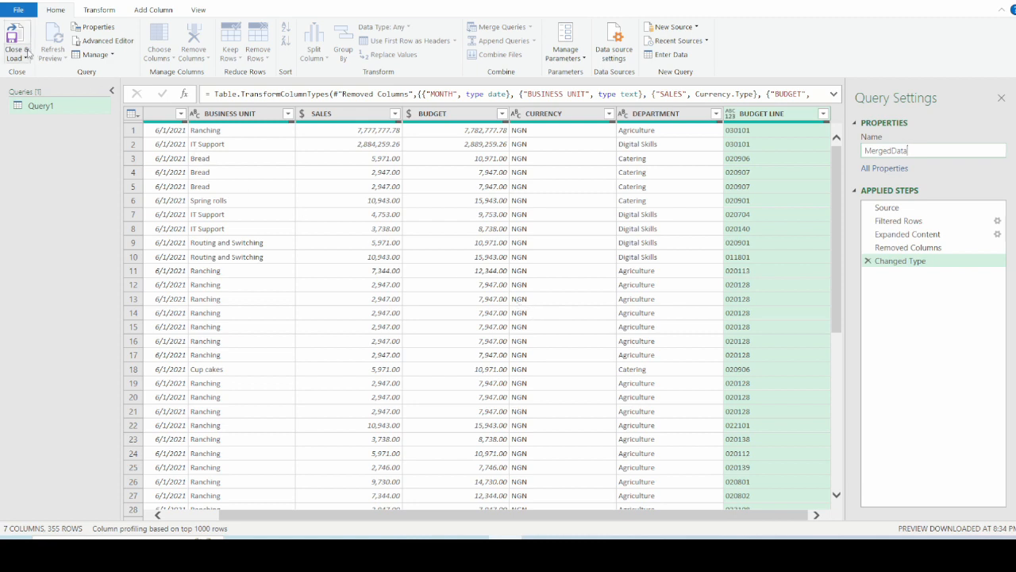
{"action": "mouse_move", "coordinate": [16, 40]}
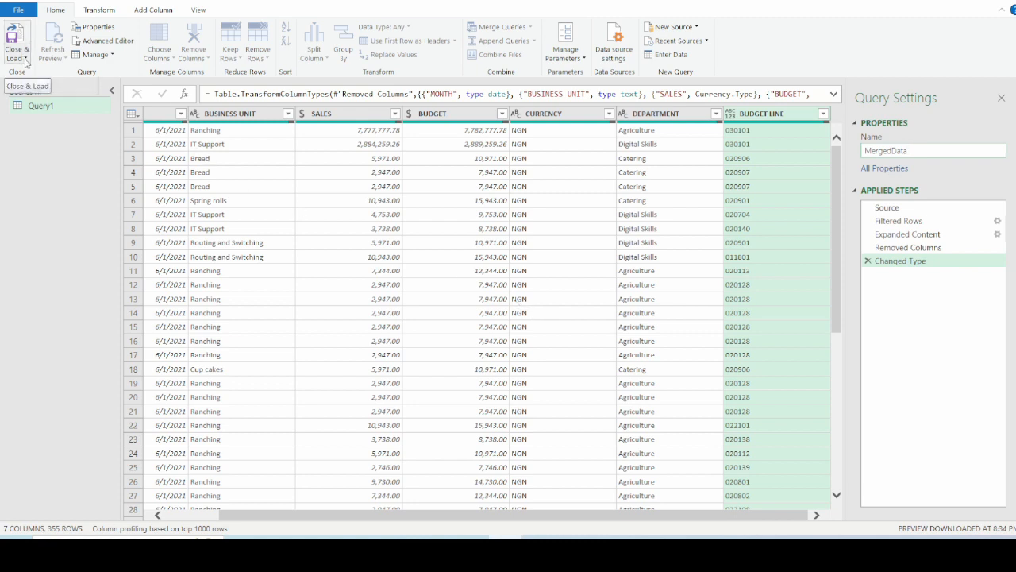
- Load MergedData via Close & Load To as a Table on a New worksheet (356 rows)
{"action": "left_click", "coordinate": [18, 39]}
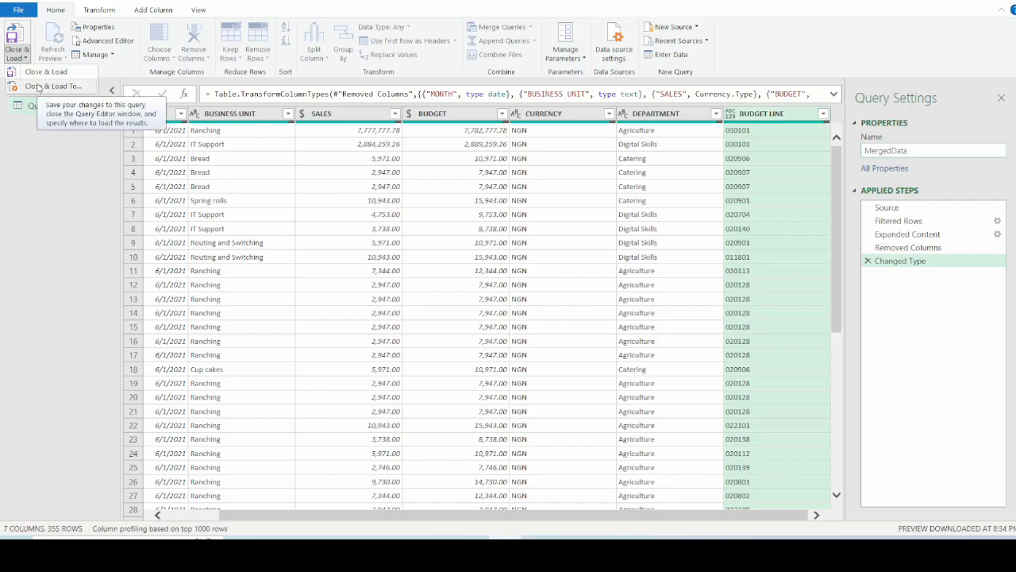
{"action": "left_click", "coordinate": [51, 71]}
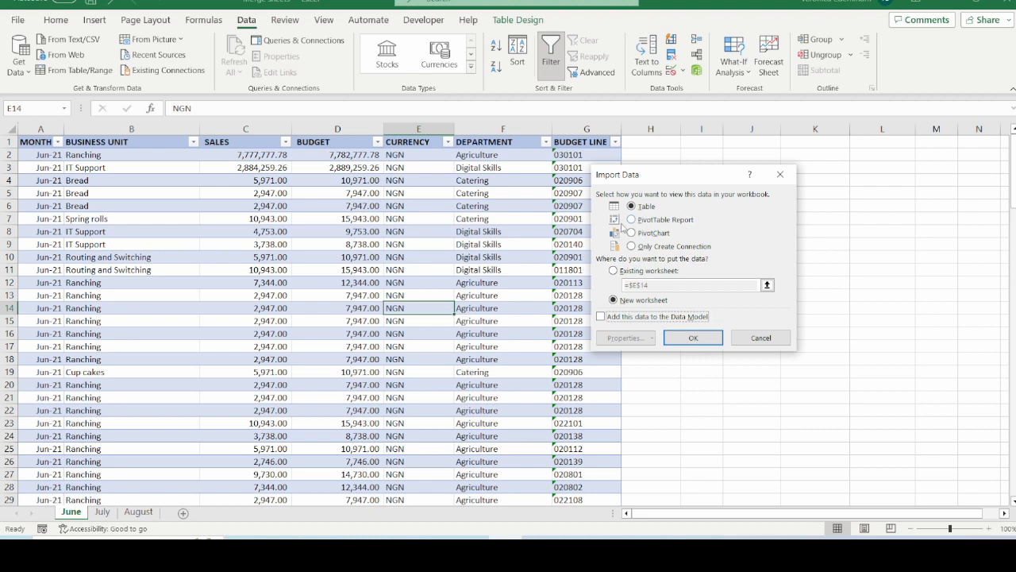
{"action": "mouse_move", "coordinate": [627, 235]}
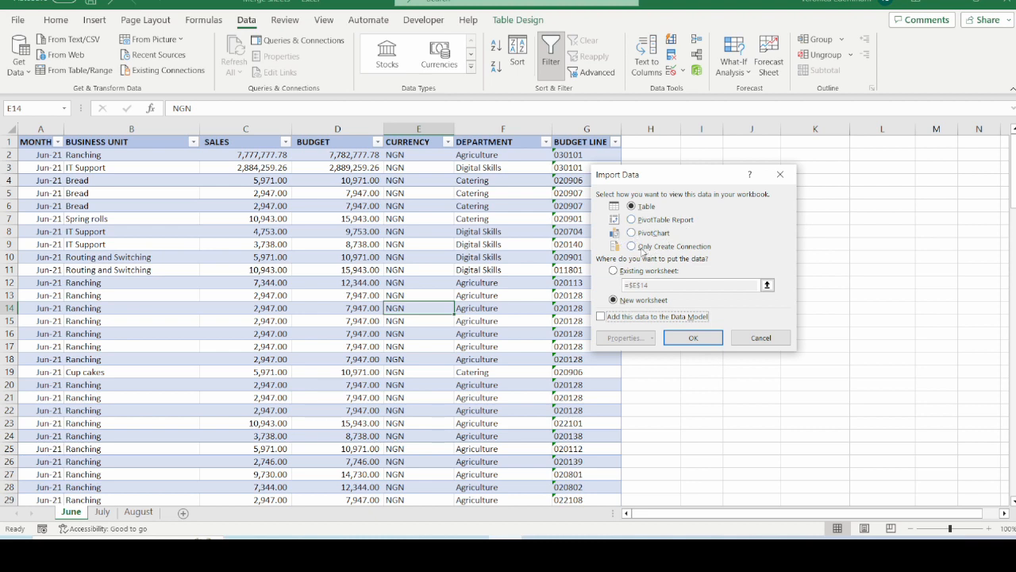
{"action": "left_click", "coordinate": [613, 298]}
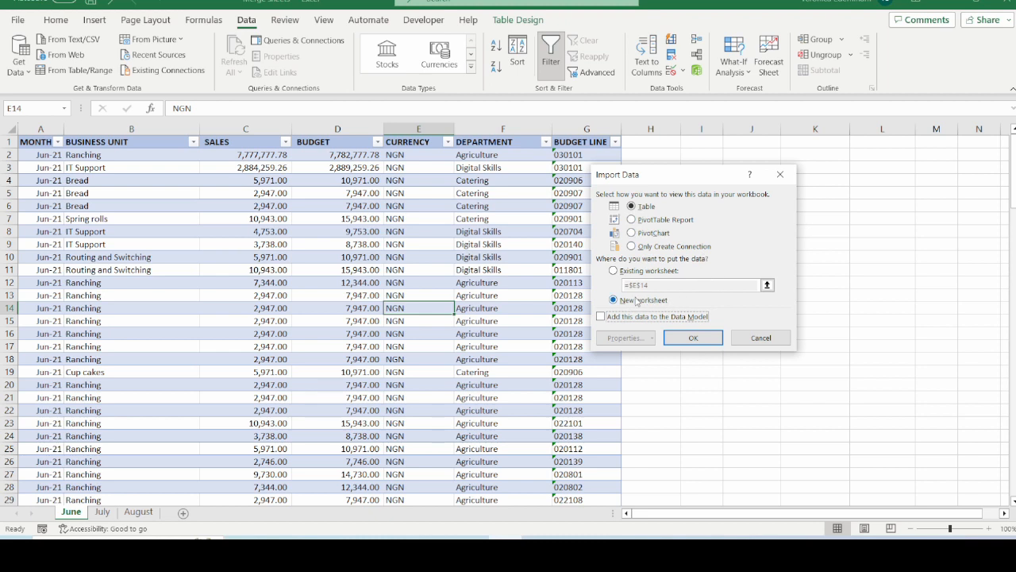
{"action": "left_click", "coordinate": [614, 298]}
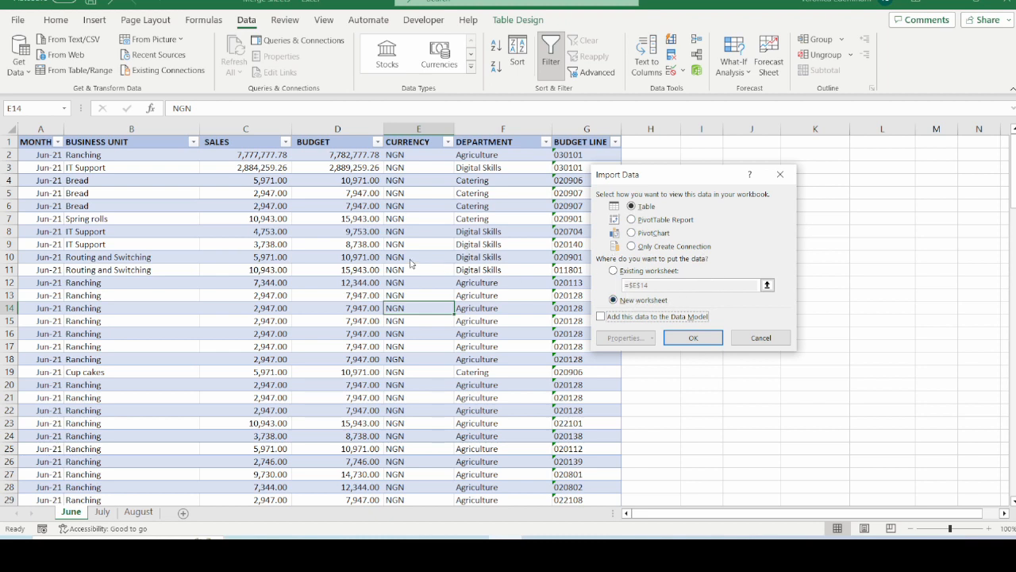
{"action": "mouse_move", "coordinate": [633, 346]}
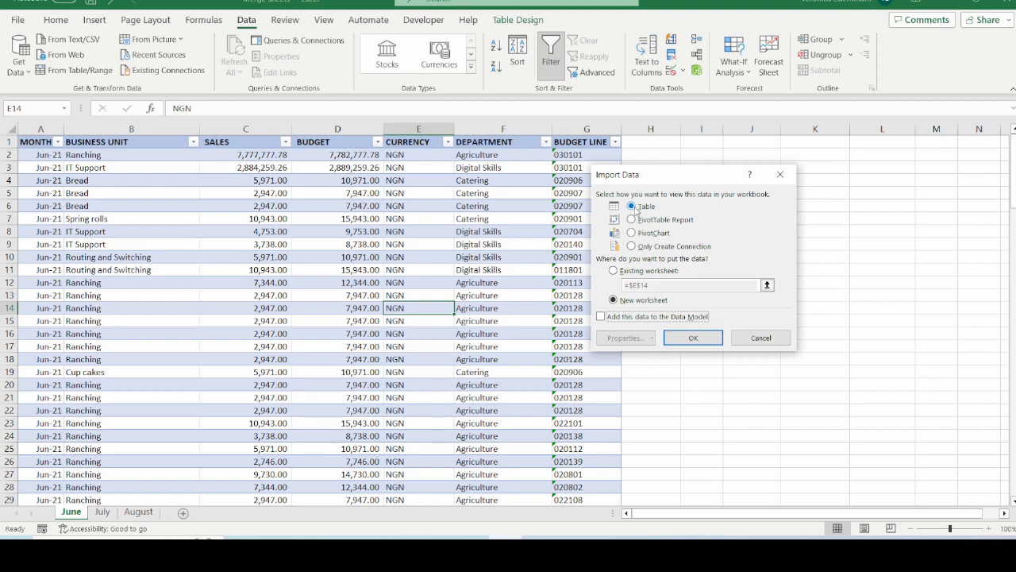
{"action": "mouse_move", "coordinate": [692, 336]}
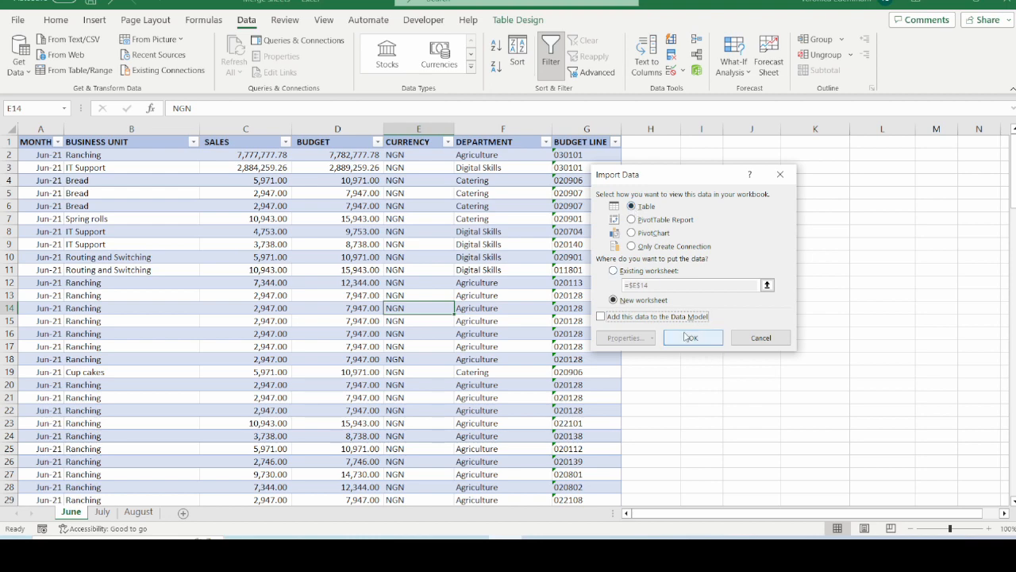
{"action": "left_click", "coordinate": [689, 337]}
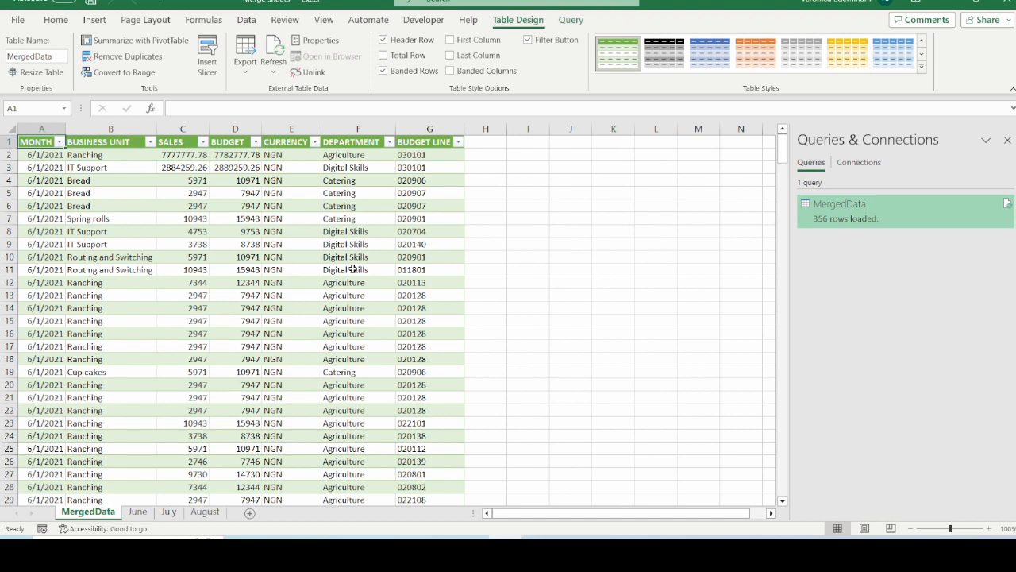
{"action": "mouse_move", "coordinate": [527, 307]}
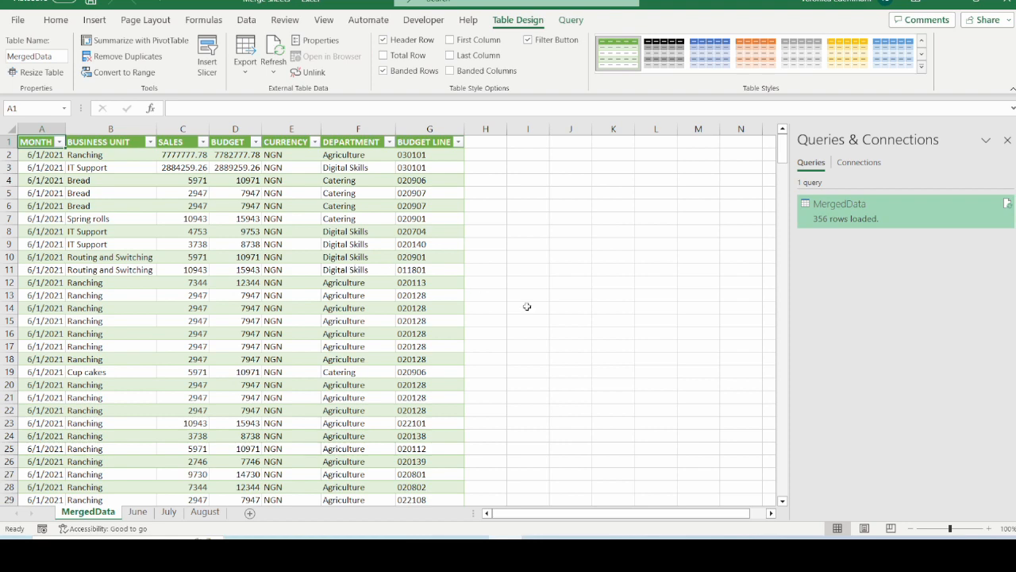
{"action": "left_click", "coordinate": [838, 203]}
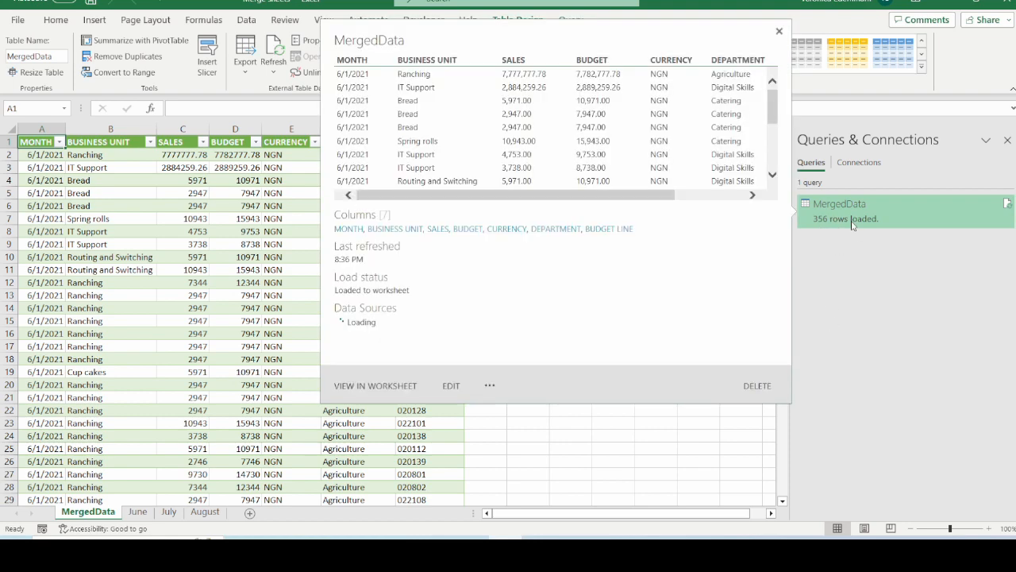
{"action": "left_click", "coordinate": [778, 32]}
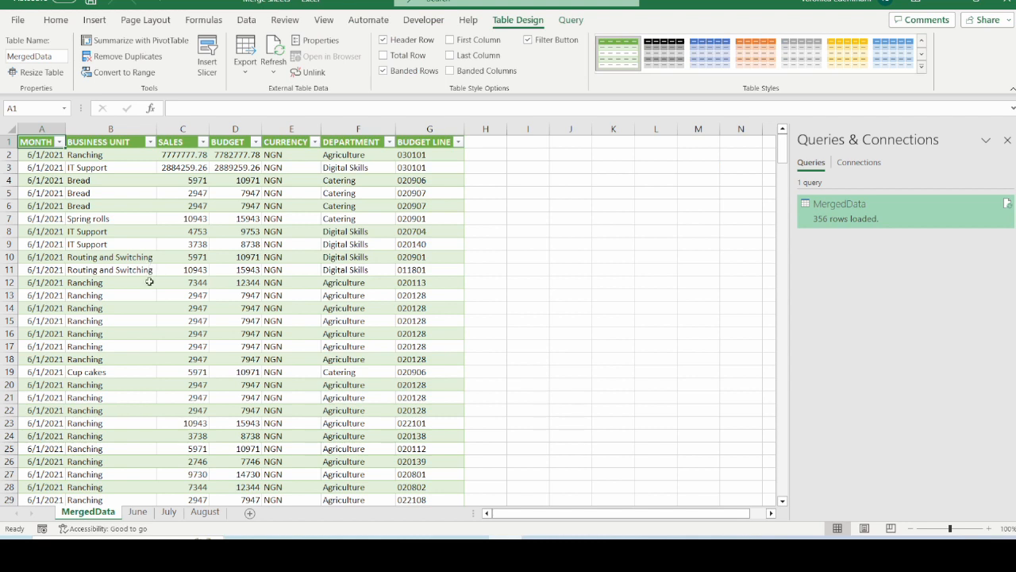
{"action": "mouse_move", "coordinate": [292, 273]}
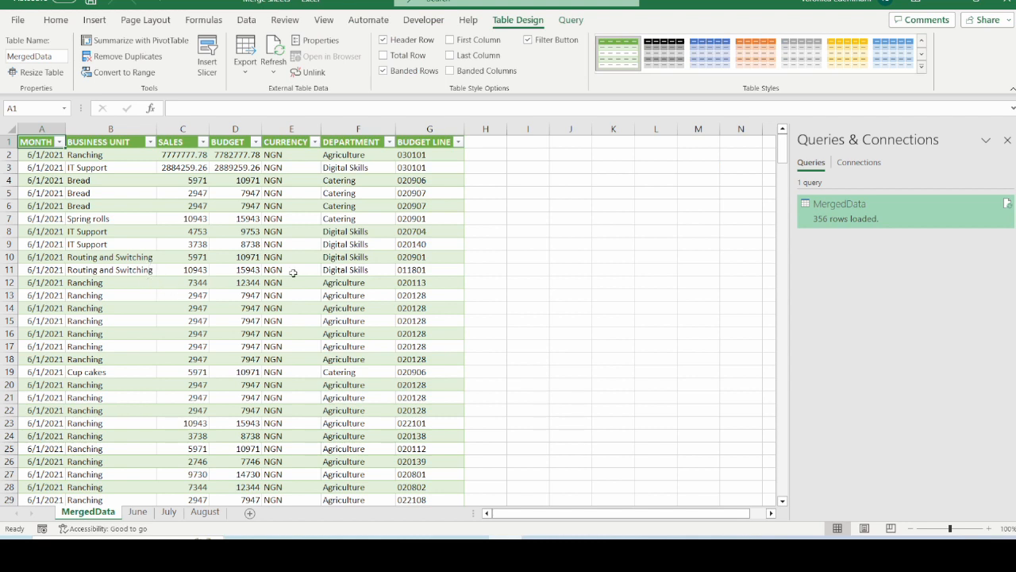
{"action": "mouse_move", "coordinate": [267, 329]}
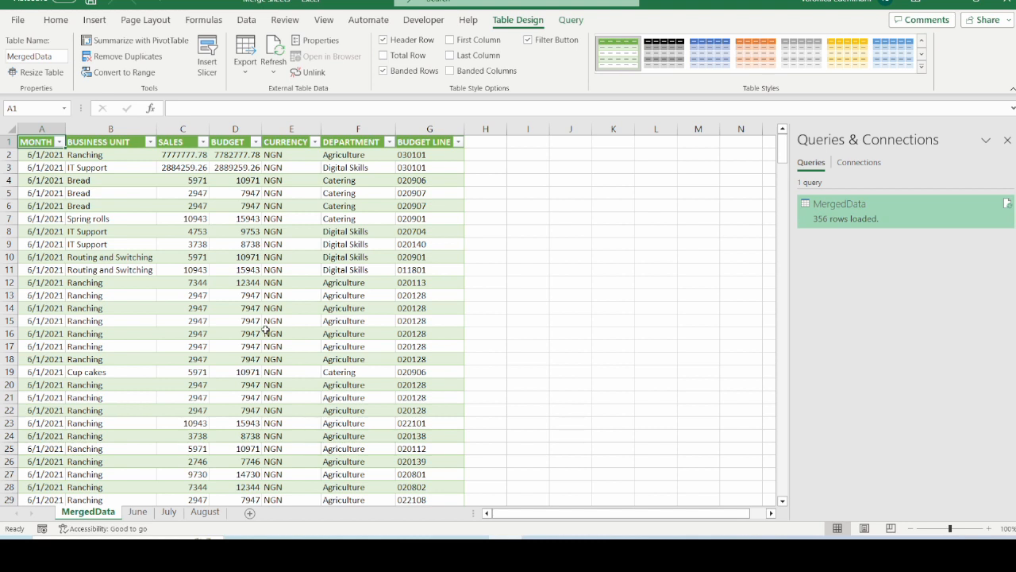
{"action": "mouse_move", "coordinate": [225, 381]}
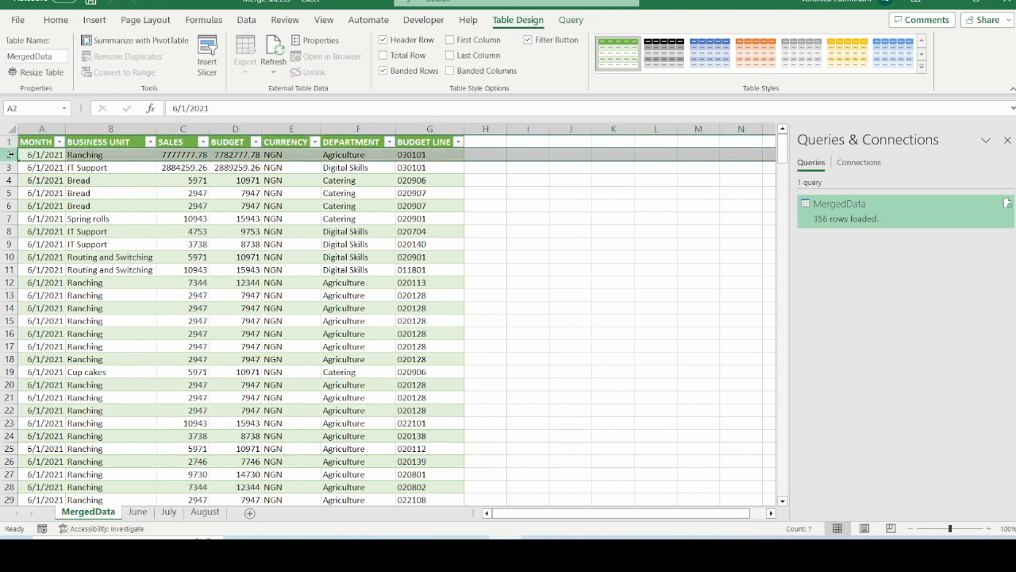
- Refresh MergedData from Queries & Connections so C2 shows sales 15000 and budget 20000
{"action": "left_click", "coordinate": [182, 154]}
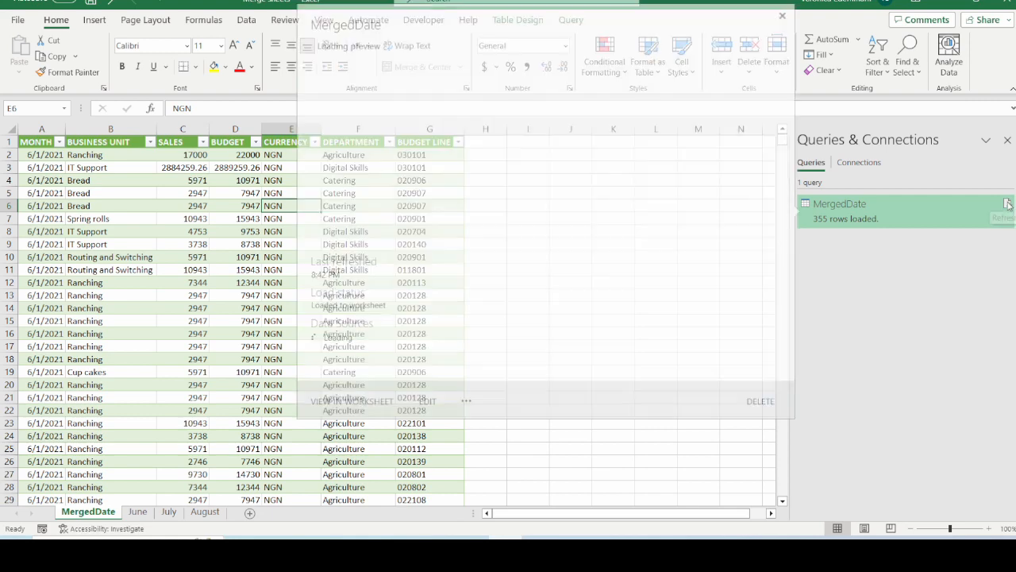
{"action": "left_click", "coordinate": [1007, 203]}
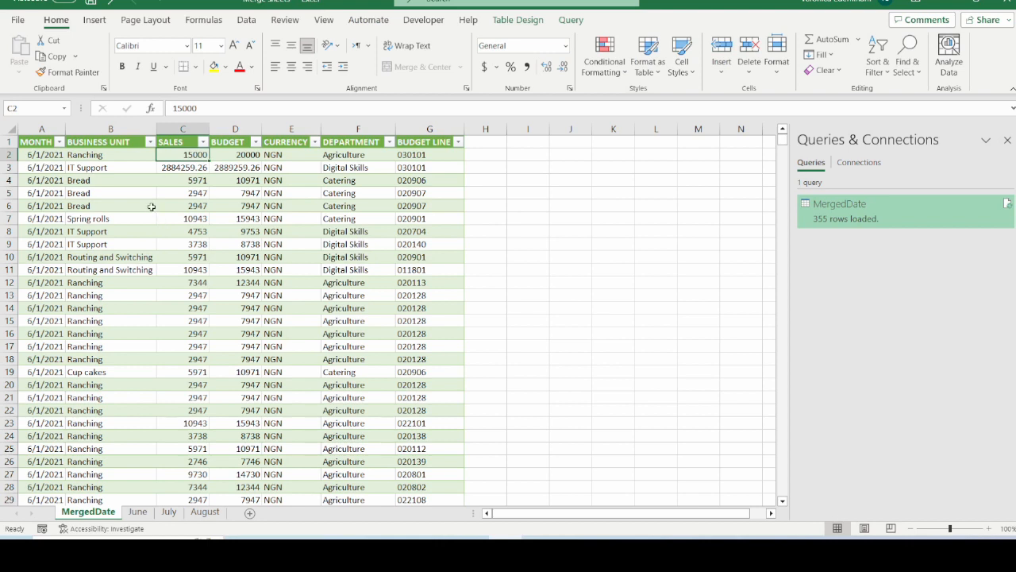
{"action": "mouse_move", "coordinate": [181, 167]}
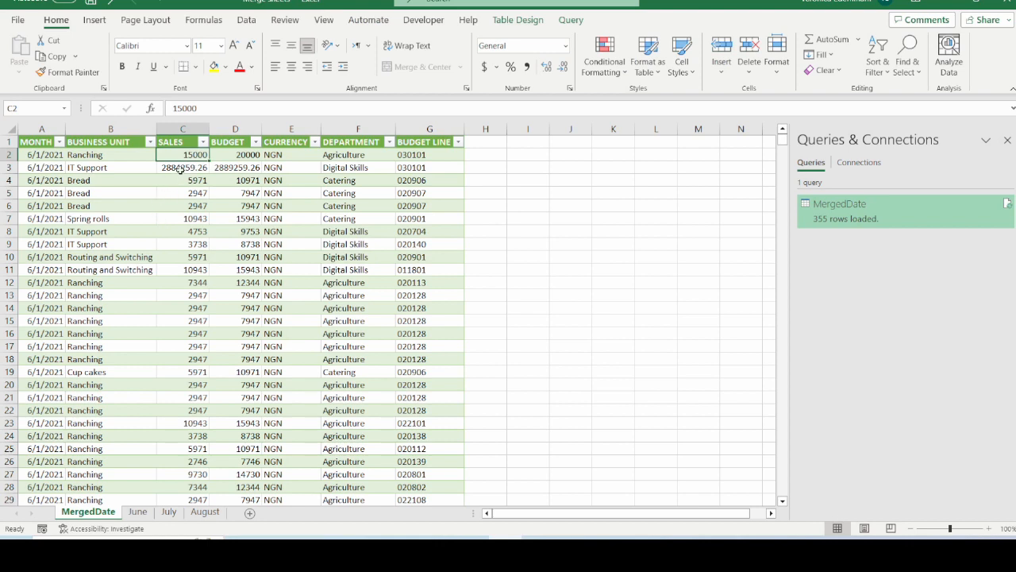